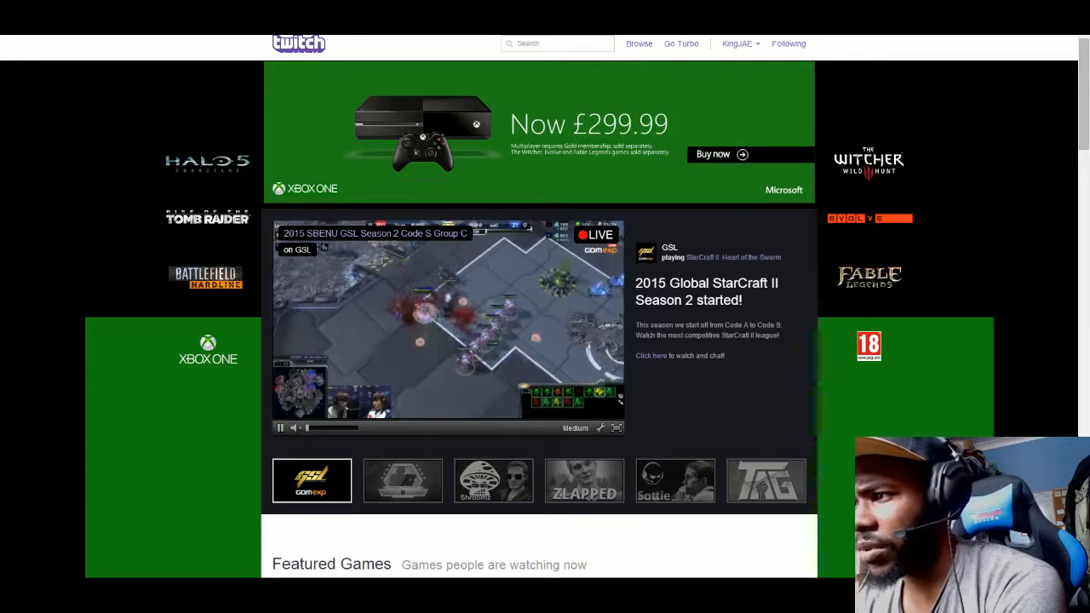
{"action": "mouse_move", "coordinate": [976, 200]}
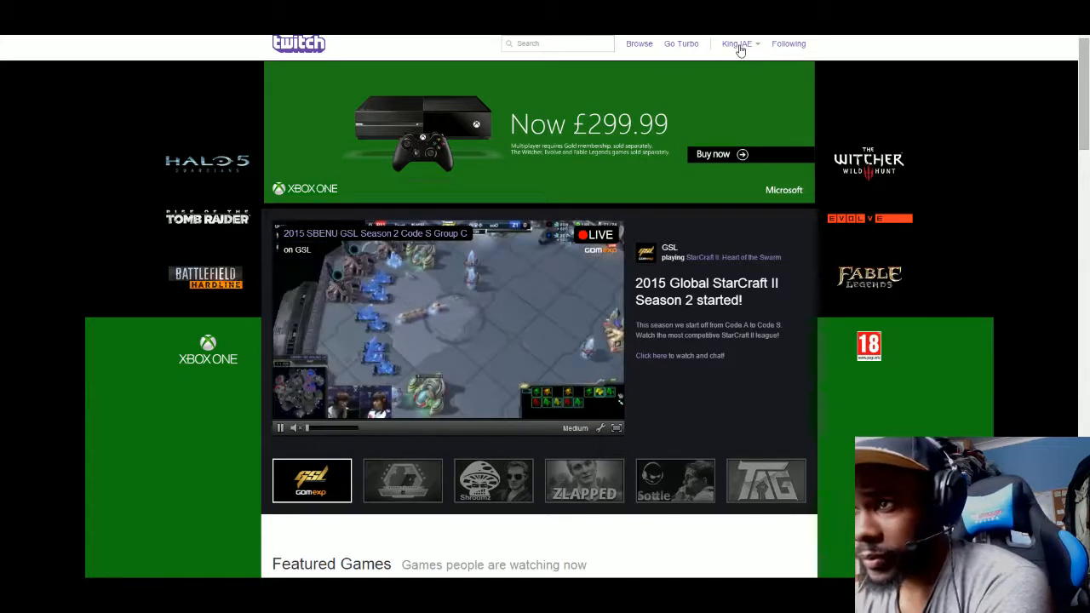
Step: Show the All Games directory and scroll to lower rows like Super Metroid and Clash of Clans
{"action": "left_click", "coordinate": [639, 43]}
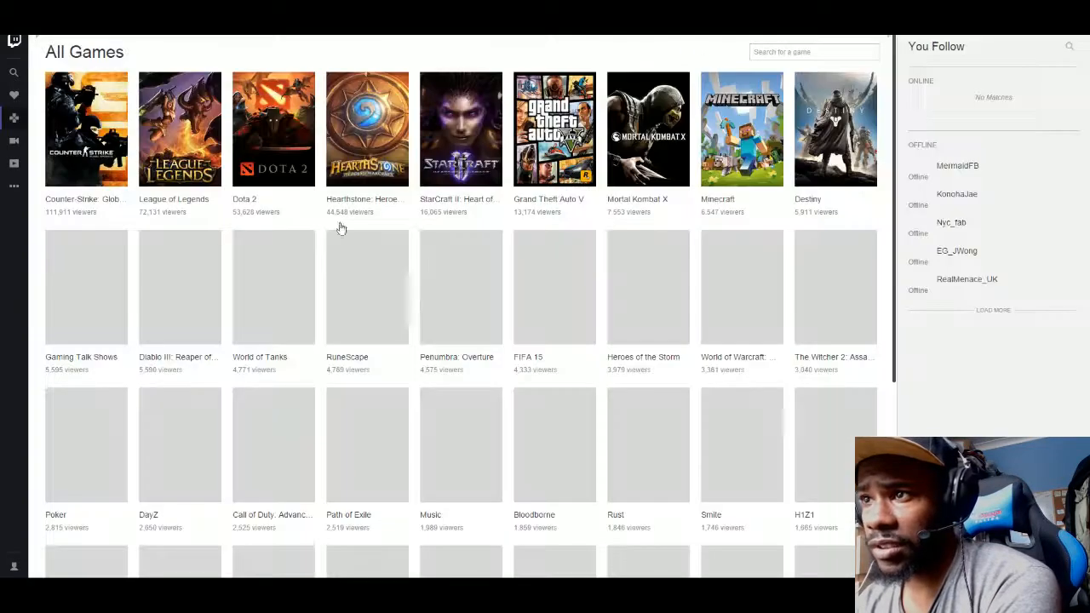
{"action": "scroll", "scroll_direction": "up", "scroll_amount": 3}
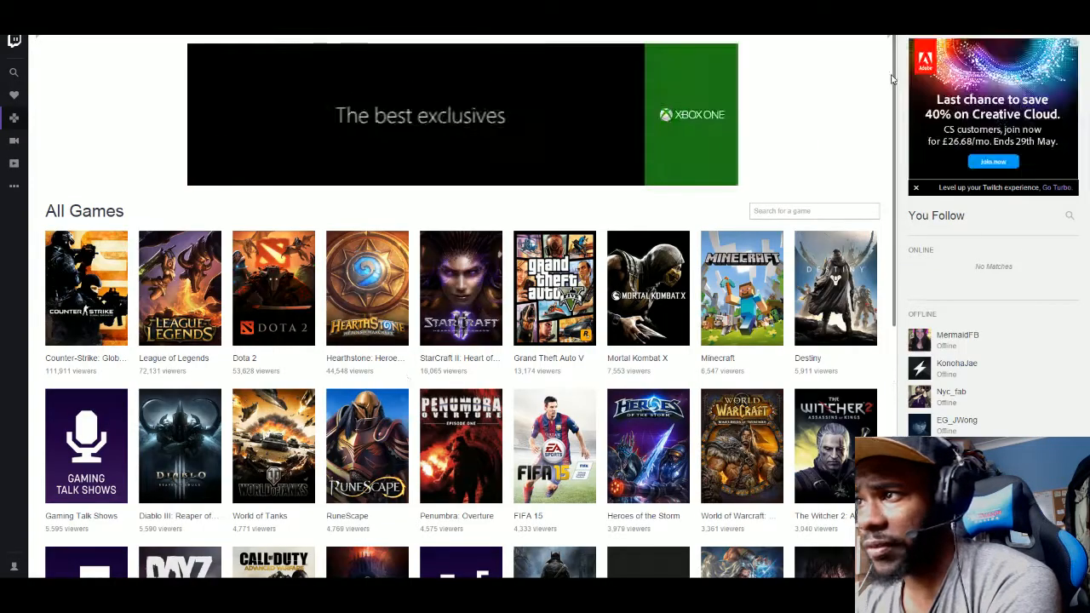
{"action": "scroll", "scroll_direction": "down", "scroll_amount": 3}
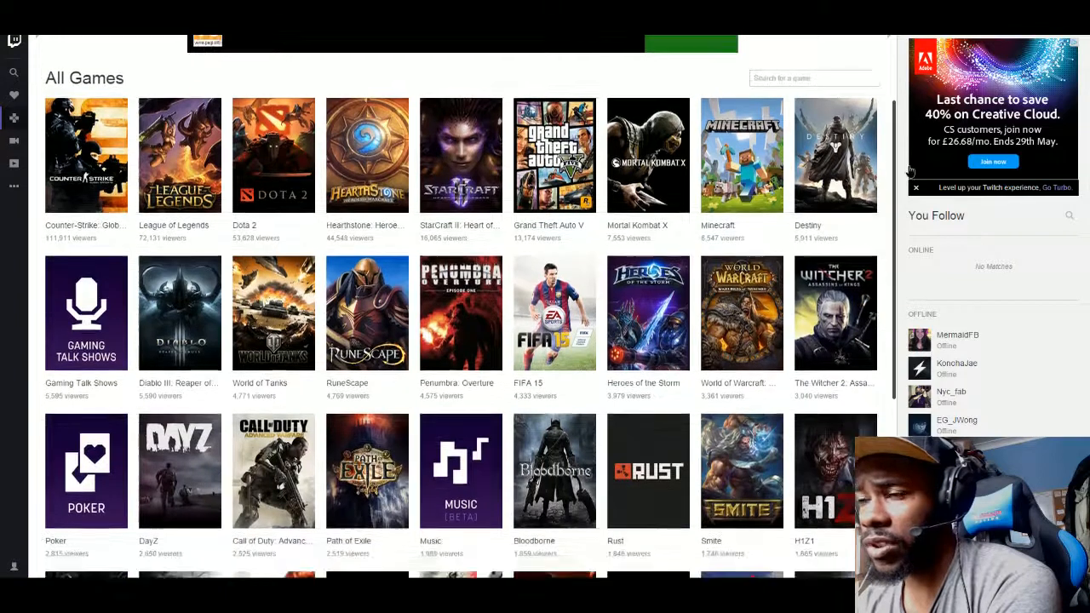
{"action": "scroll", "scroll_direction": "up", "scroll_amount": 3}
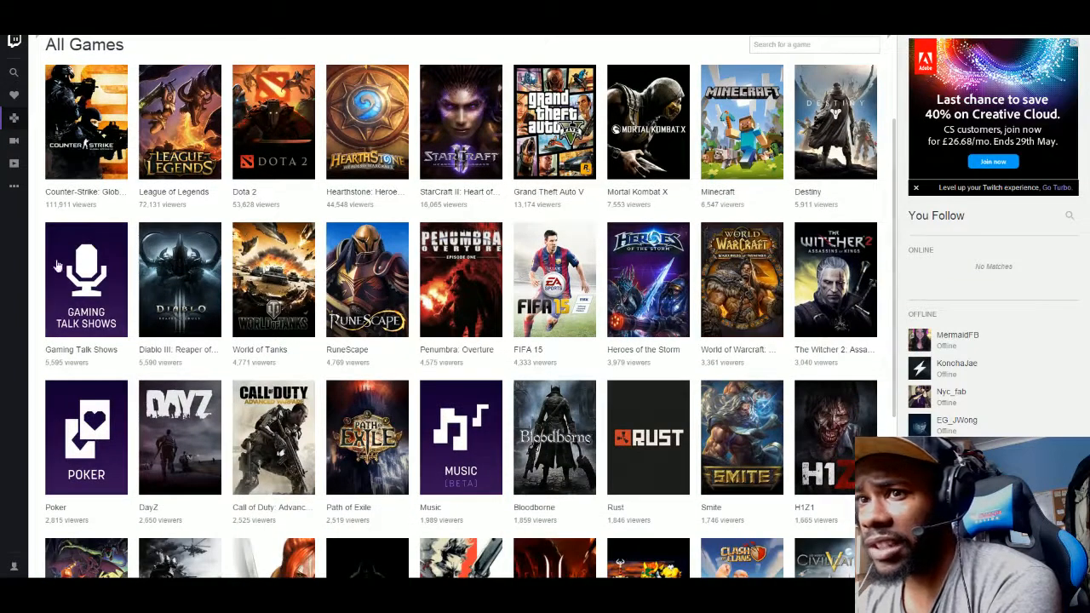
{"action": "left_click", "coordinate": [86, 280]}
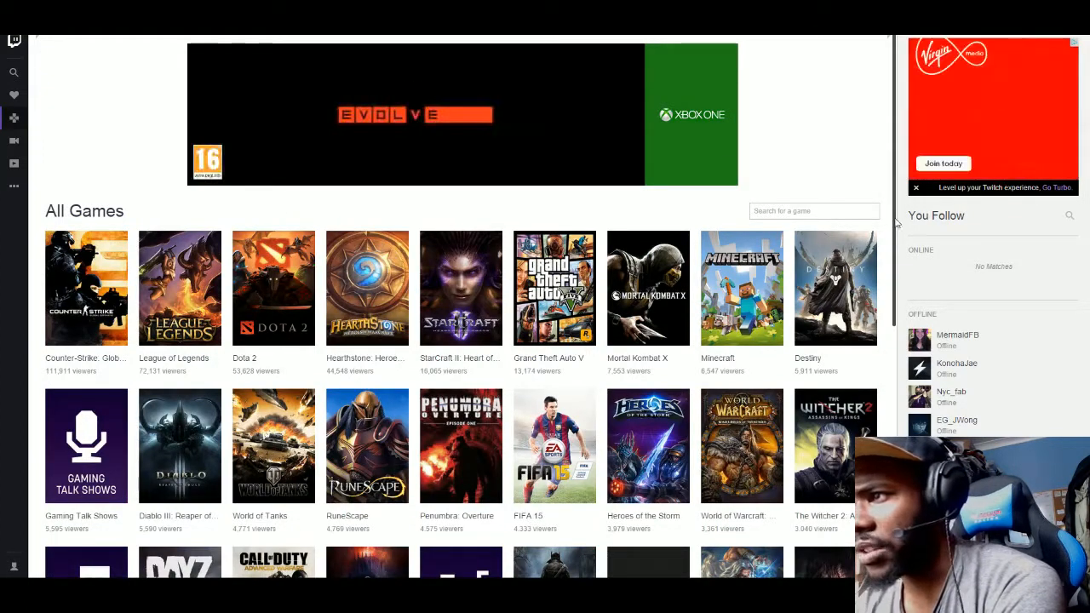
{"action": "scroll", "scroll_direction": "down", "scroll_amount": 3}
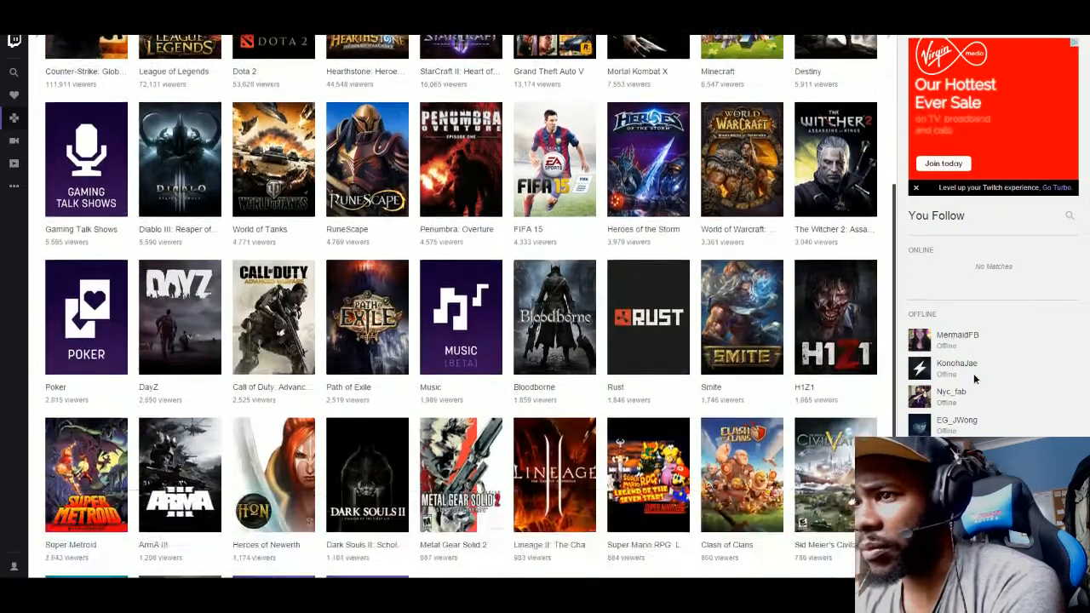
{"action": "scroll", "scroll_direction": "down", "scroll_amount": 3}
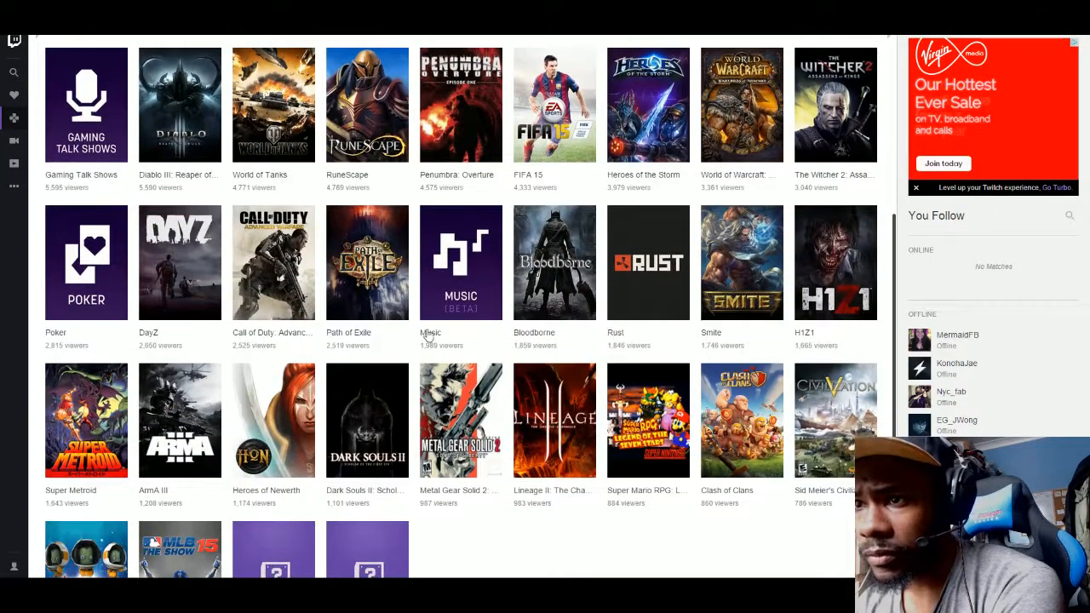
{"action": "left_click", "coordinate": [461, 262]}
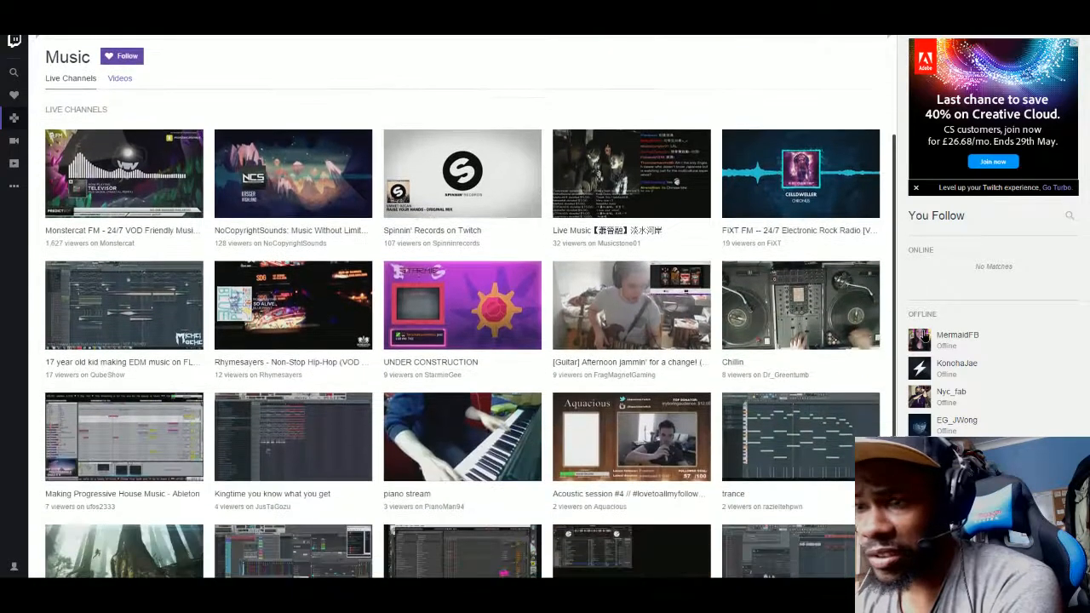
{"action": "scroll", "scroll_direction": "down", "scroll_amount": 3}
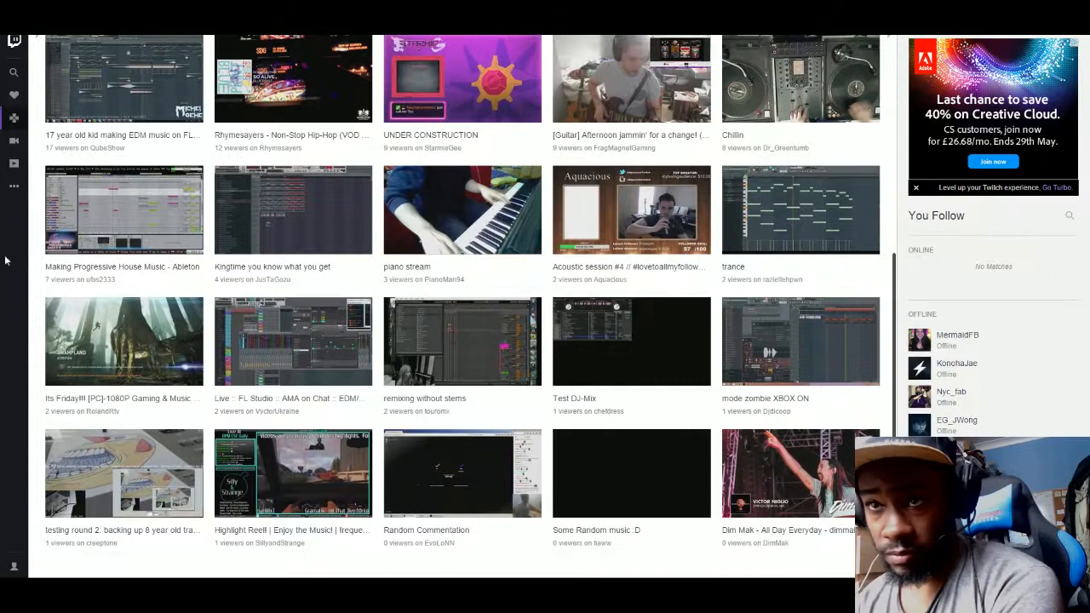
{"action": "left_click", "coordinate": [14, 117]}
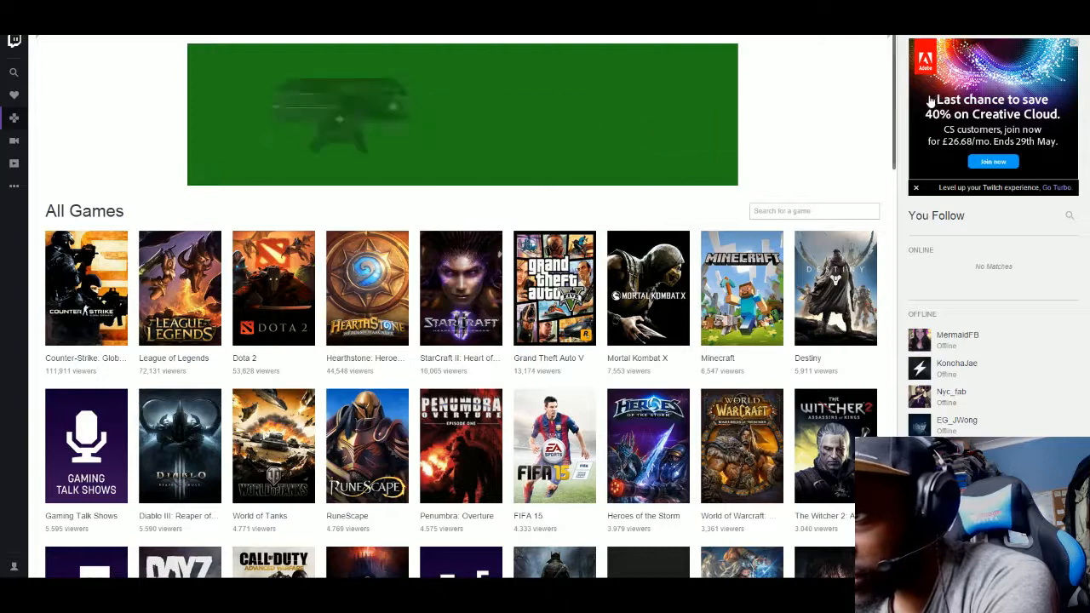
{"action": "scroll", "scroll_direction": "down", "scroll_amount": 3}
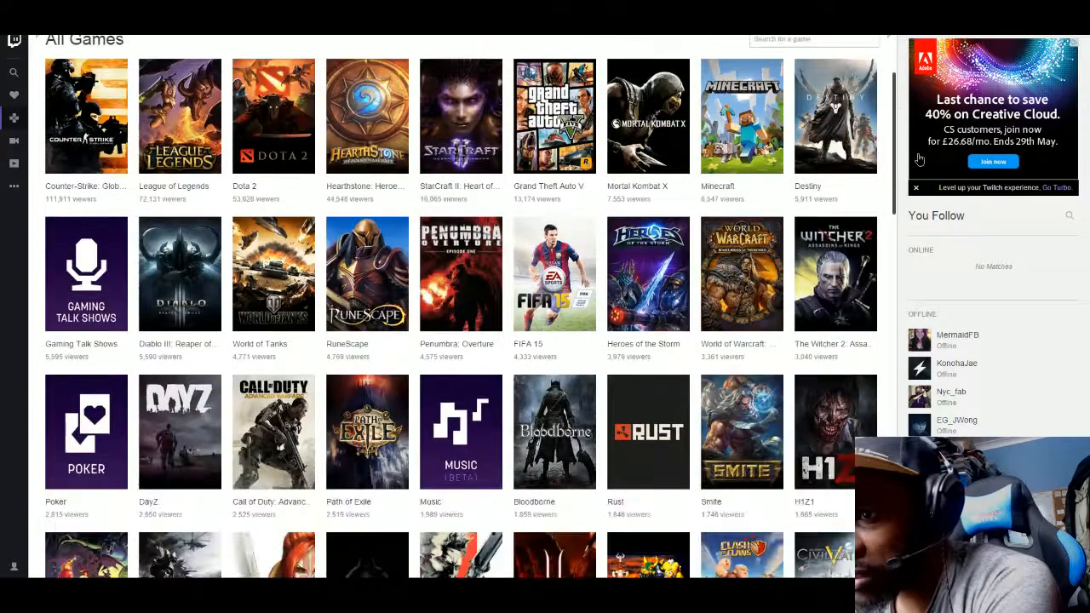
{"action": "scroll", "scroll_direction": "down", "scroll_amount": 3}
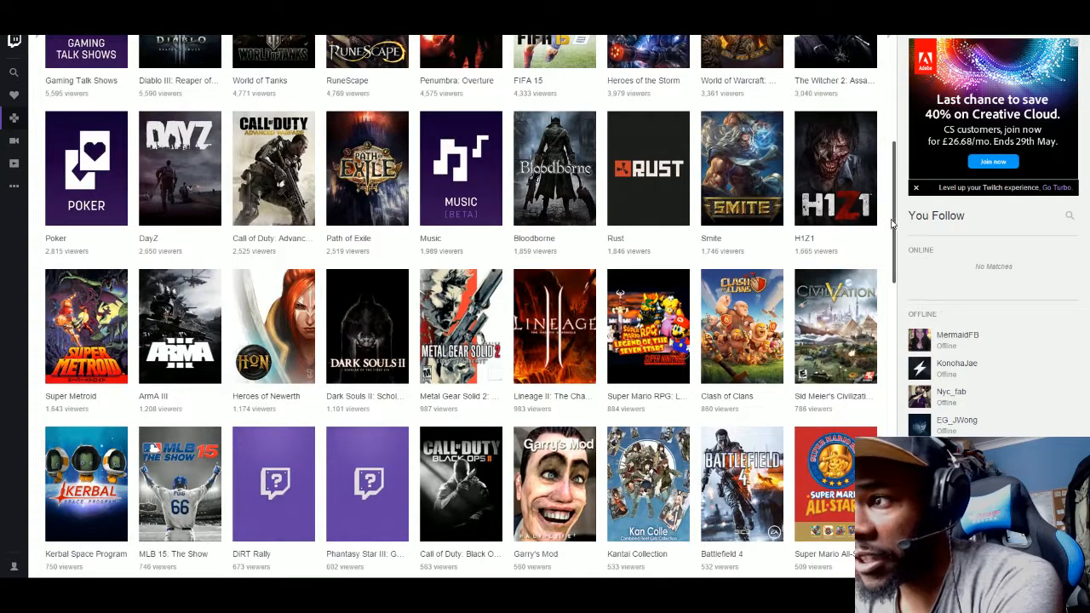
{"action": "scroll", "scroll_direction": "down", "scroll_amount": 3}
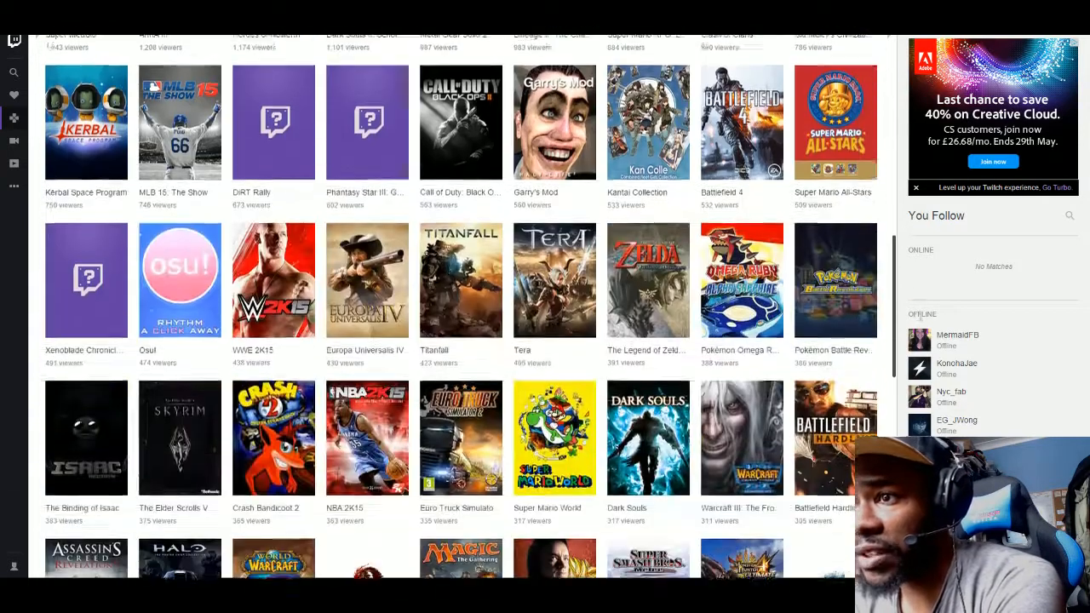
{"action": "scroll", "scroll_direction": "down", "scroll_amount": 3}
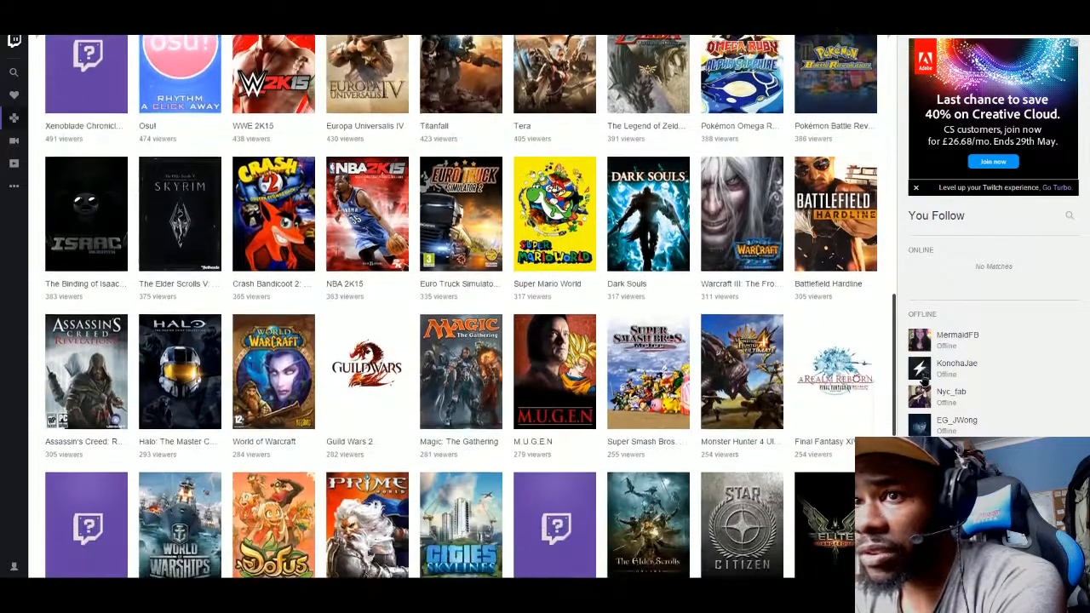
{"action": "scroll", "scroll_direction": "down", "scroll_amount": 3}
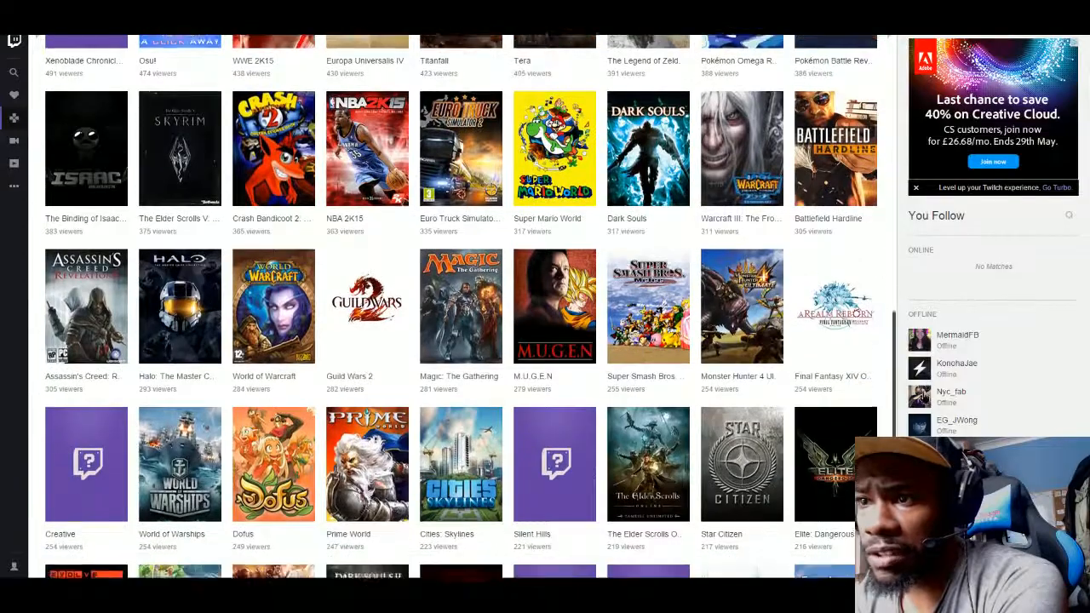
{"action": "scroll", "scroll_direction": "down", "scroll_amount": 3}
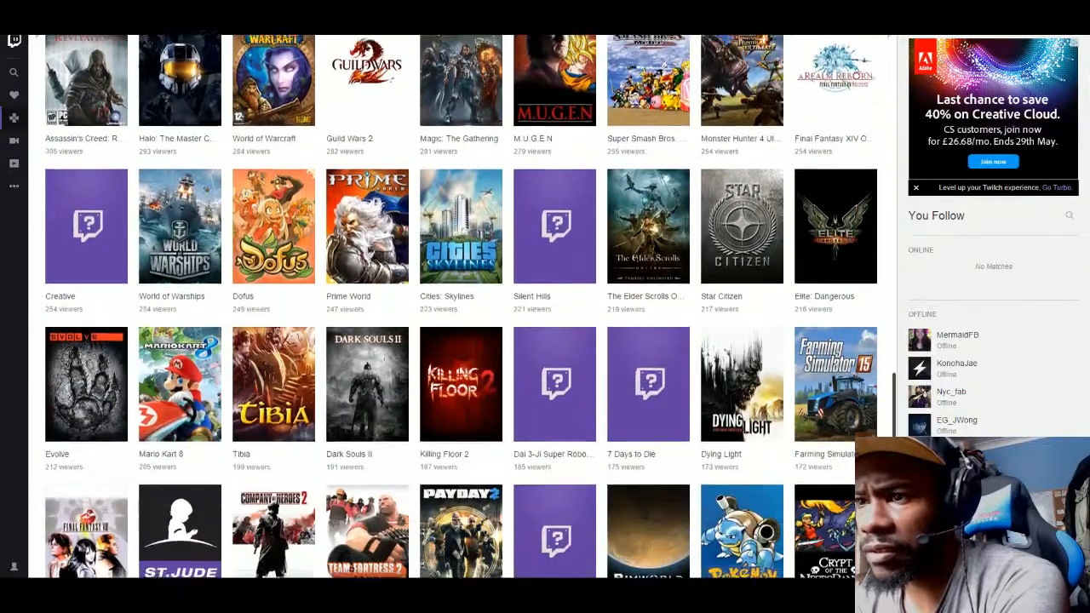
{"action": "scroll", "scroll_direction": "up", "scroll_amount": 3}
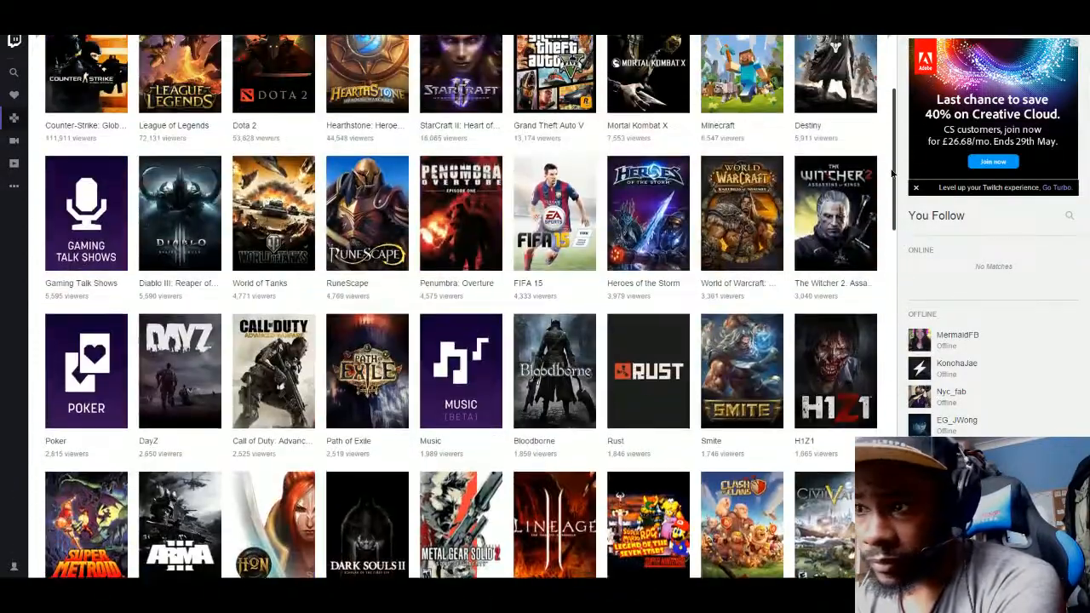
{"action": "scroll", "scroll_direction": "down", "scroll_amount": 3}
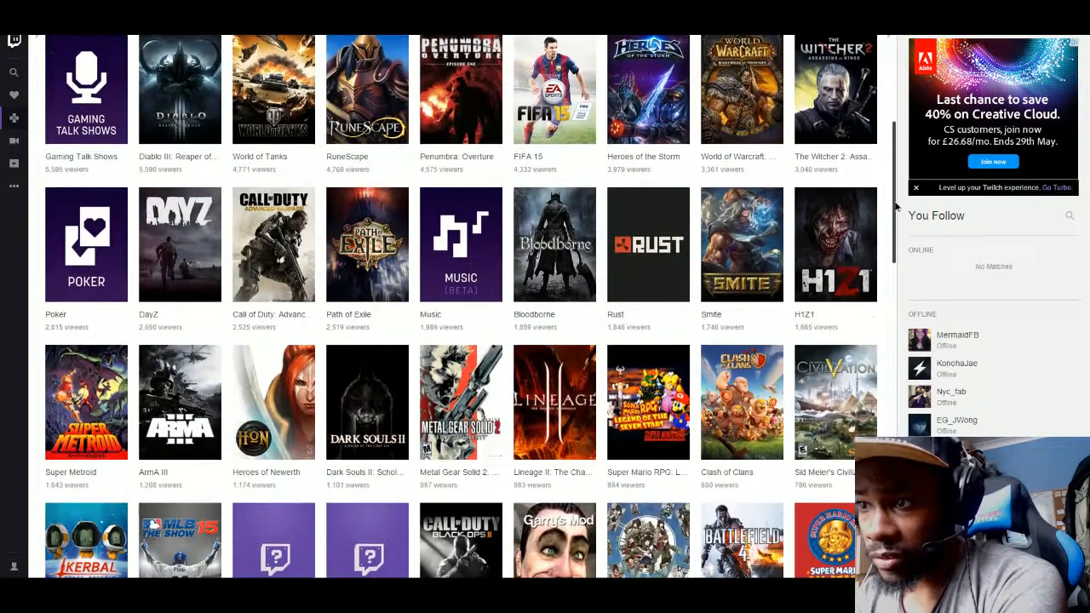
{"action": "scroll", "scroll_direction": "up", "scroll_amount": 3}
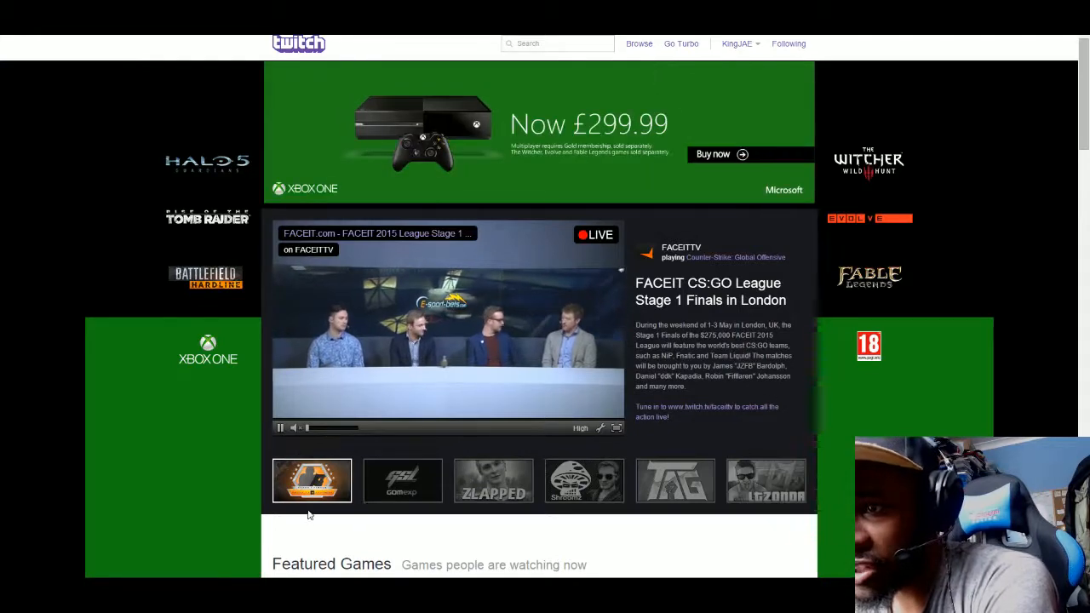
{"action": "mouse_move", "coordinate": [675, 479]}
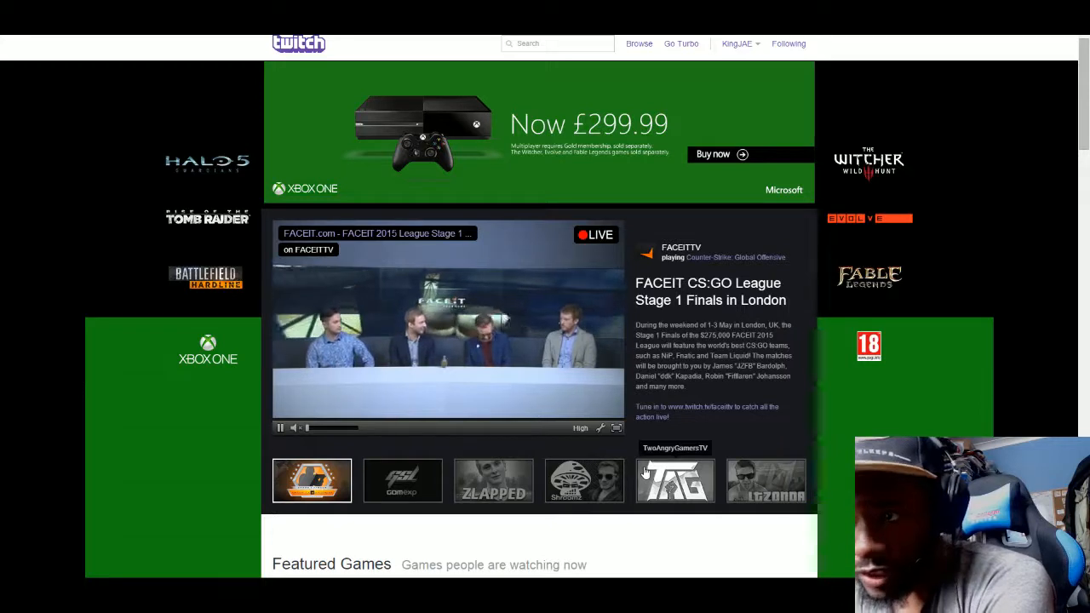
{"action": "mouse_move", "coordinate": [511, 516]}
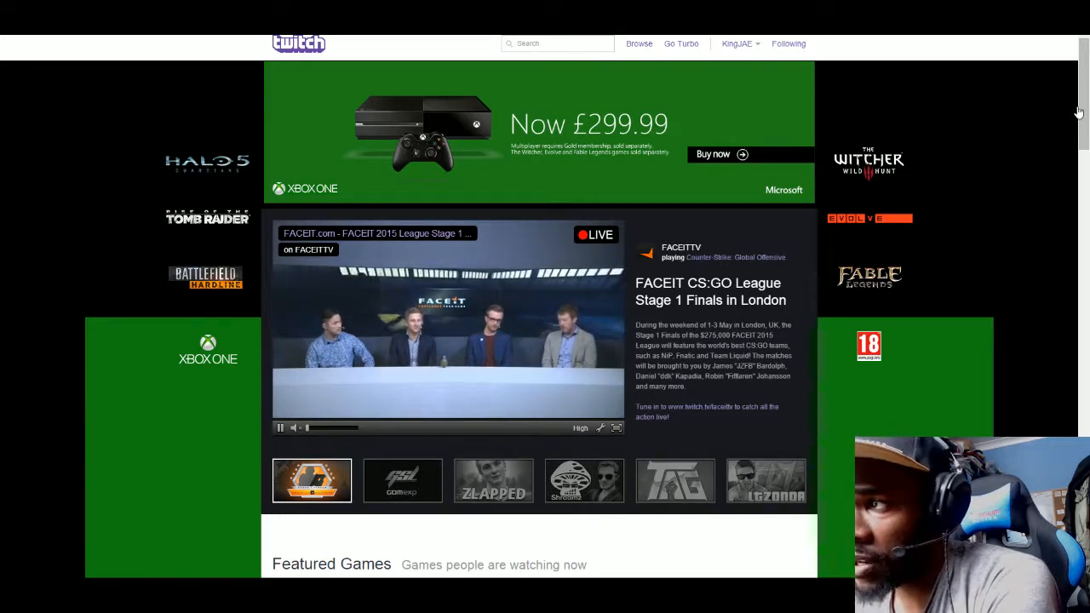
Step: Scroll the front page past Featured Games to the six Top Live Channels broadcasts
{"action": "scroll", "scroll_direction": "down", "scroll_amount": 3}
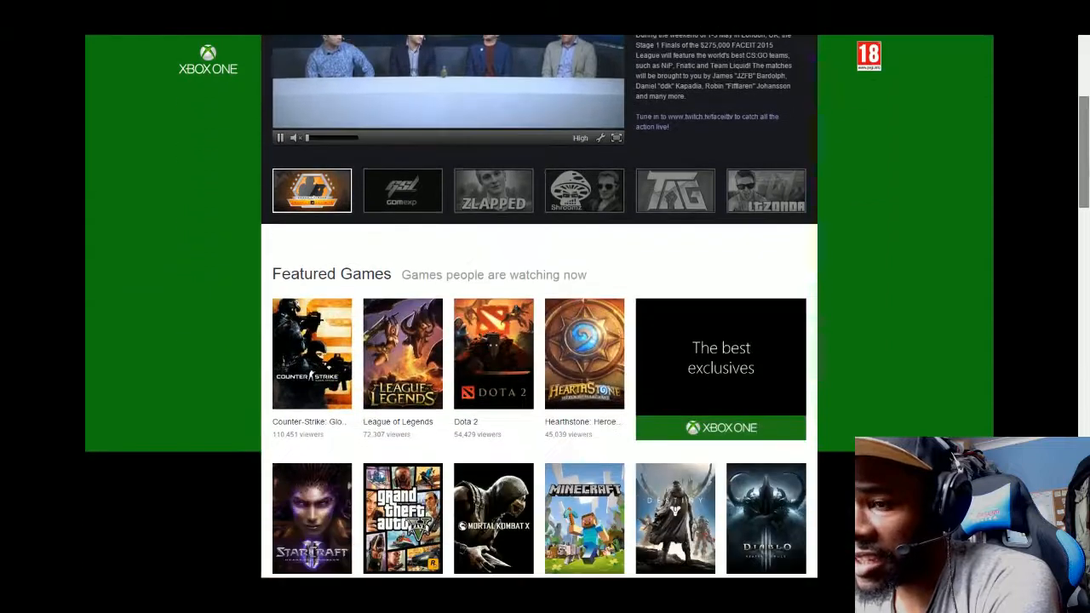
{"action": "scroll", "scroll_direction": "down", "scroll_amount": 3}
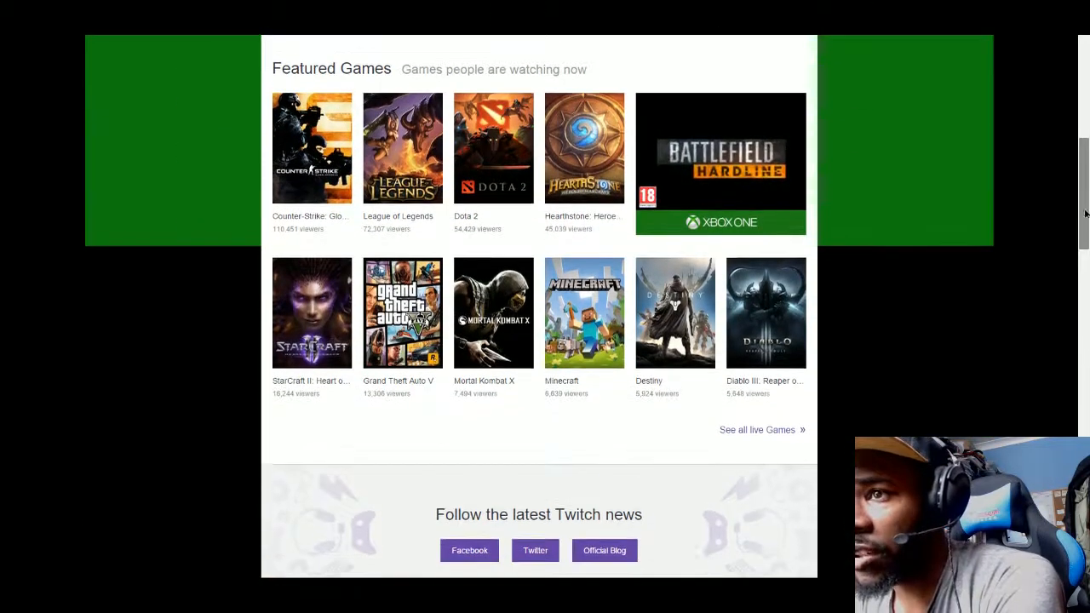
{"action": "scroll", "scroll_direction": "down", "scroll_amount": 3}
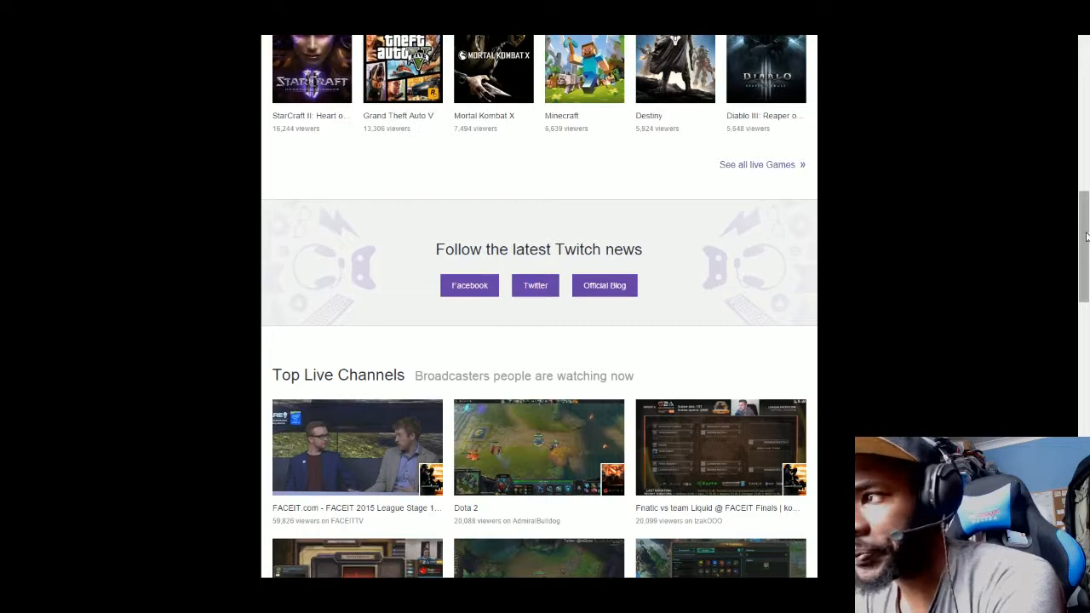
{"action": "scroll", "scroll_direction": "down", "scroll_amount": 3}
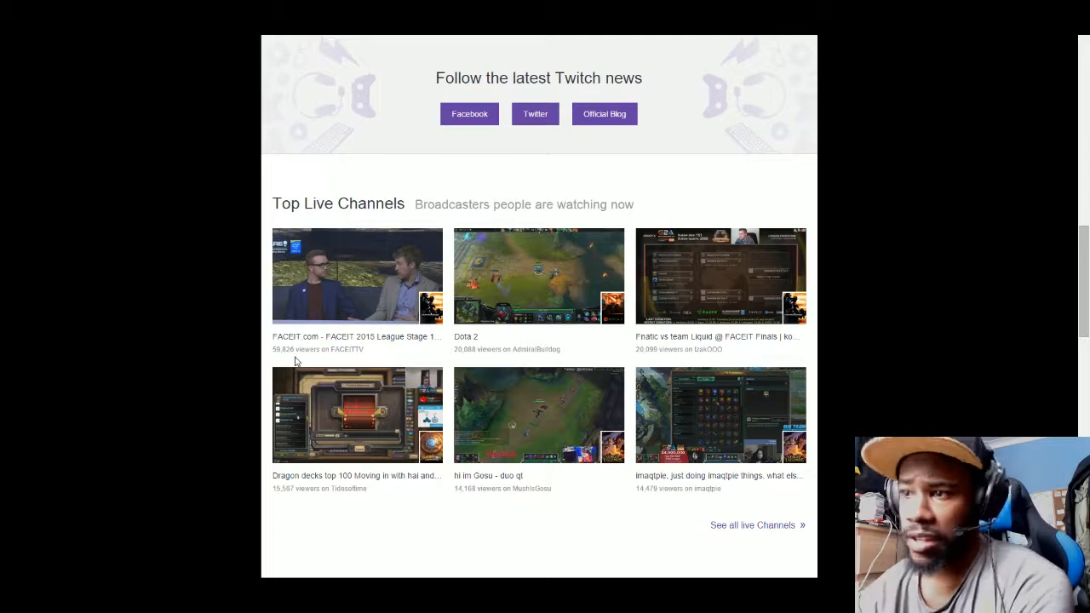
{"action": "mouse_move", "coordinate": [308, 224]}
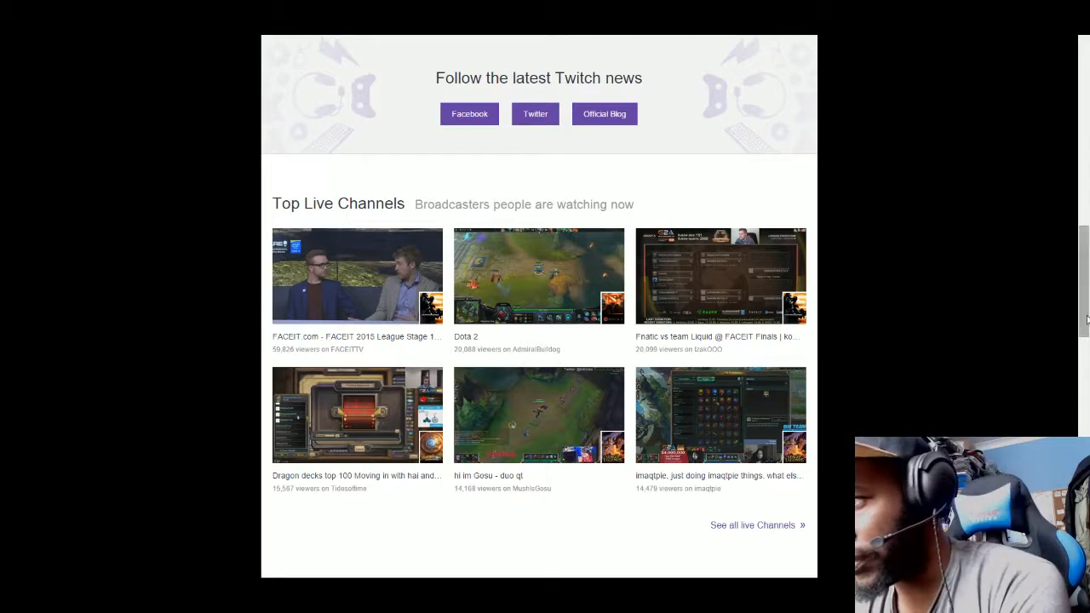
Step: Scroll past Top Xbox One and PS4 Channels to the footer, then back to the FACEIT featured stream
{"action": "scroll", "scroll_direction": "down", "scroll_amount": 3}
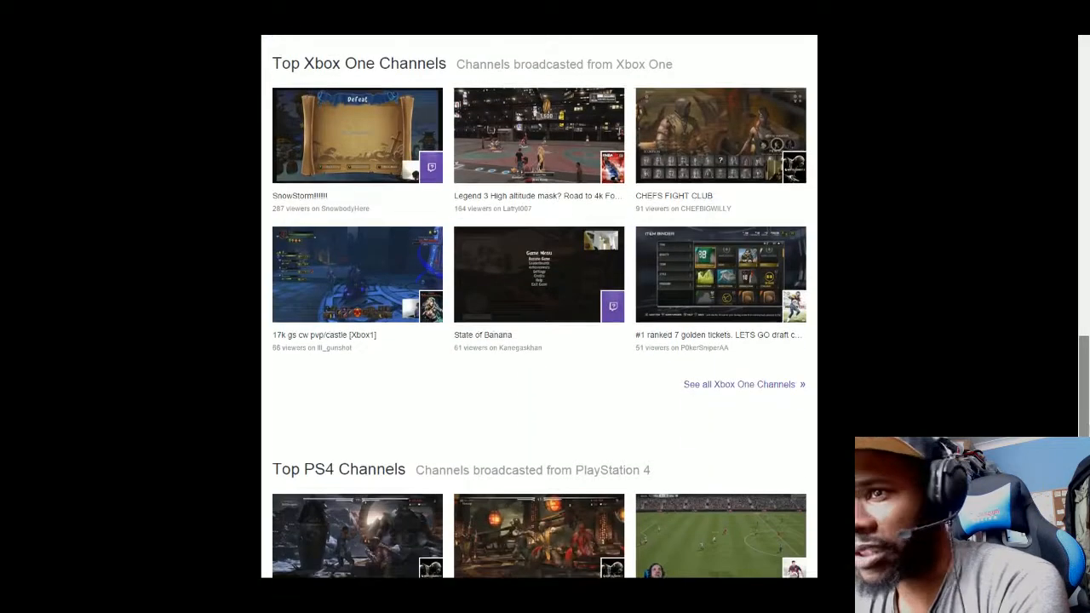
{"action": "scroll", "scroll_direction": "up", "scroll_amount": 3}
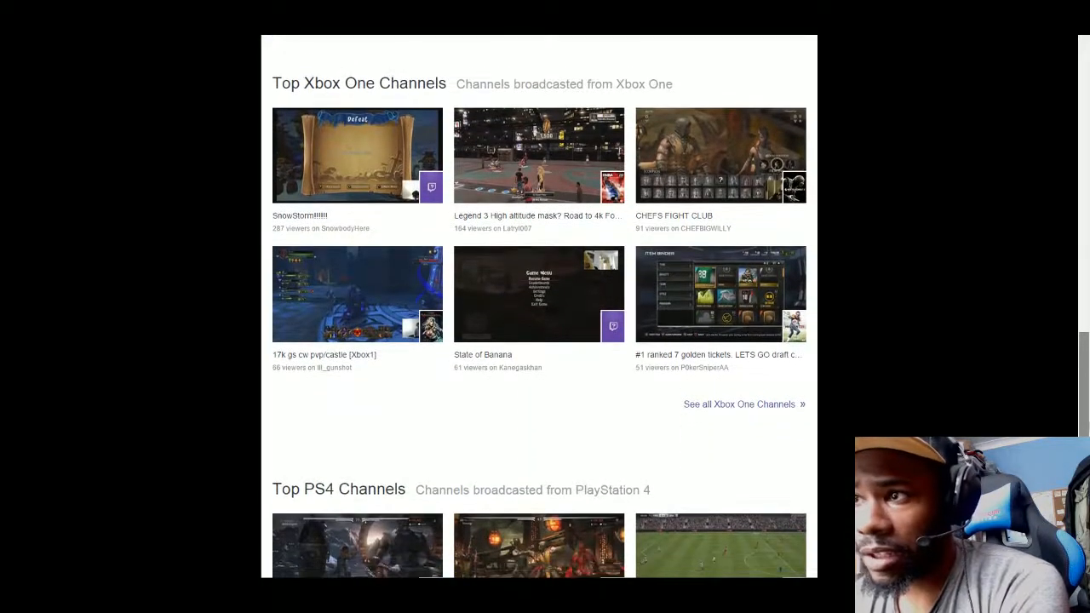
{"action": "scroll", "scroll_direction": "down", "scroll_amount": 3}
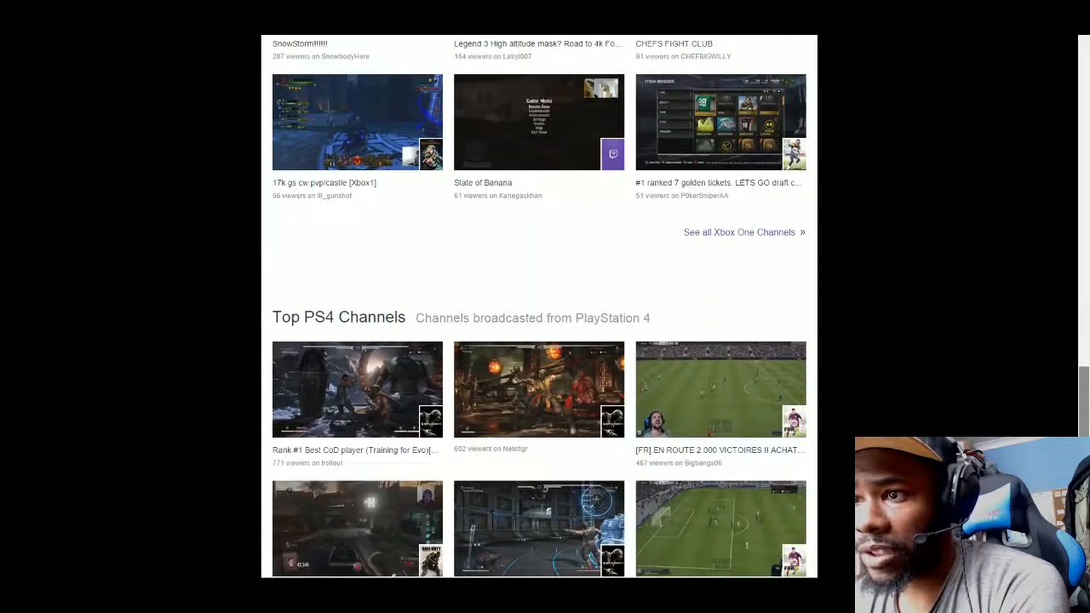
{"action": "scroll", "scroll_direction": "down", "scroll_amount": 3}
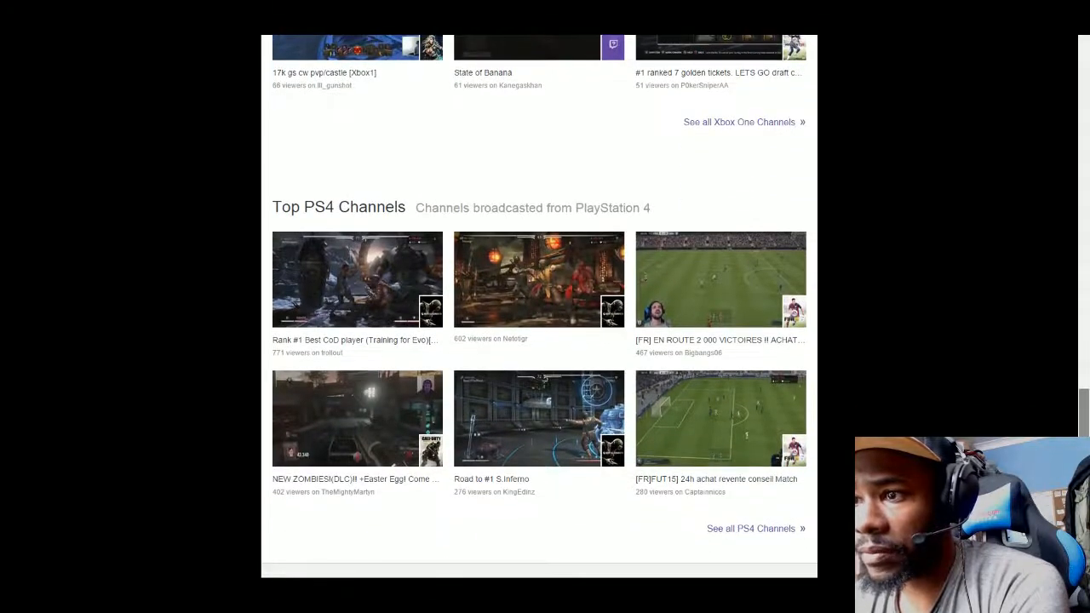
{"action": "scroll", "scroll_direction": "down", "scroll_amount": 3}
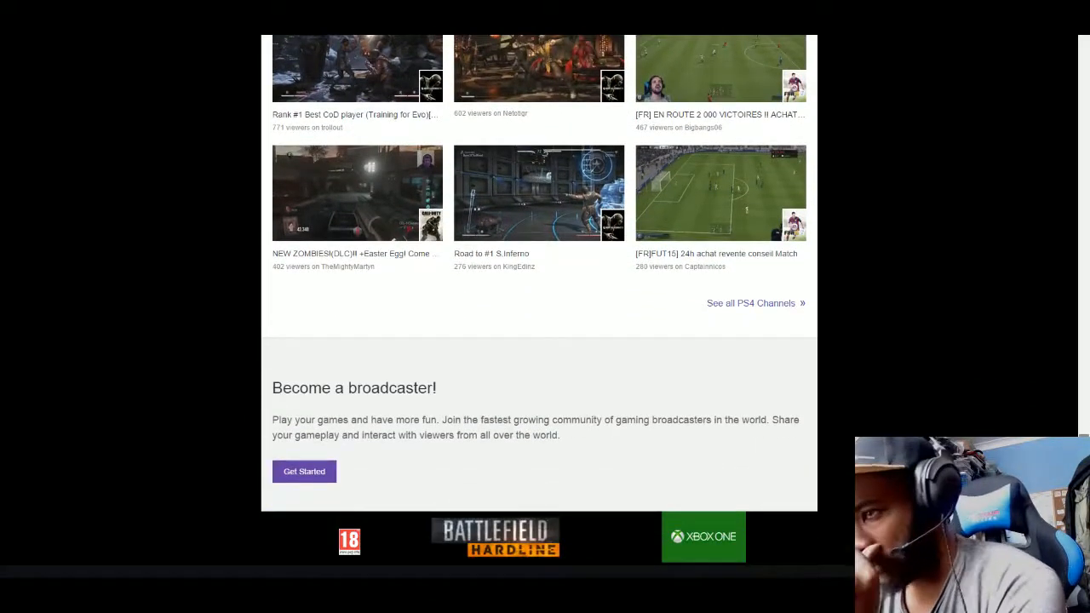
{"action": "scroll", "scroll_direction": "up", "scroll_amount": 3}
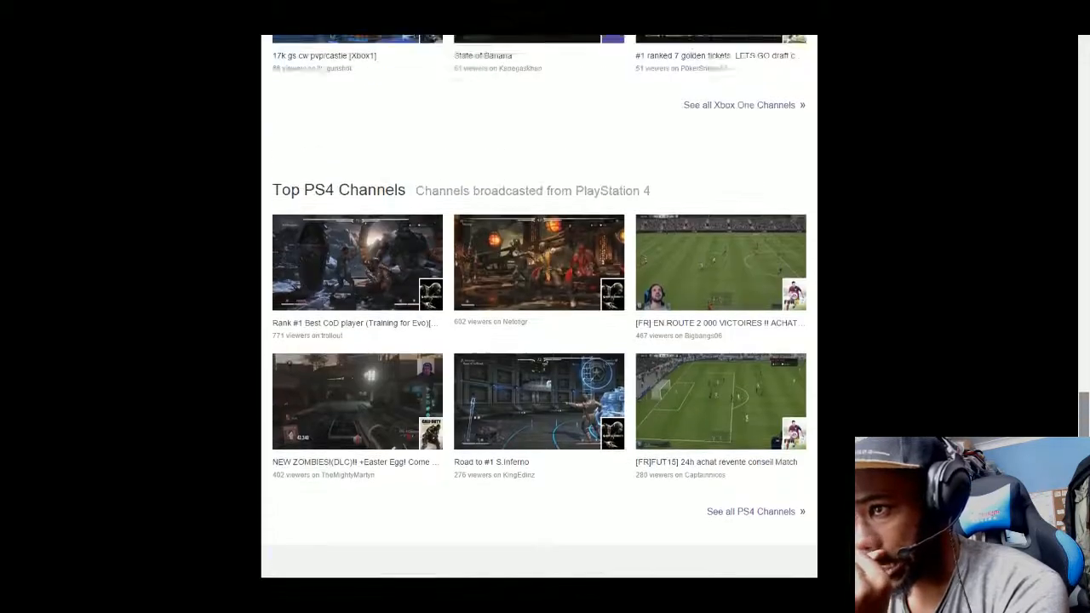
{"action": "scroll", "scroll_direction": "down", "scroll_amount": 3}
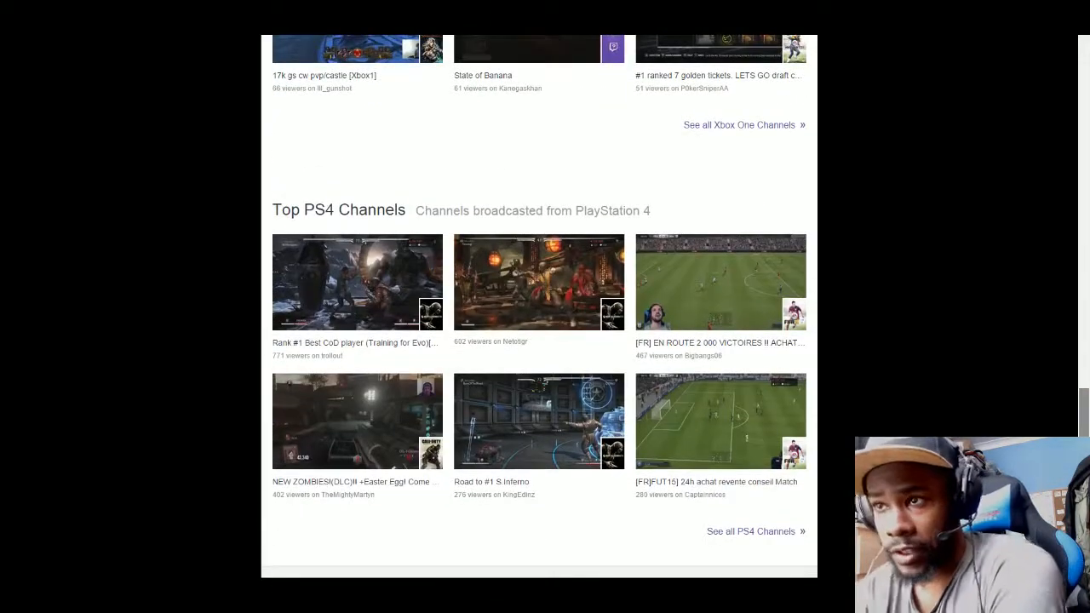
{"action": "scroll", "scroll_direction": "down", "scroll_amount": 3}
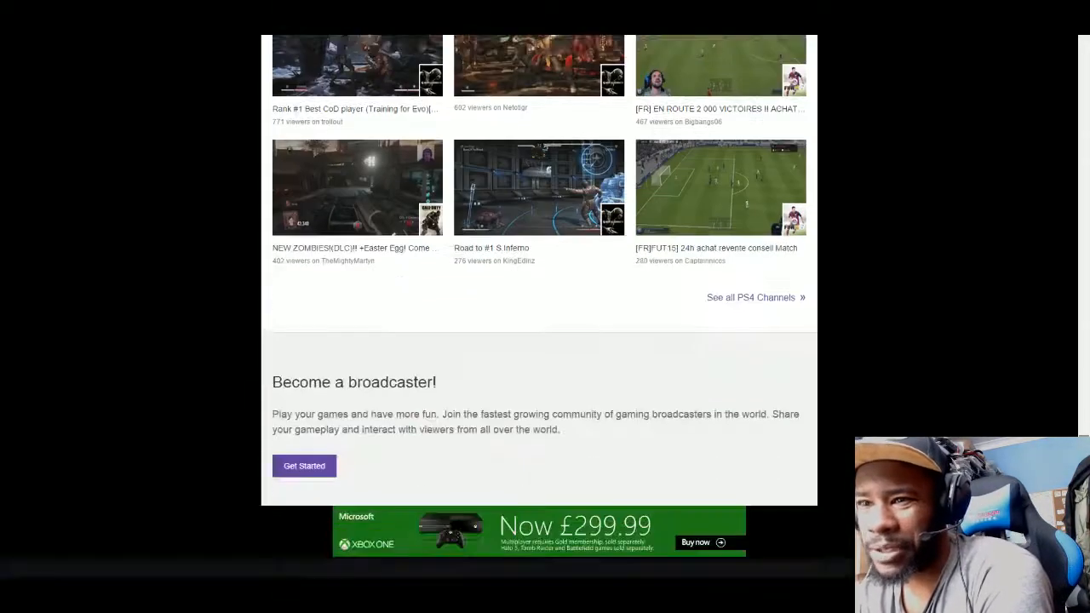
{"action": "scroll", "scroll_direction": "down", "scroll_amount": 3}
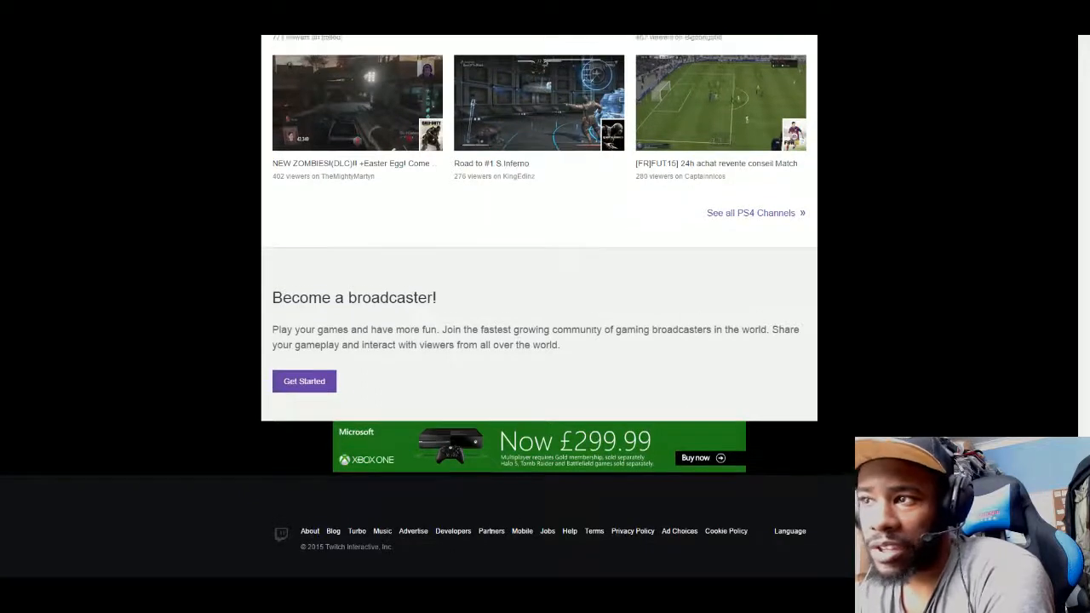
{"action": "scroll", "scroll_direction": "up", "scroll_amount": 3}
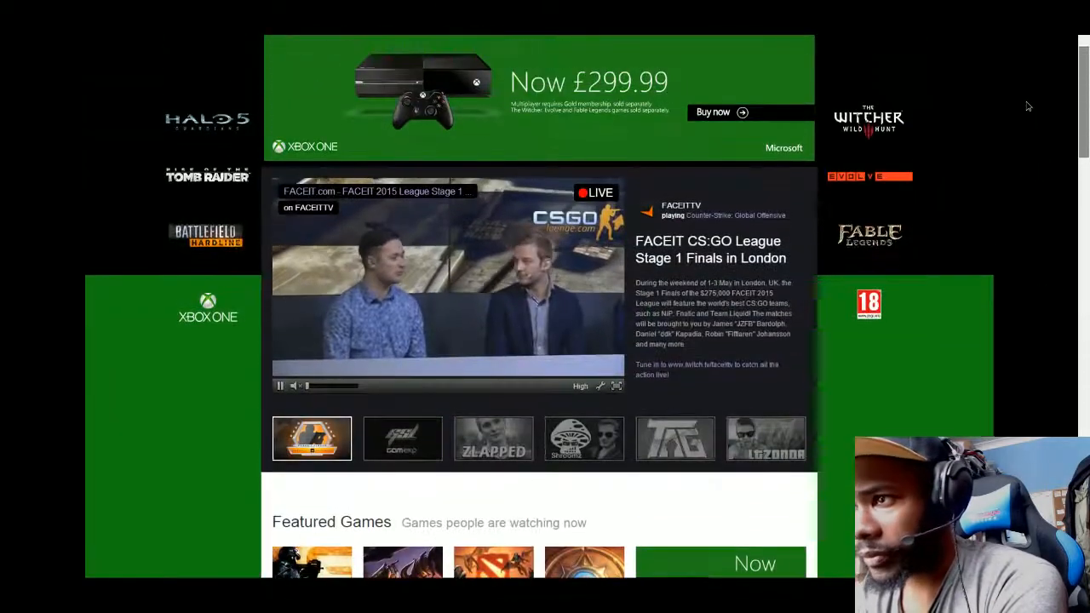
{"action": "scroll", "scroll_direction": "up", "scroll_amount": 3}
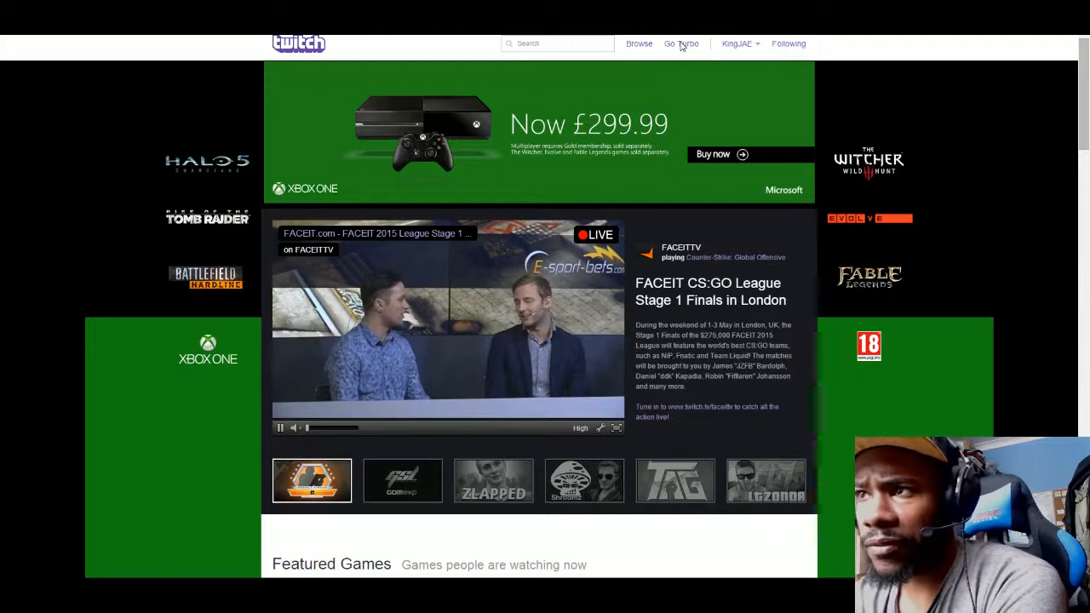
Step: Show the Turbo payment page with its $8.99 monthly price and billing form
{"action": "left_click", "coordinate": [680, 44]}
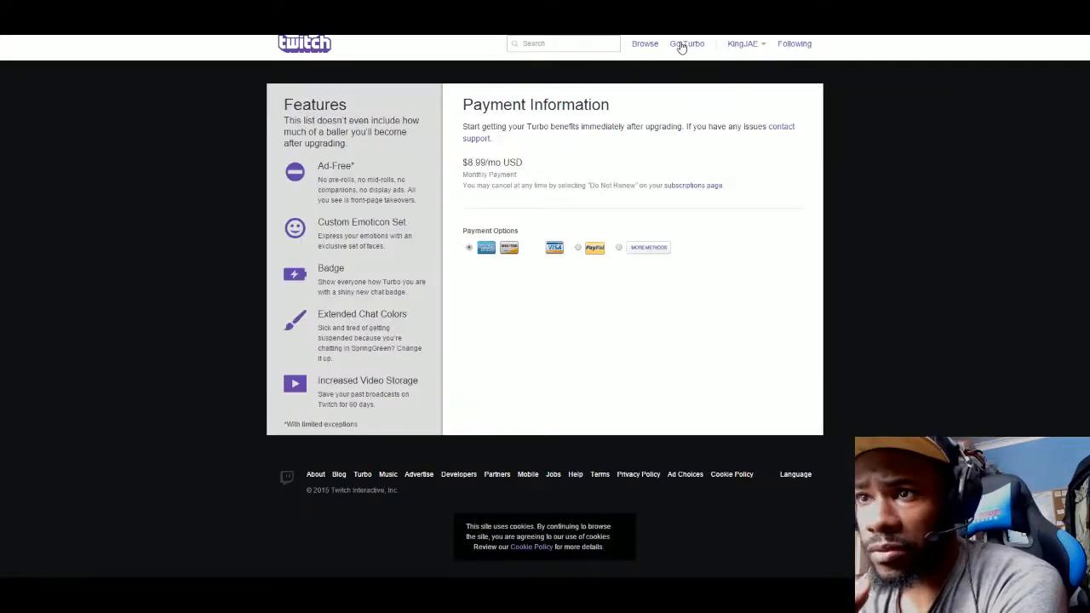
{"action": "left_click", "coordinate": [464, 248]}
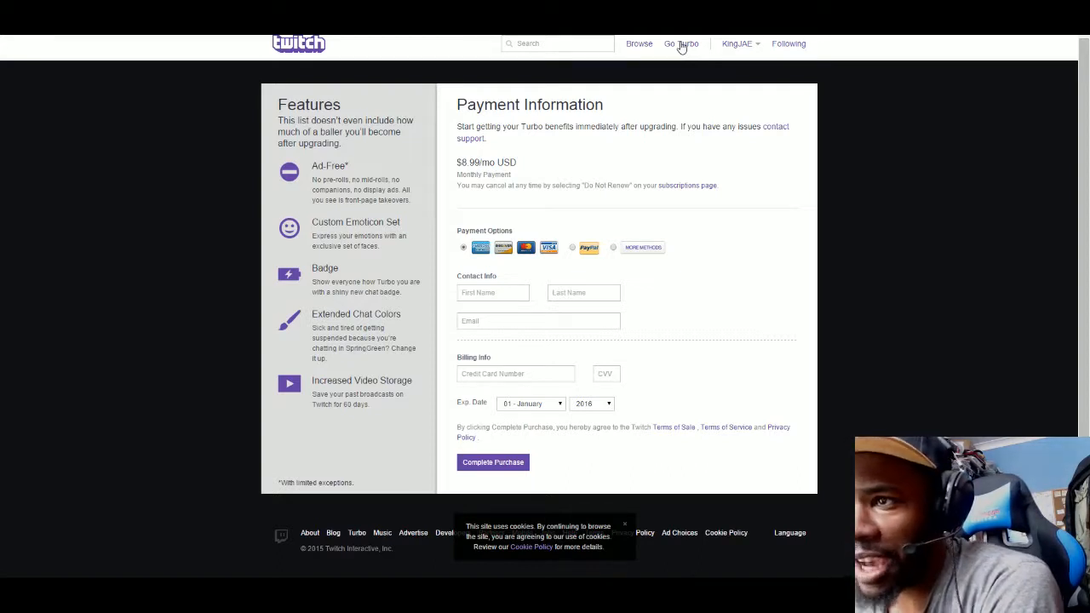
{"action": "mouse_move", "coordinate": [748, 45]}
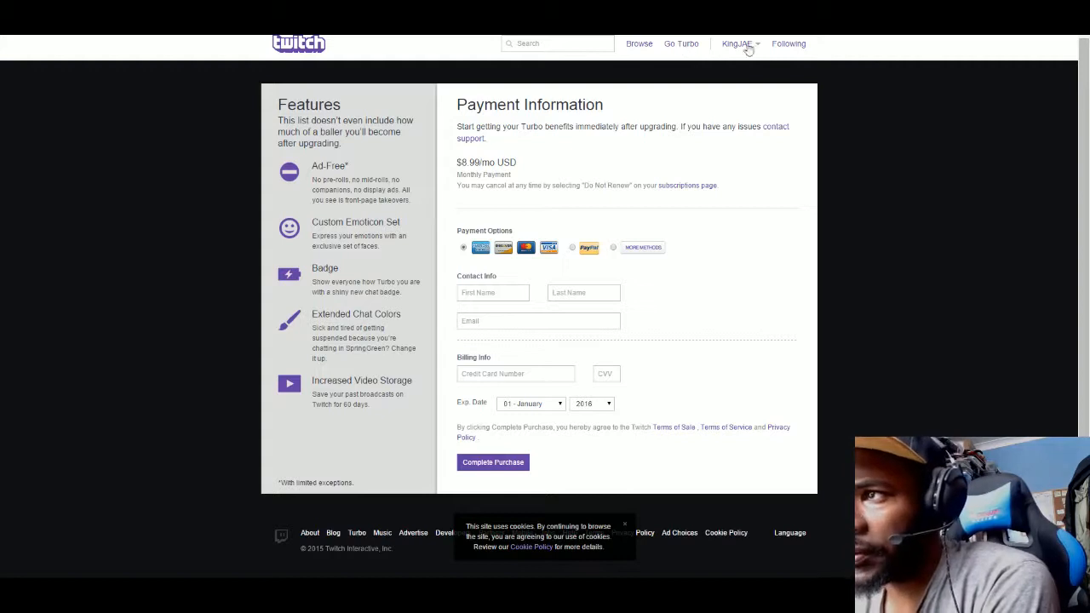
{"action": "mouse_move", "coordinate": [789, 44]}
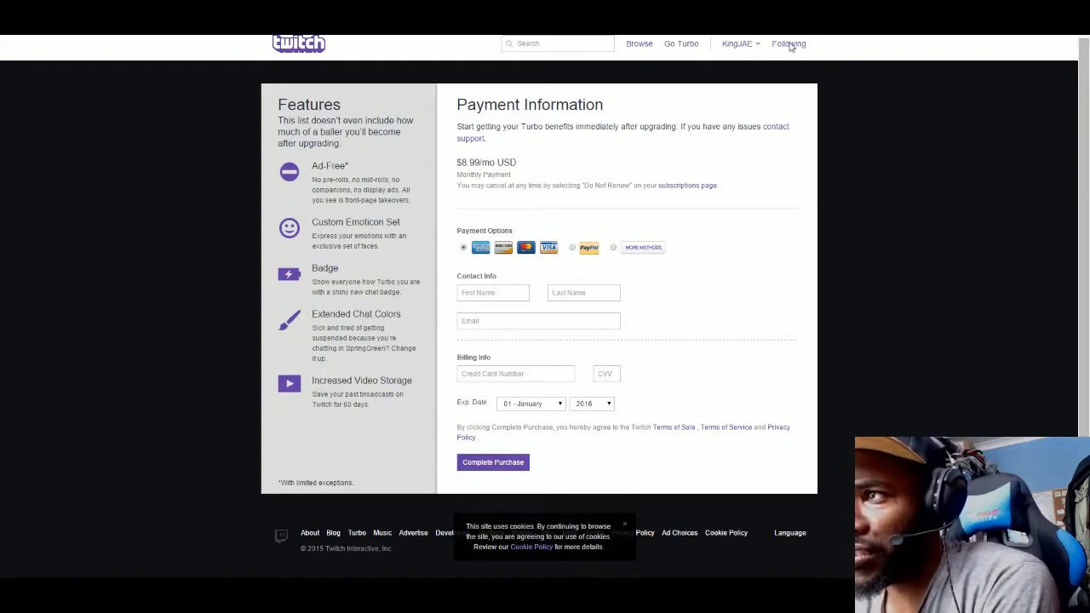
Step: Show the Following page and scroll down to Most Recent Videos and back up
{"action": "left_click", "coordinate": [788, 43]}
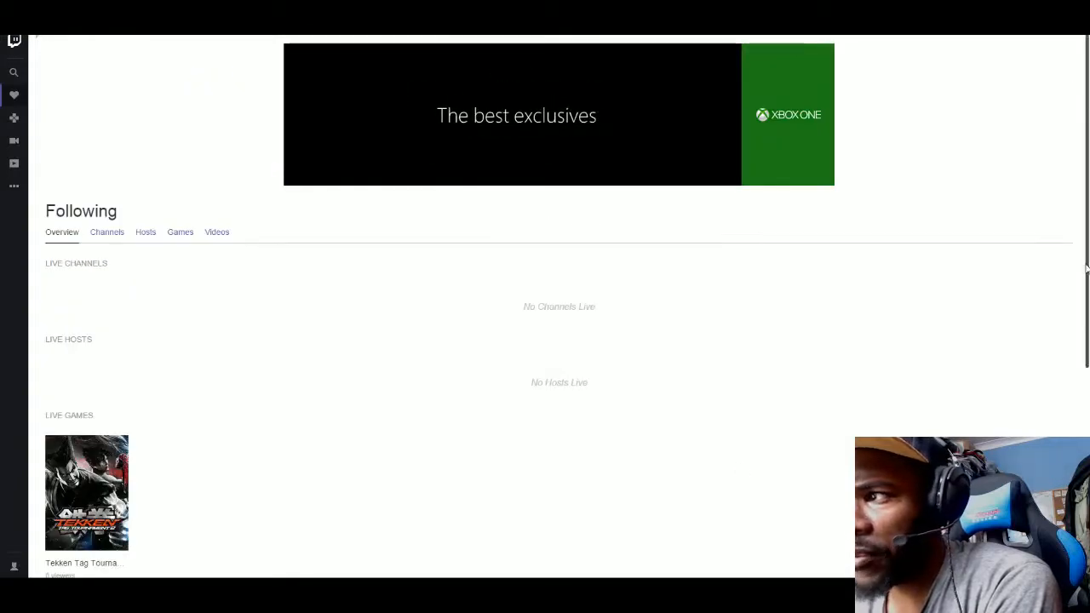
{"action": "scroll", "scroll_direction": "down", "scroll_amount": 3}
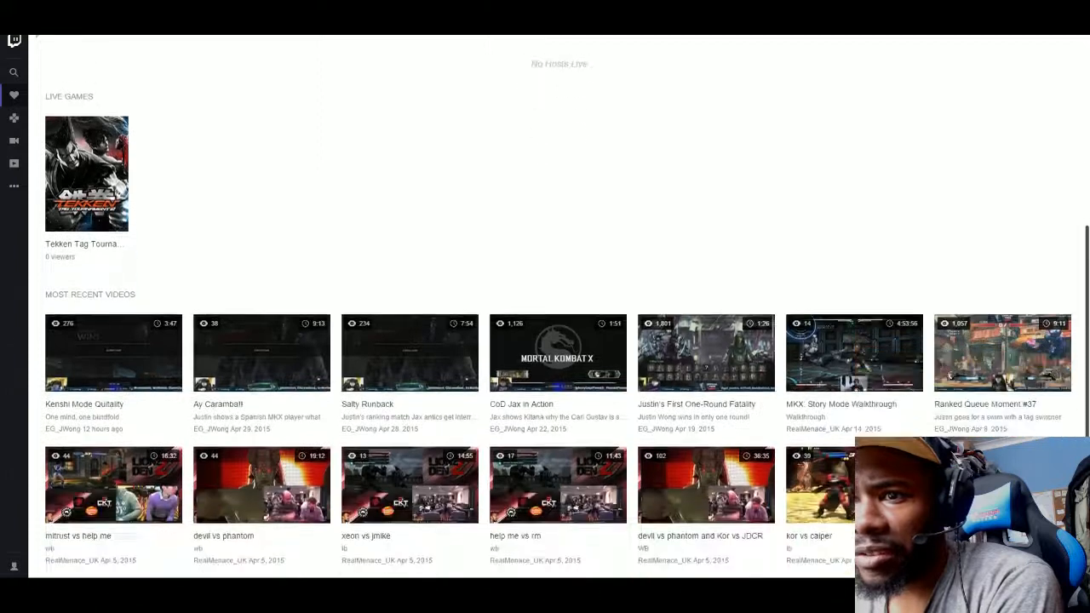
{"action": "scroll", "scroll_direction": "up", "scroll_amount": 3}
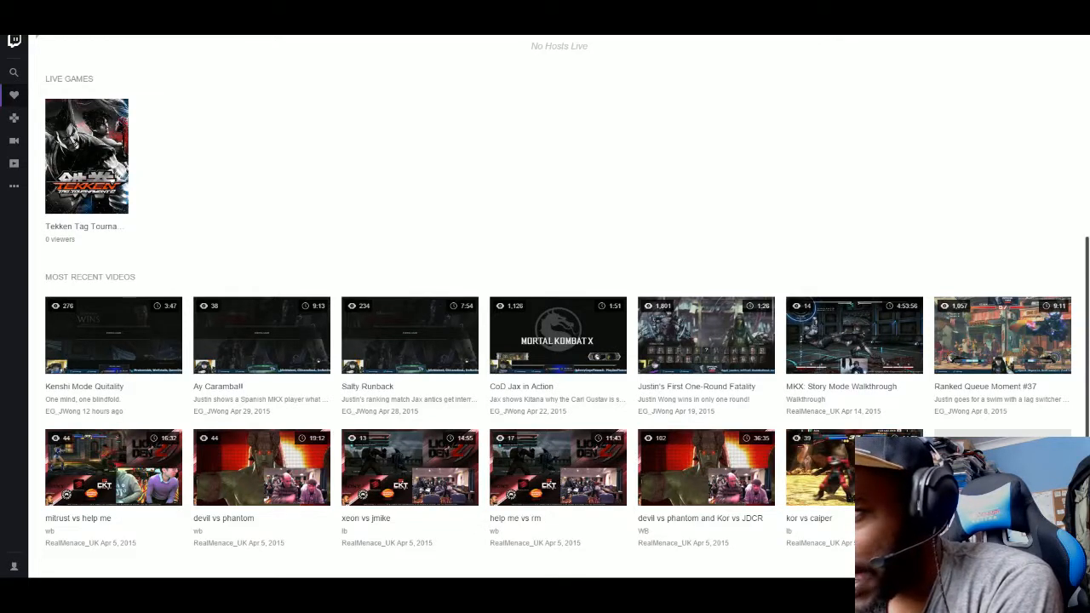
{"action": "scroll", "scroll_direction": "up", "scroll_amount": 3}
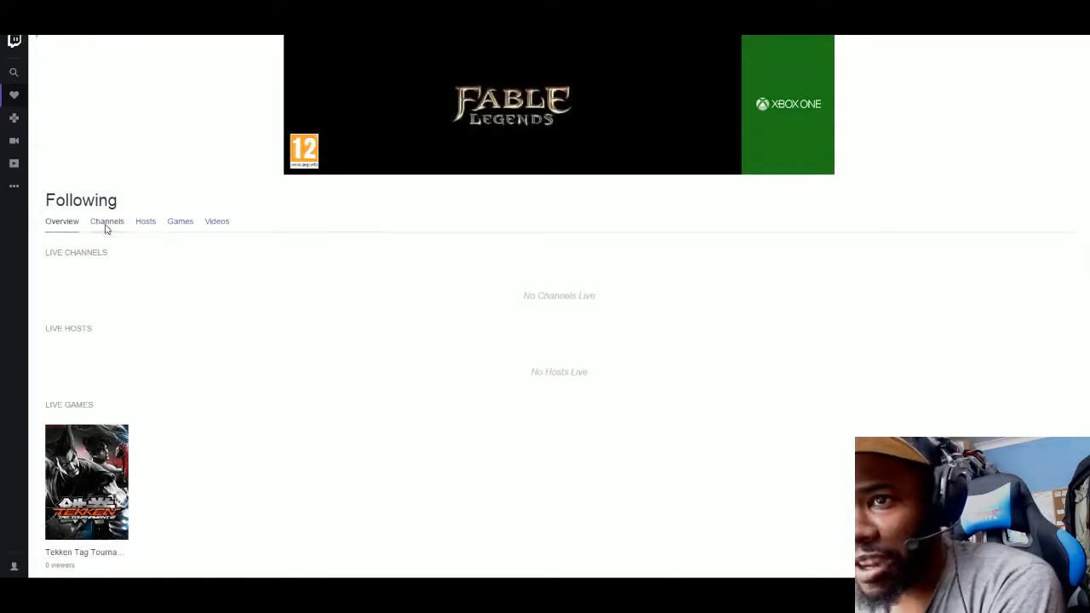
Step: Browse the Following page's Channels, Hosts and Games tabs, then return to the front page
{"action": "left_click", "coordinate": [106, 221]}
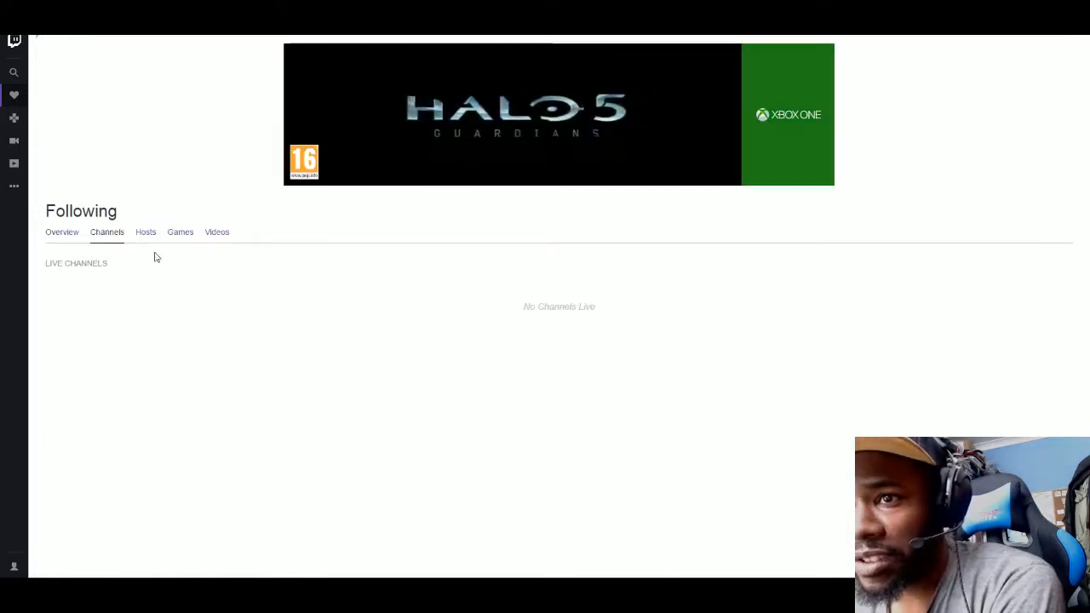
{"action": "left_click", "coordinate": [146, 232]}
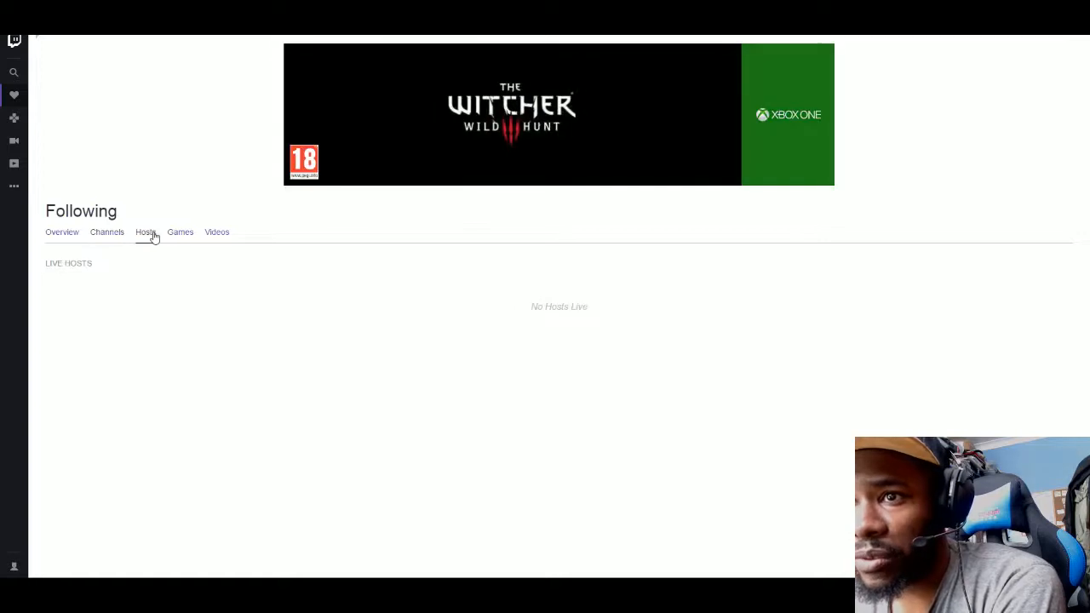
{"action": "left_click", "coordinate": [180, 232]}
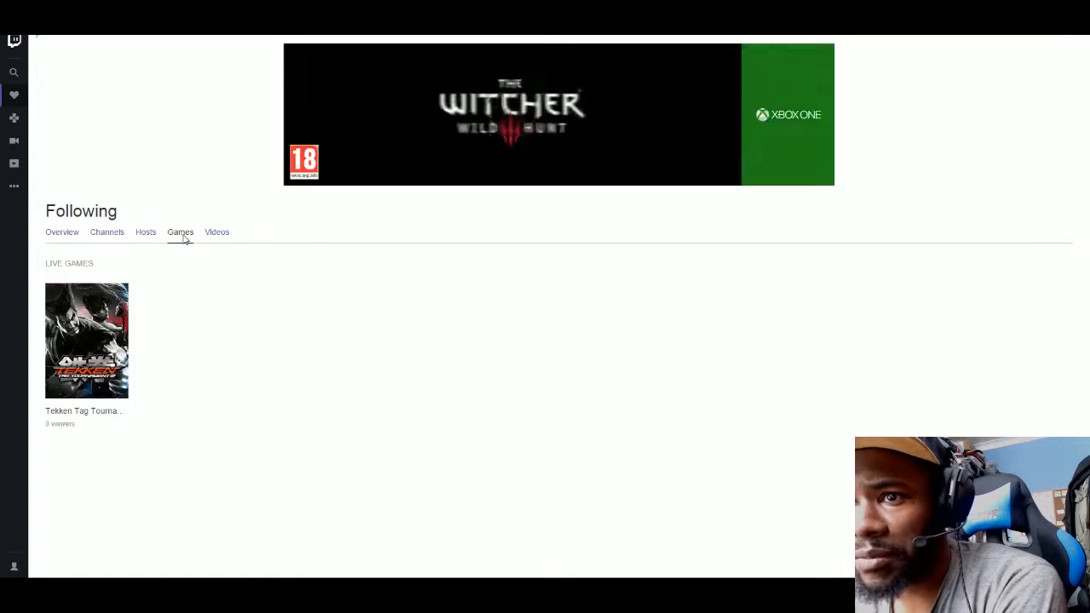
{"action": "left_click", "coordinate": [216, 232]}
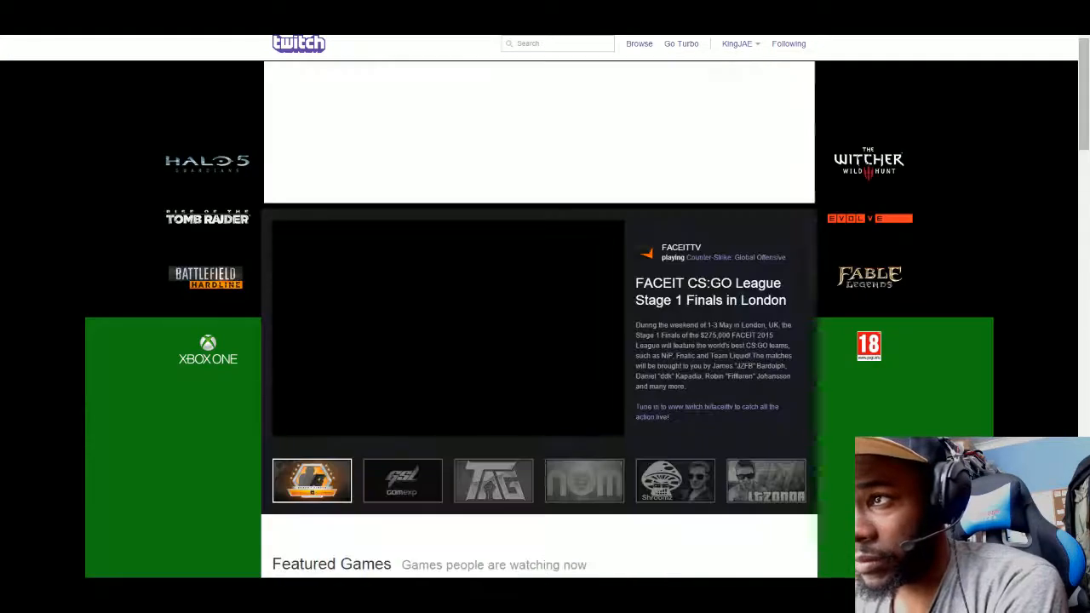
Step: Go to the KingJAE channel profile from the account options menu
{"action": "left_click", "coordinate": [738, 43]}
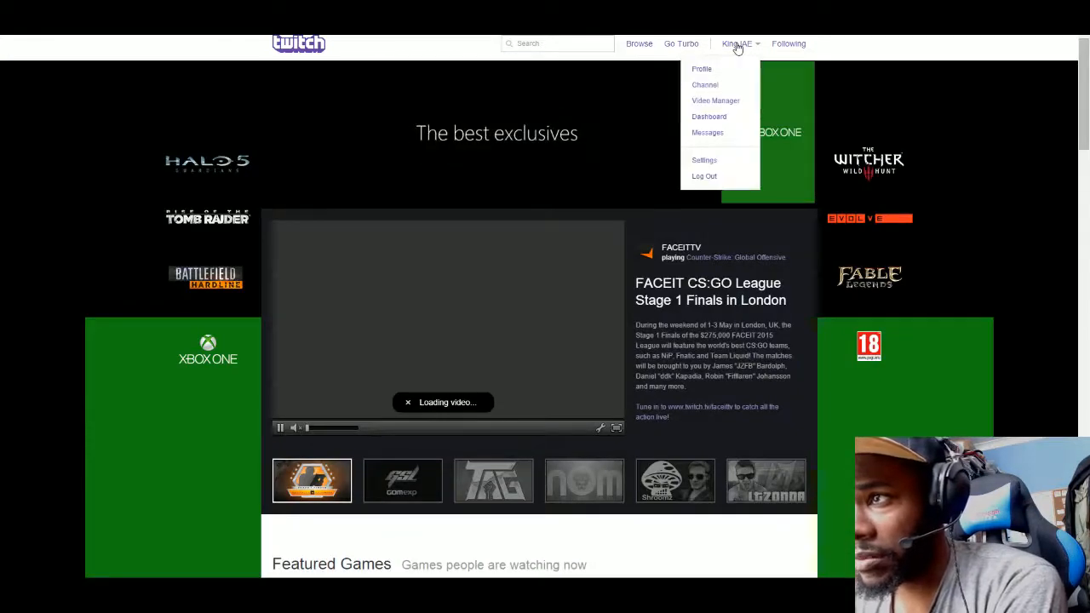
{"action": "left_click", "coordinate": [702, 69]}
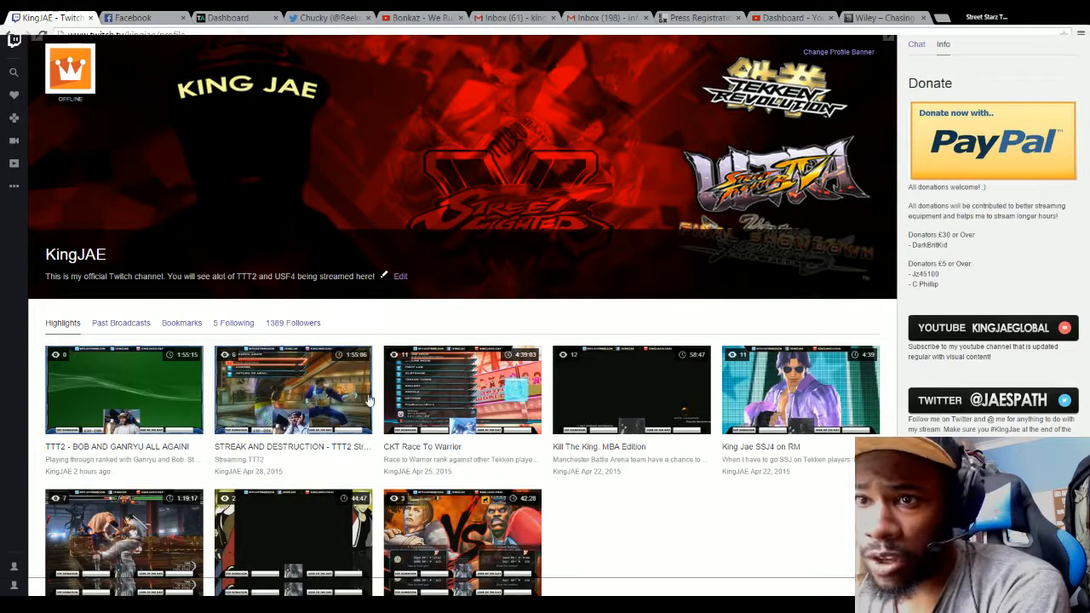
{"action": "mouse_move", "coordinate": [263, 479]}
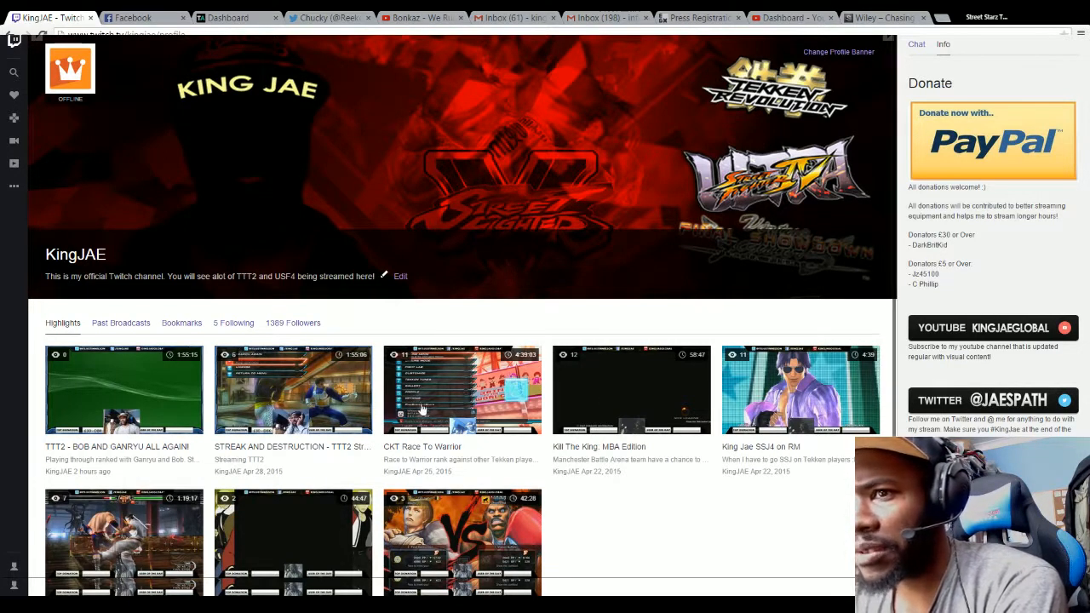
{"action": "mouse_move", "coordinate": [264, 391]}
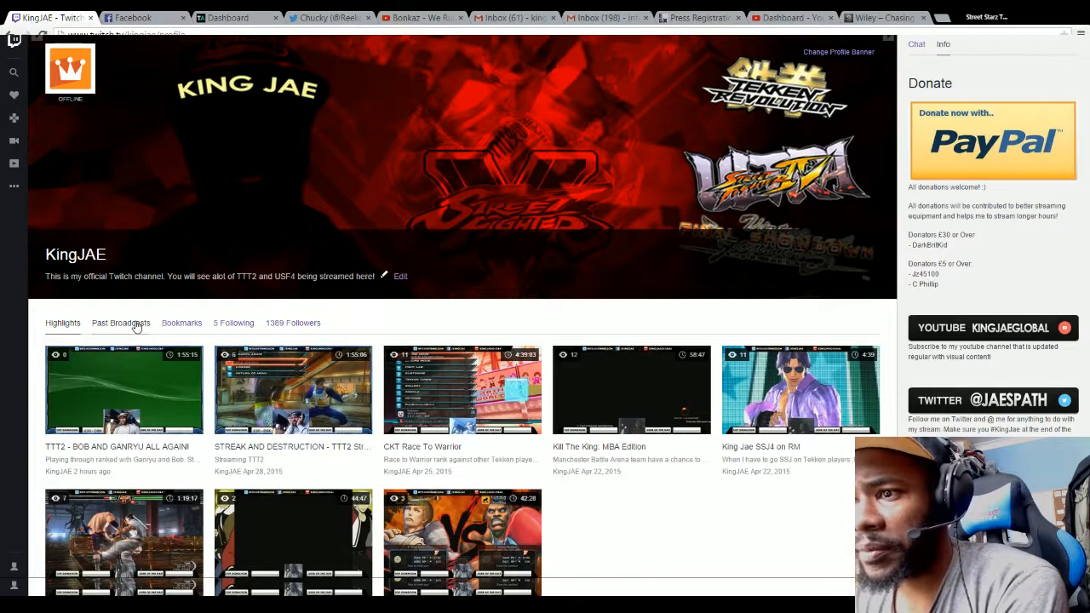
Step: View KingJAE's Past Broadcasts, Bookmarks, 5 Following and Followers tabs in turn
{"action": "left_click", "coordinate": [121, 323]}
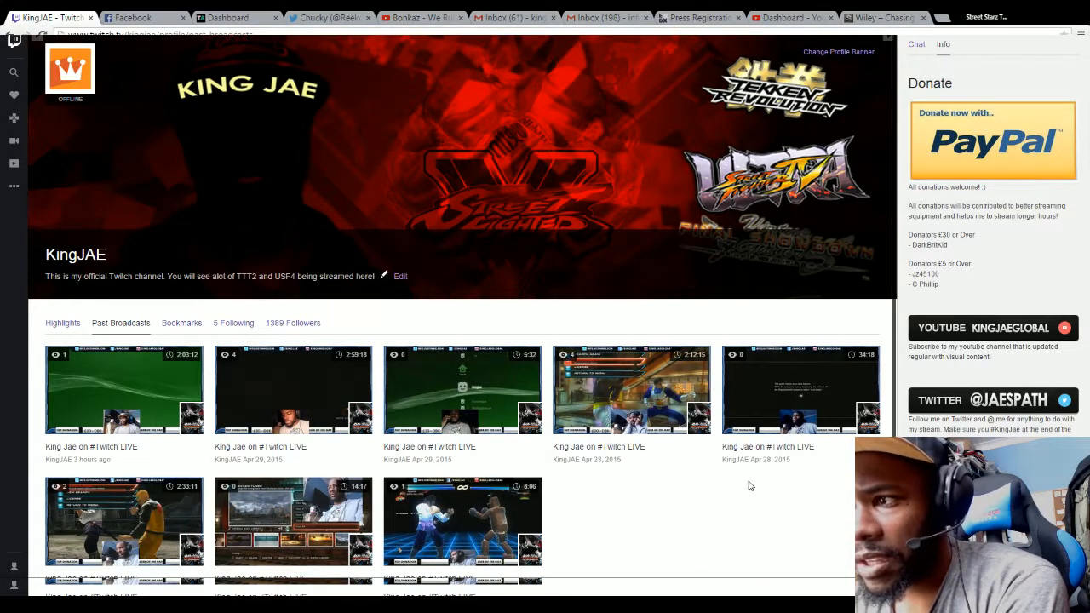
{"action": "mouse_move", "coordinate": [455, 458]}
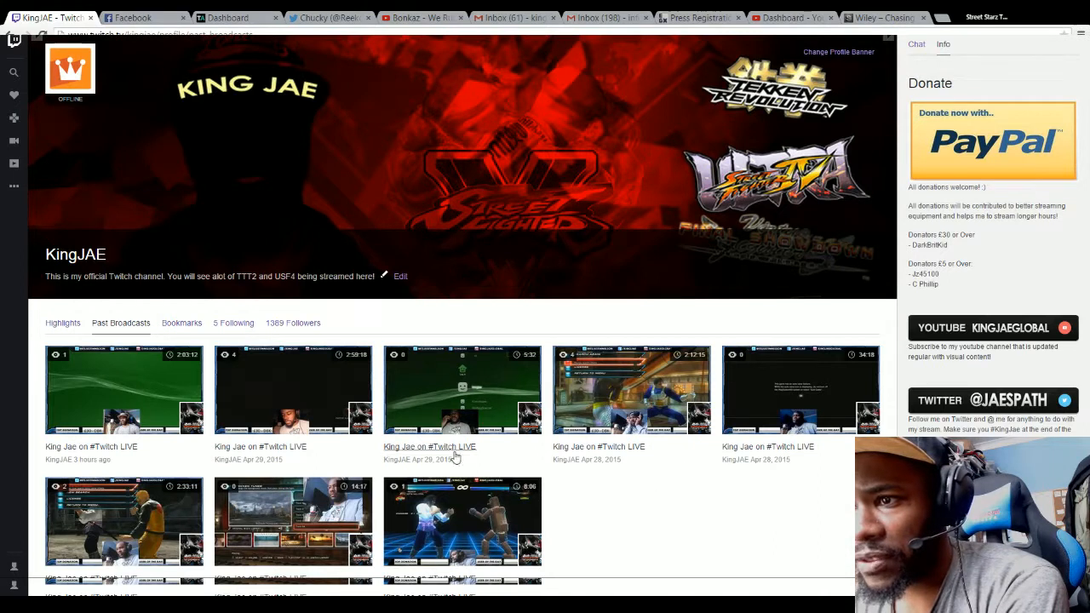
{"action": "mouse_move", "coordinate": [225, 471]}
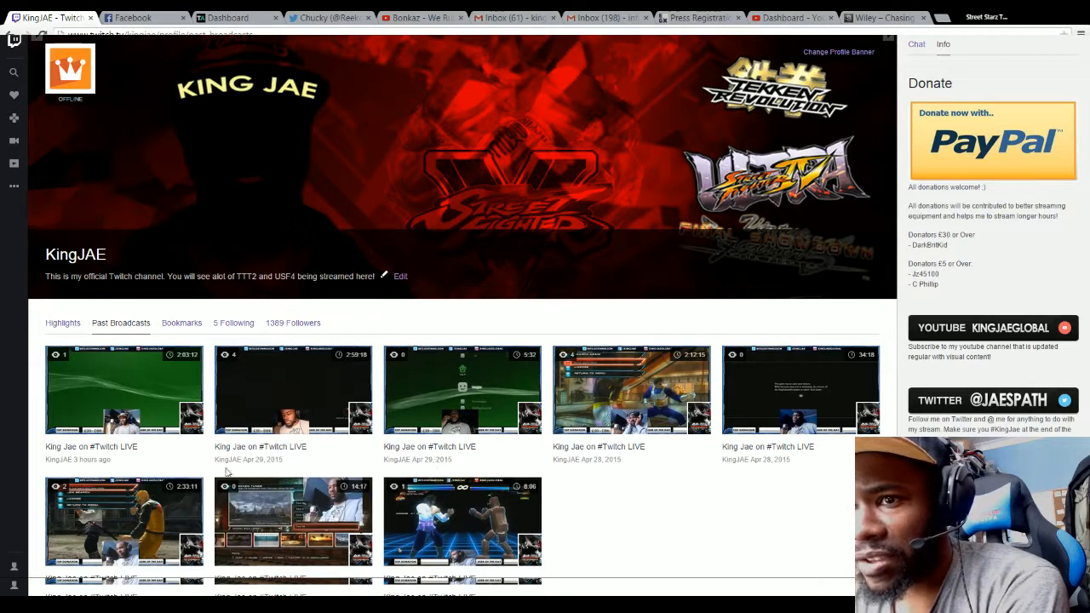
{"action": "mouse_move", "coordinate": [125, 386]}
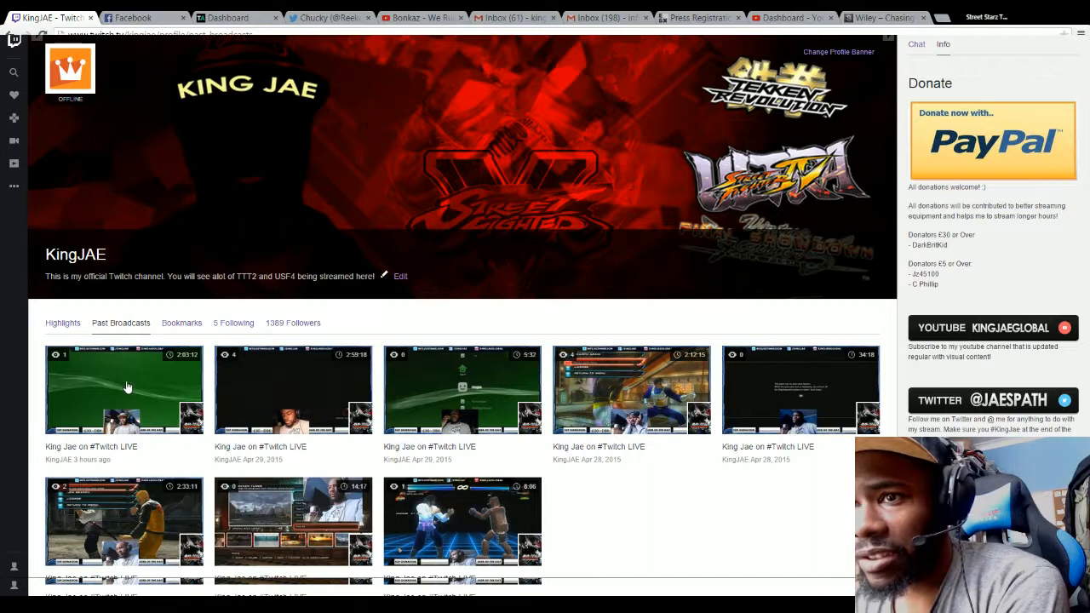
{"action": "left_click", "coordinate": [181, 323]}
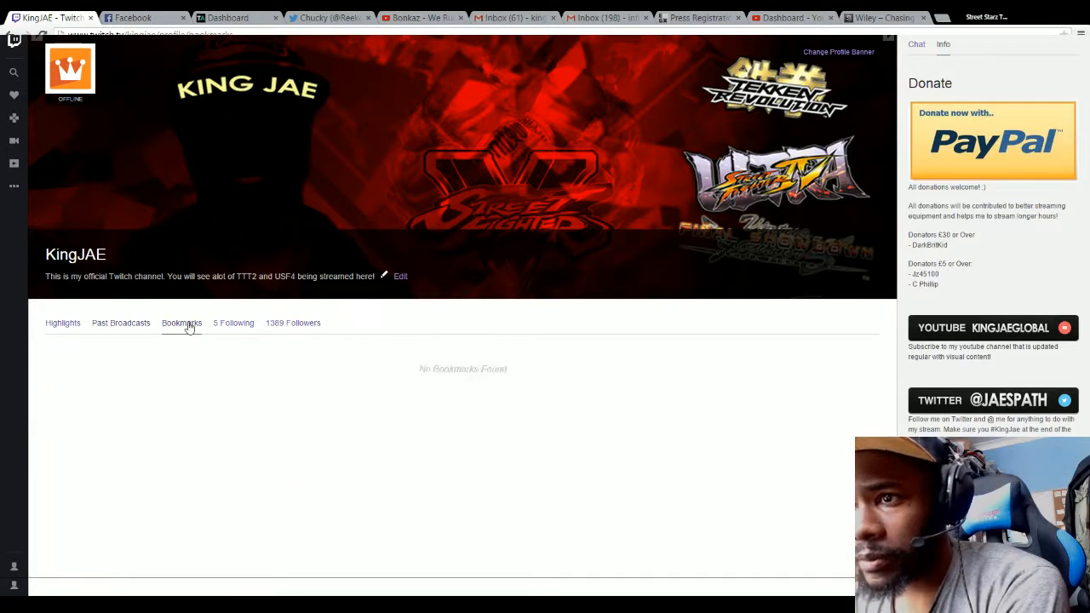
{"action": "left_click", "coordinate": [233, 322]}
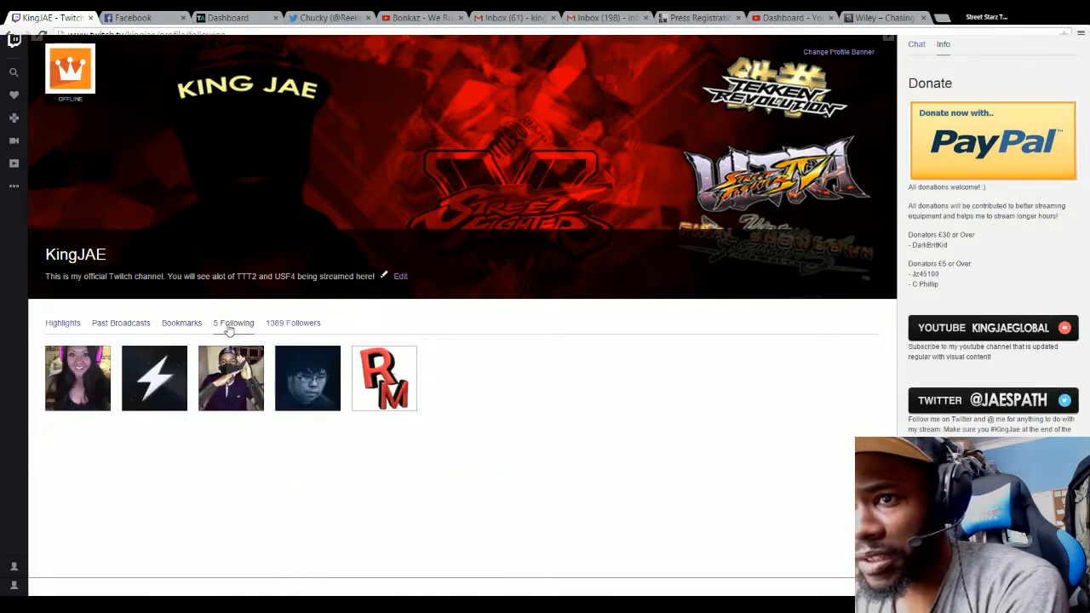
{"action": "mouse_move", "coordinate": [384, 378]}
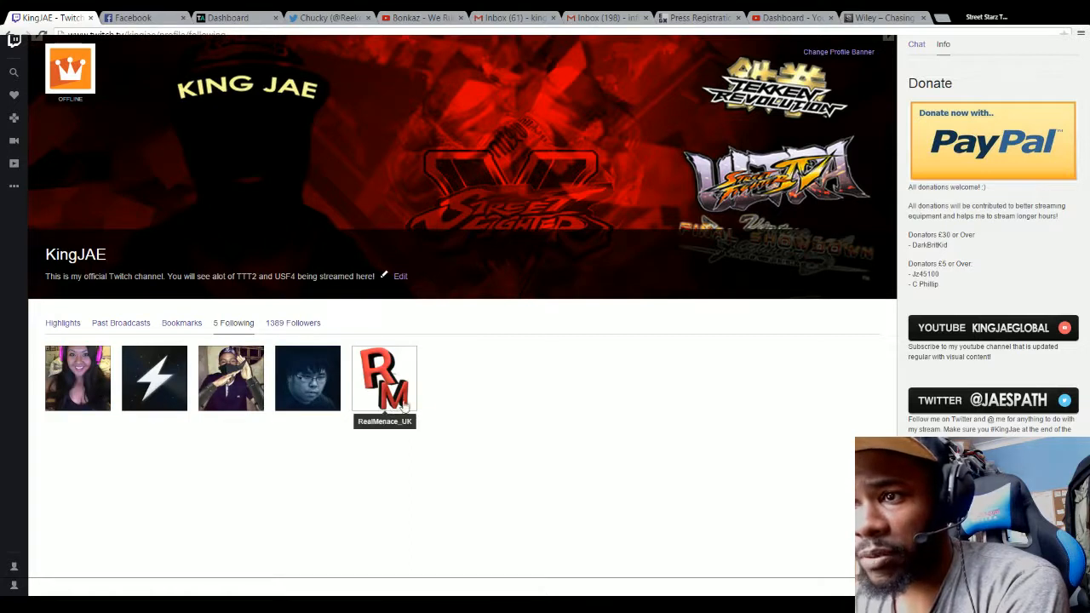
{"action": "mouse_move", "coordinate": [308, 378]}
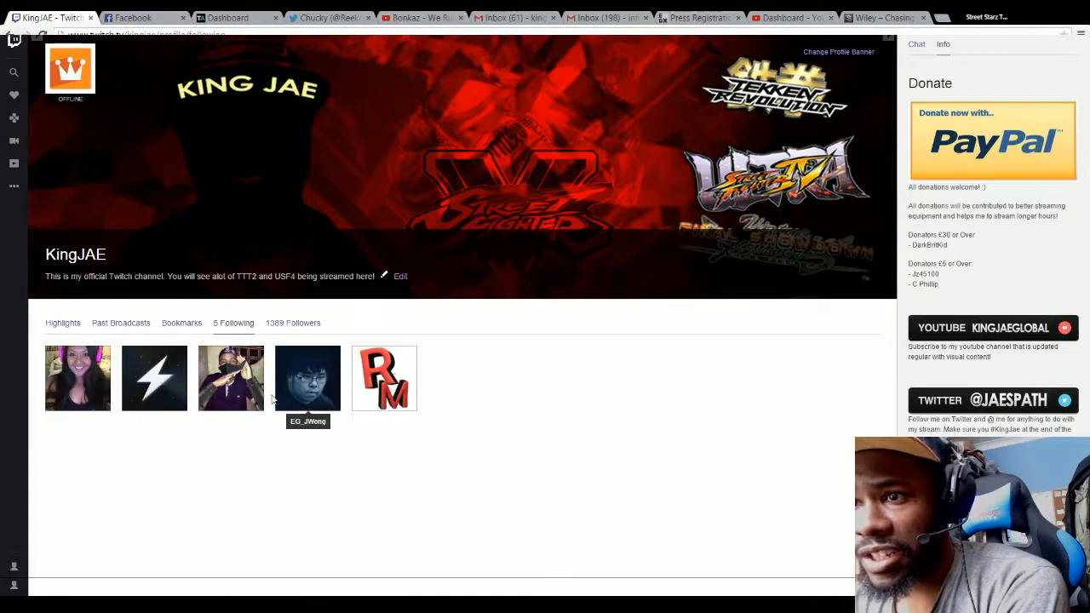
{"action": "mouse_move", "coordinate": [230, 396]}
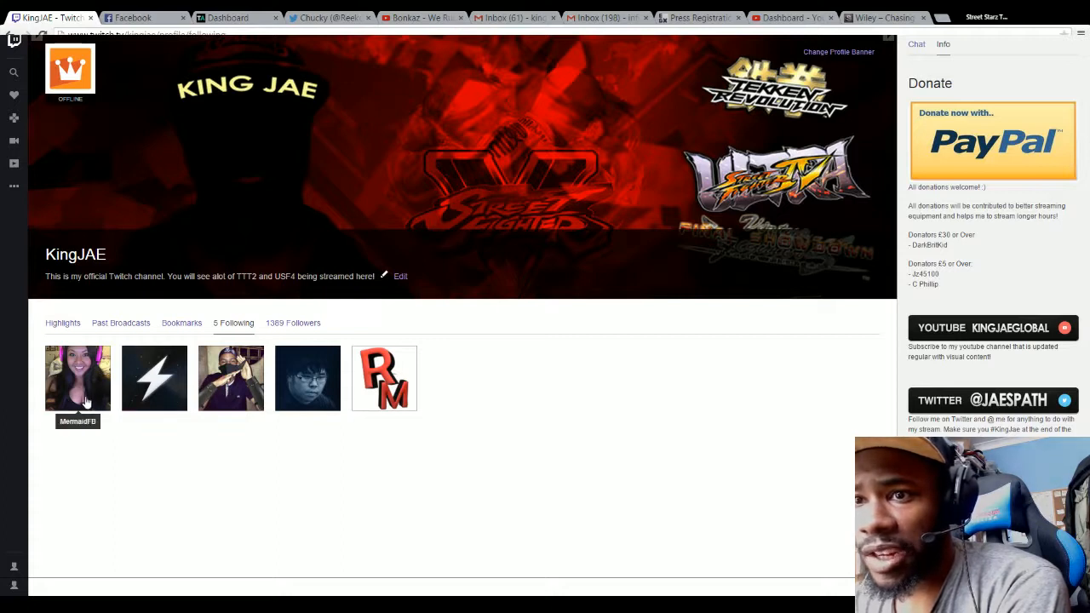
{"action": "mouse_move", "coordinate": [315, 328]}
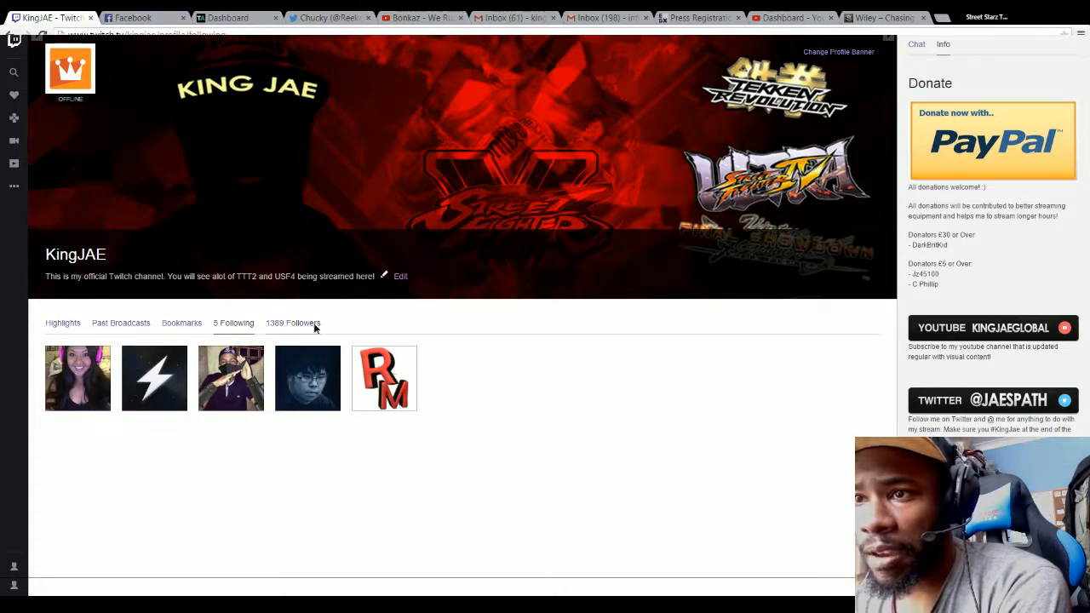
{"action": "left_click", "coordinate": [293, 323]}
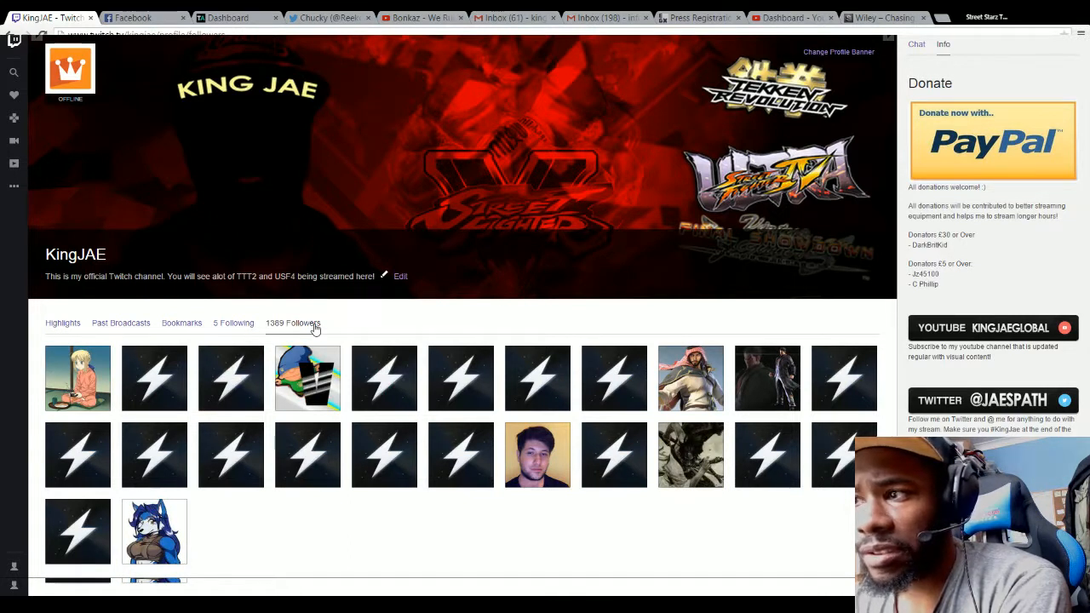
{"action": "mouse_move", "coordinate": [681, 287]}
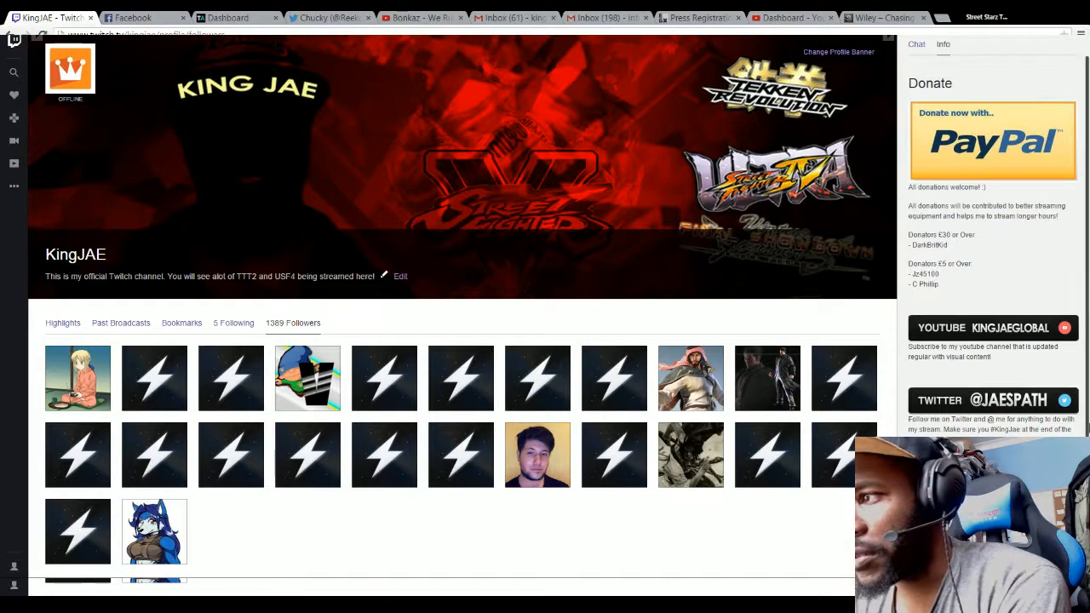
Step: Scroll the 1389 followers, revisit 5 Following, then return to the Highlights tab
{"action": "scroll", "scroll_direction": "down", "scroll_amount": 3}
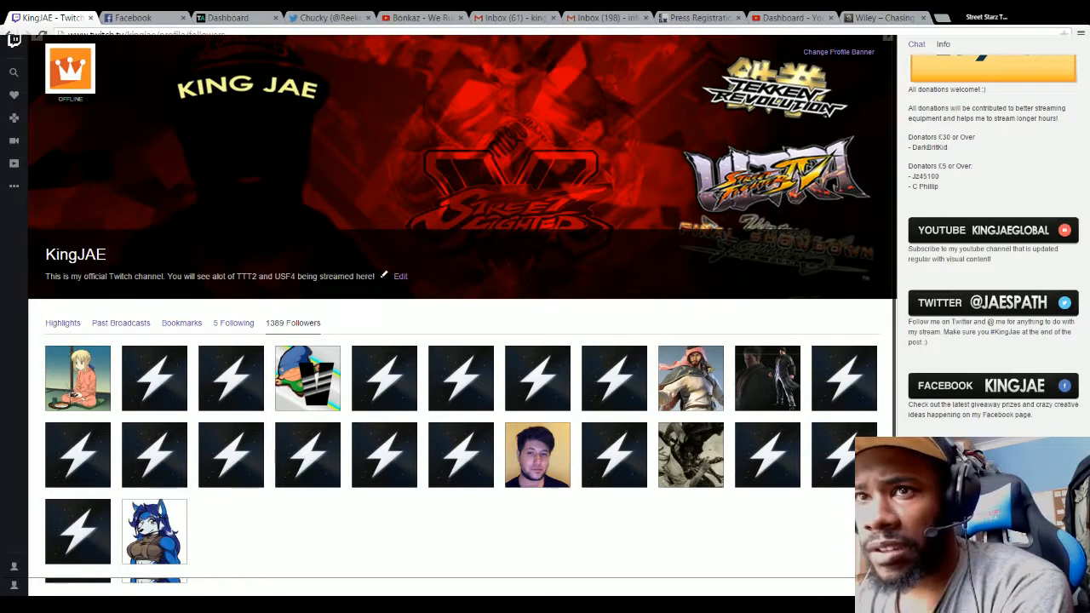
{"action": "left_click", "coordinate": [233, 323]}
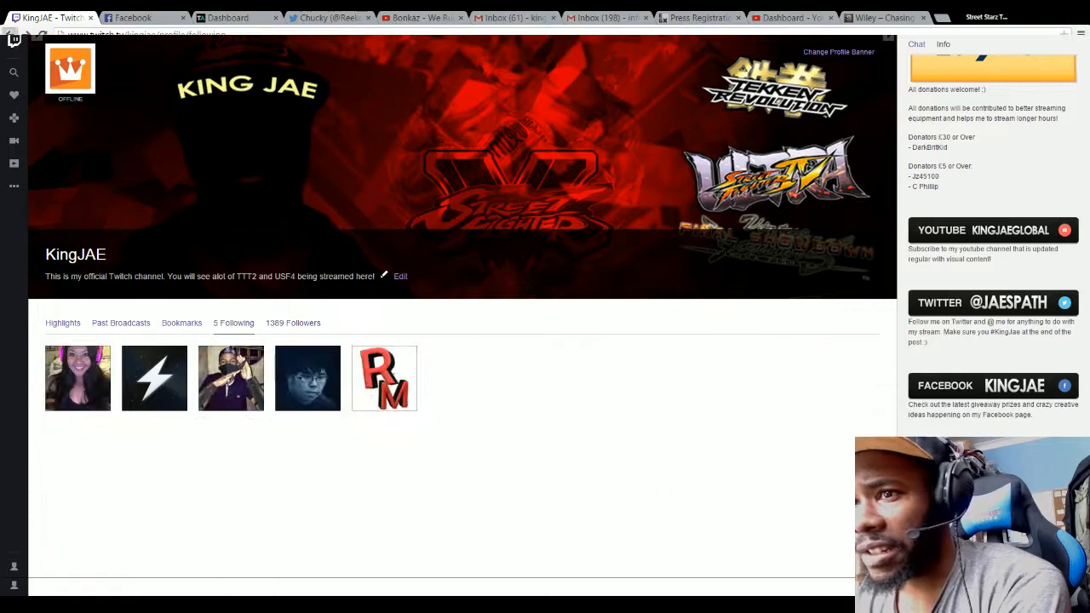
{"action": "left_click", "coordinate": [62, 322]}
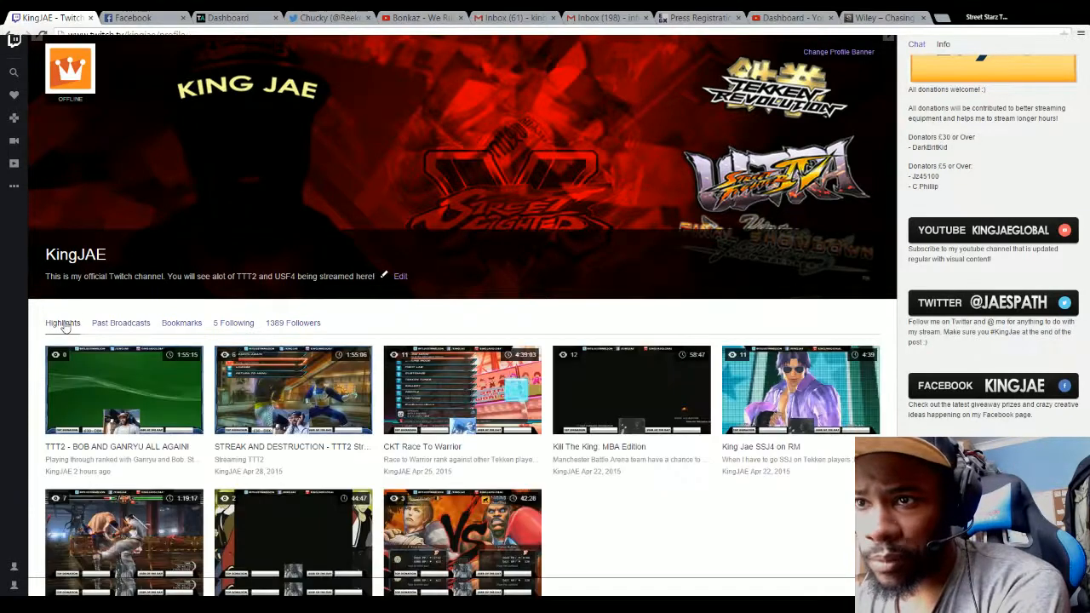
{"action": "mouse_move", "coordinate": [14, 72]}
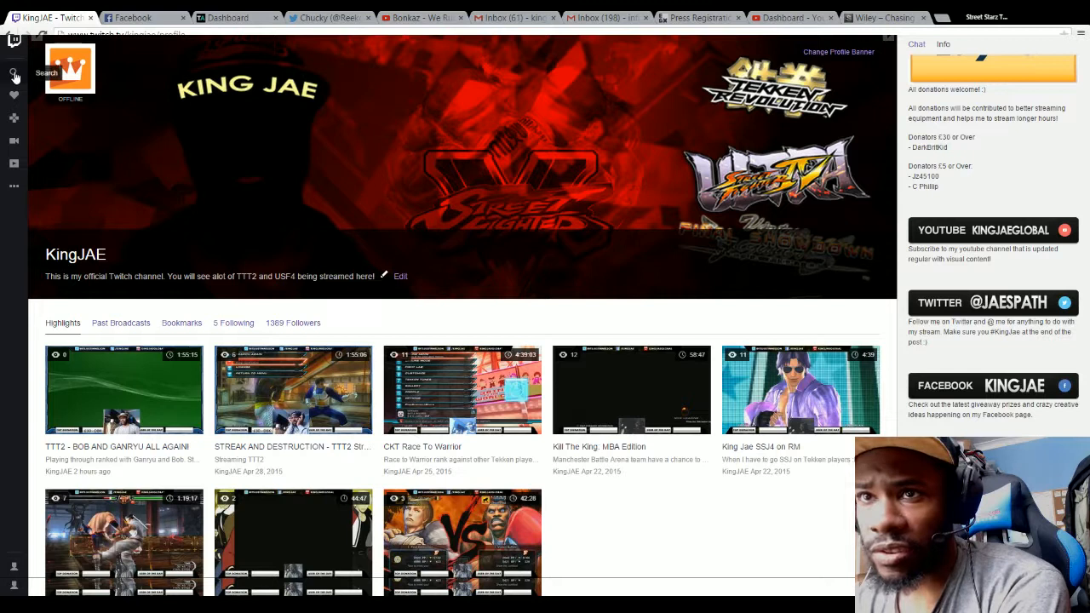
{"action": "mouse_move", "coordinate": [13, 118]}
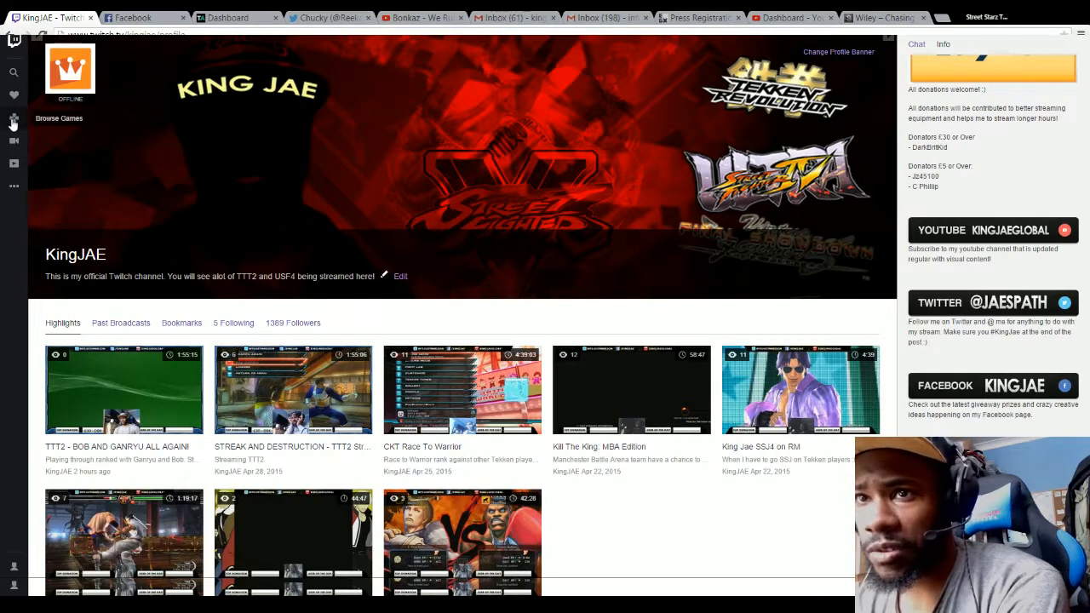
{"action": "mouse_move", "coordinate": [13, 141]}
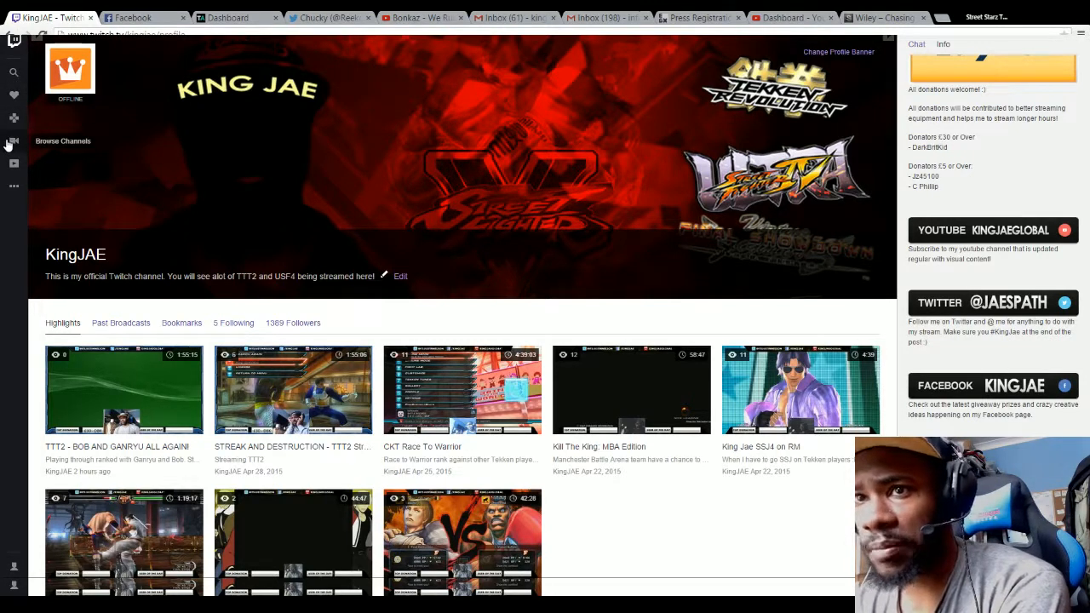
{"action": "mouse_move", "coordinate": [14, 164]}
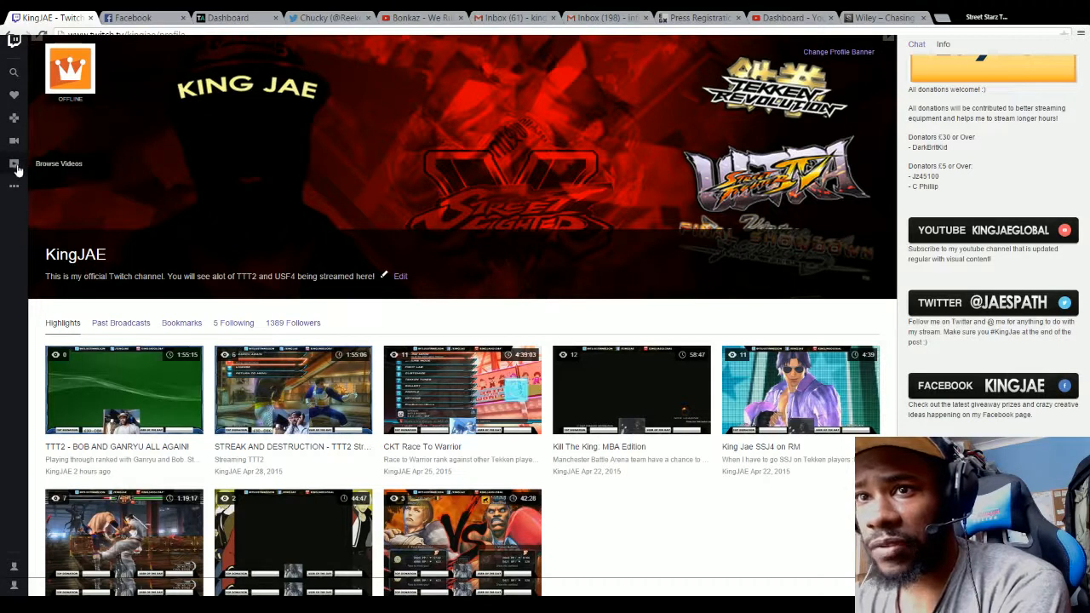
Step: Open the footer links menu with About, Blog, Help and Jobs
{"action": "left_click", "coordinate": [13, 186]}
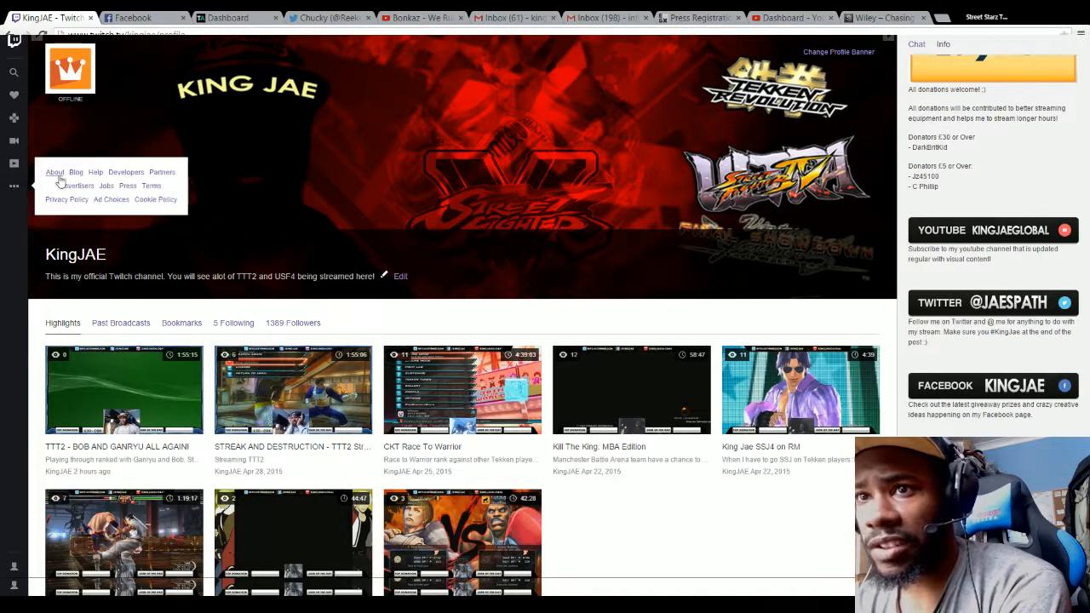
{"action": "mouse_move", "coordinate": [75, 186]}
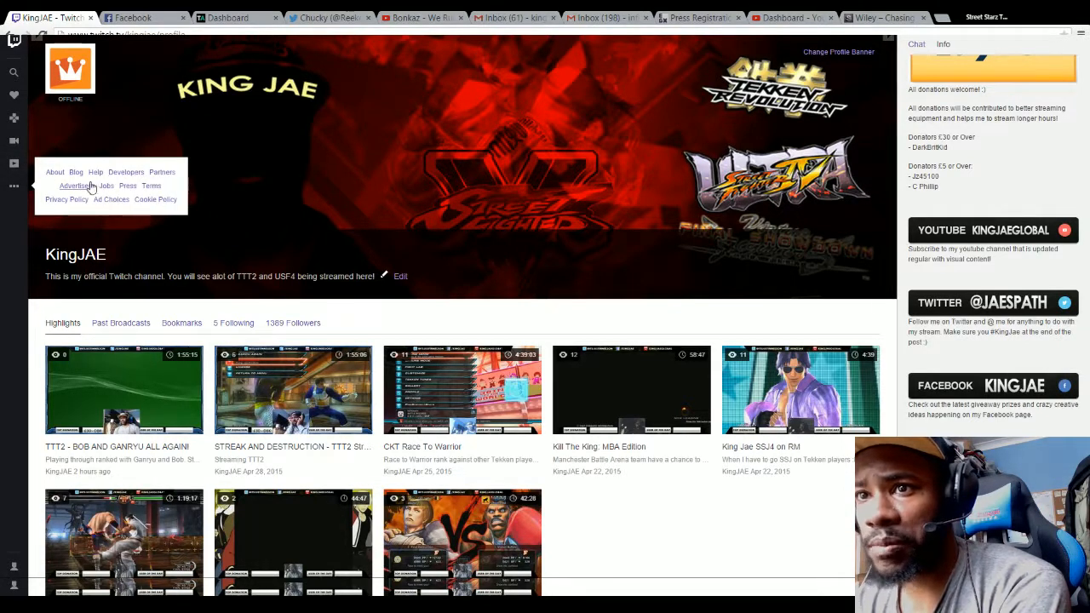
{"action": "mouse_move", "coordinate": [128, 186]}
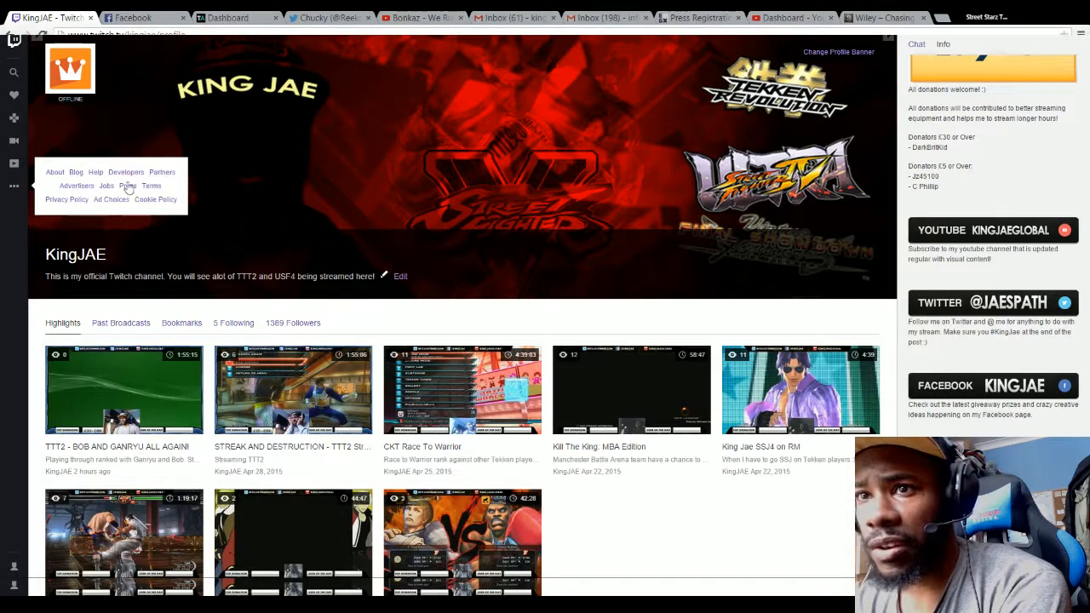
{"action": "mouse_move", "coordinate": [132, 188]}
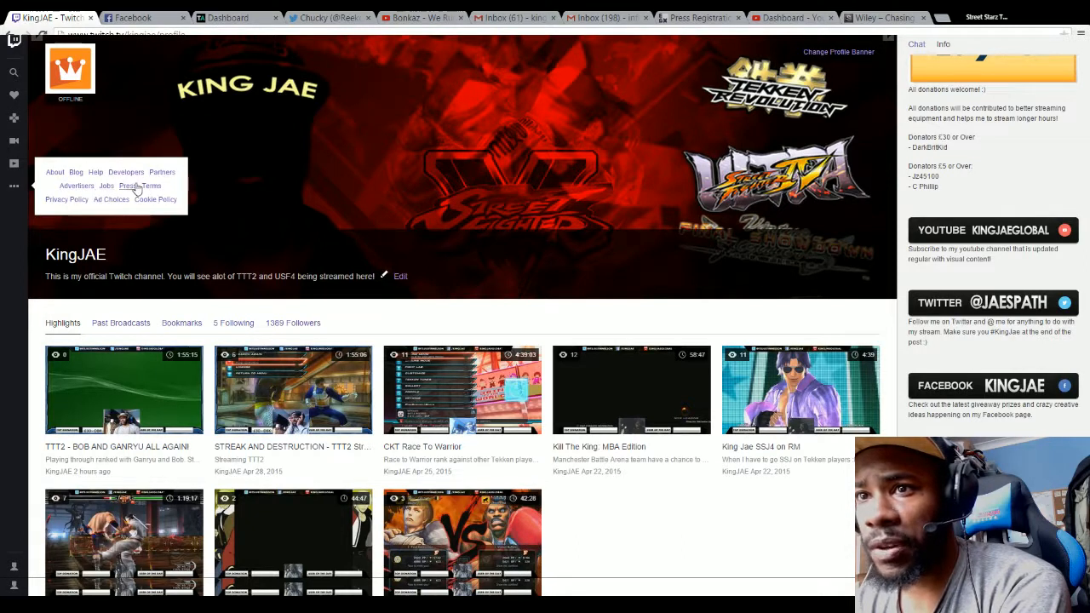
{"action": "mouse_move", "coordinate": [111, 177]}
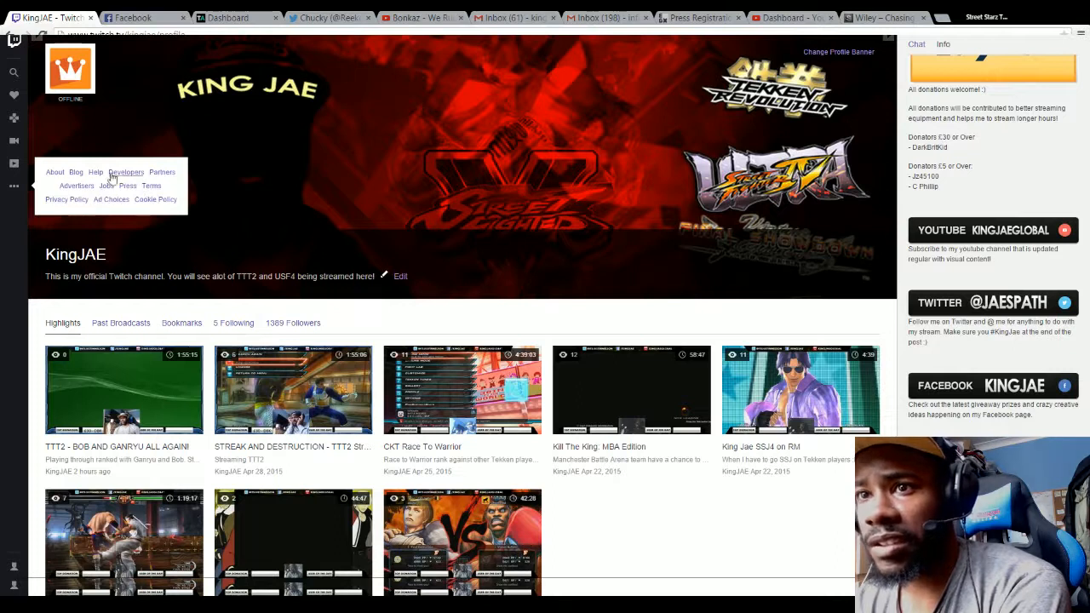
{"action": "mouse_move", "coordinate": [14, 71]}
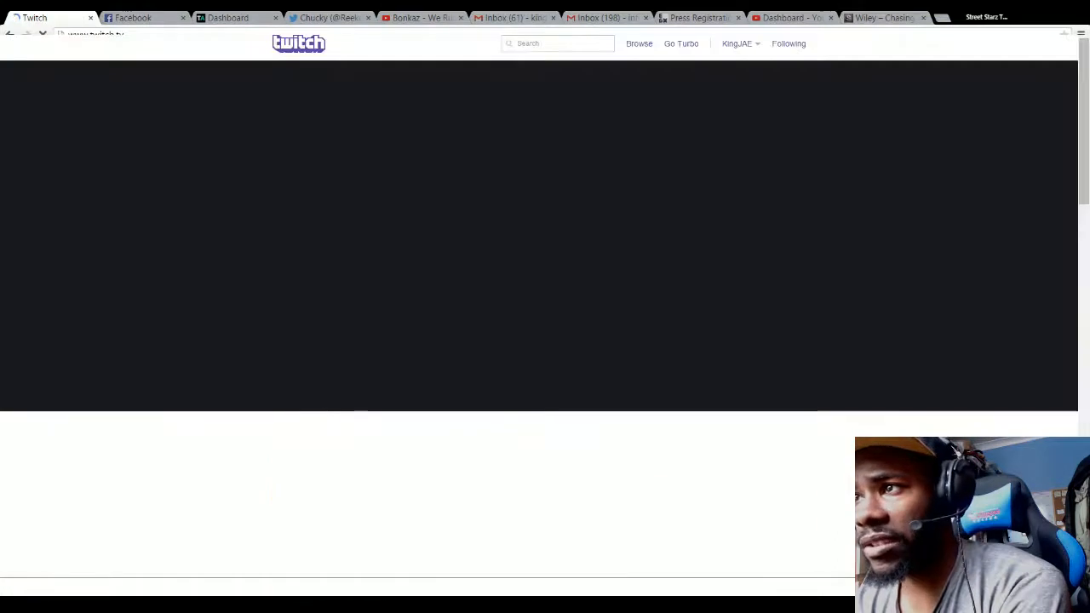
{"action": "left_click", "coordinate": [737, 44]}
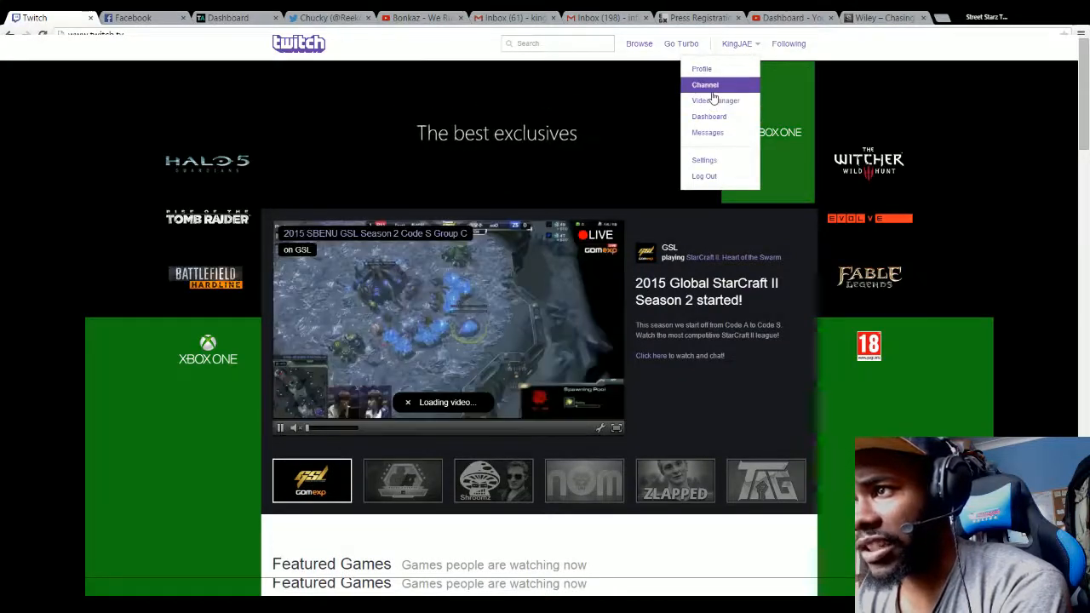
{"action": "left_click", "coordinate": [705, 84]}
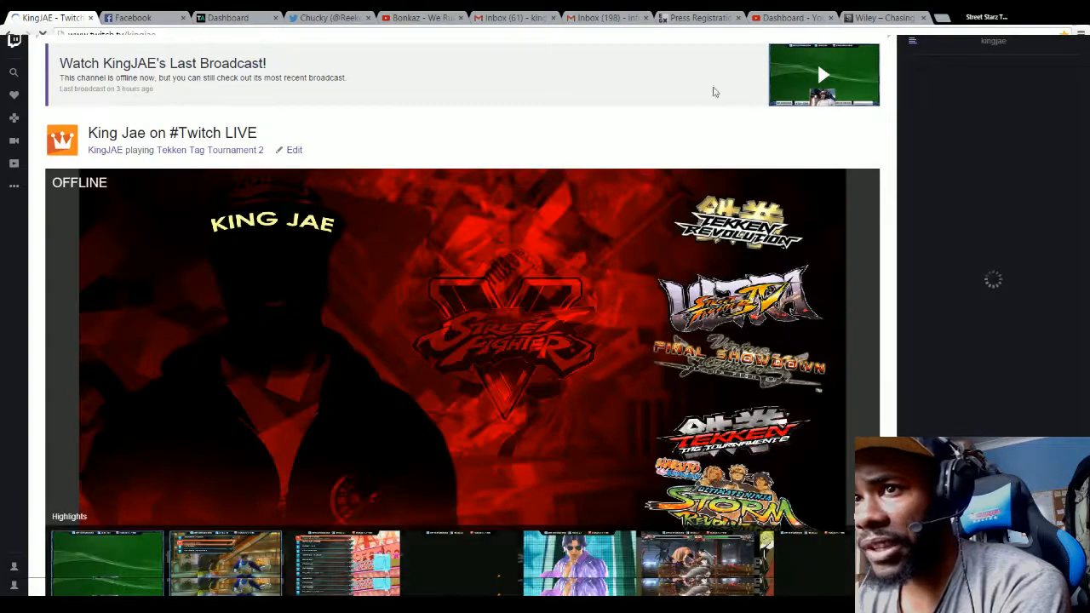
{"action": "mouse_move", "coordinate": [122, 110]}
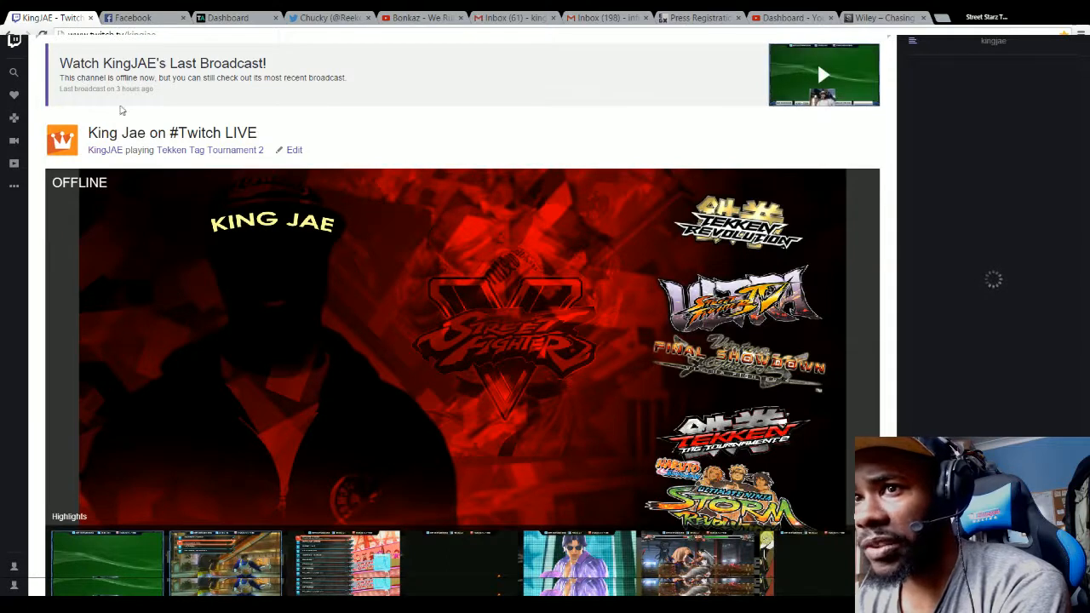
{"action": "mouse_move", "coordinate": [901, 85]}
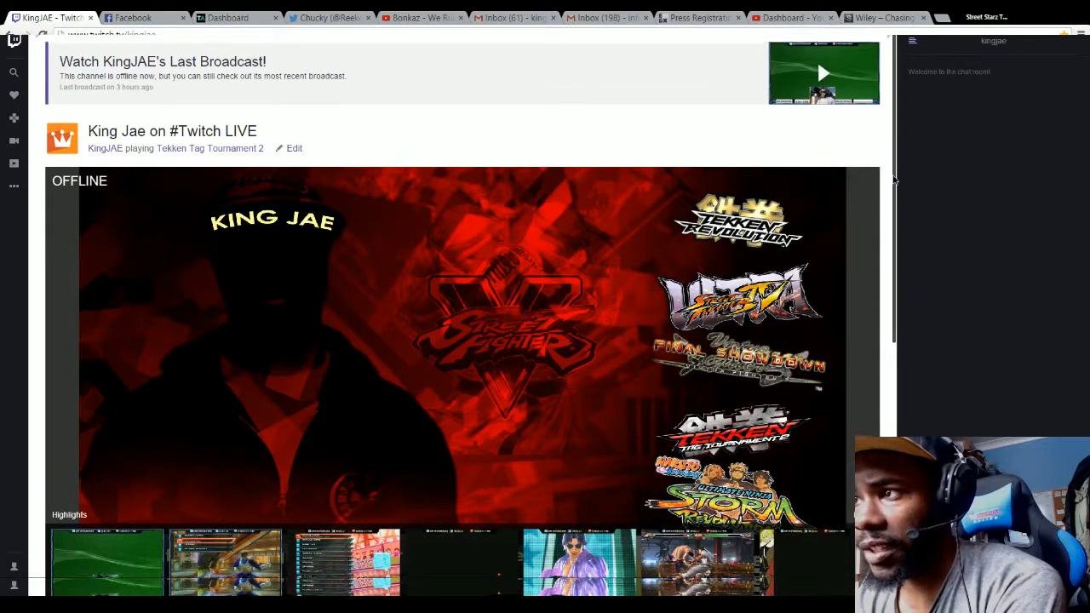
{"action": "scroll", "scroll_direction": "down", "scroll_amount": 3}
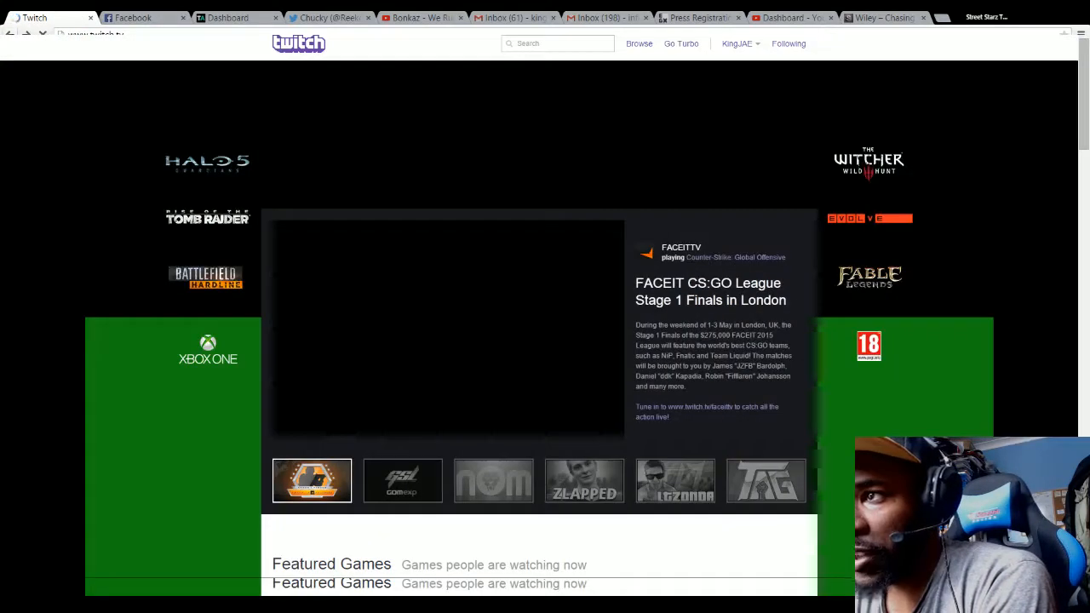
{"action": "left_click", "coordinate": [737, 44]}
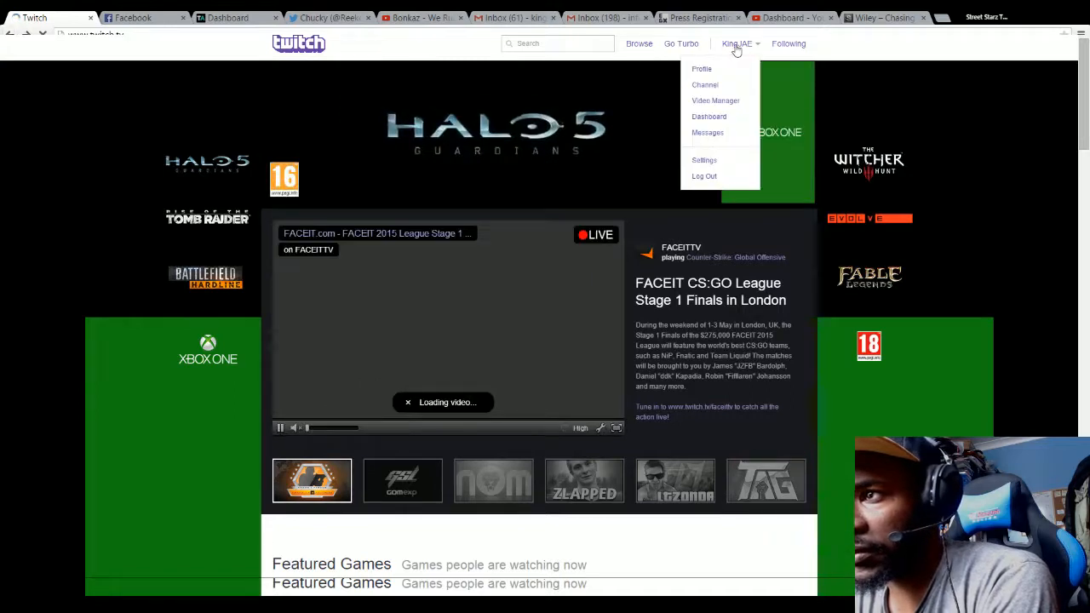
{"action": "mouse_move", "coordinate": [716, 101]}
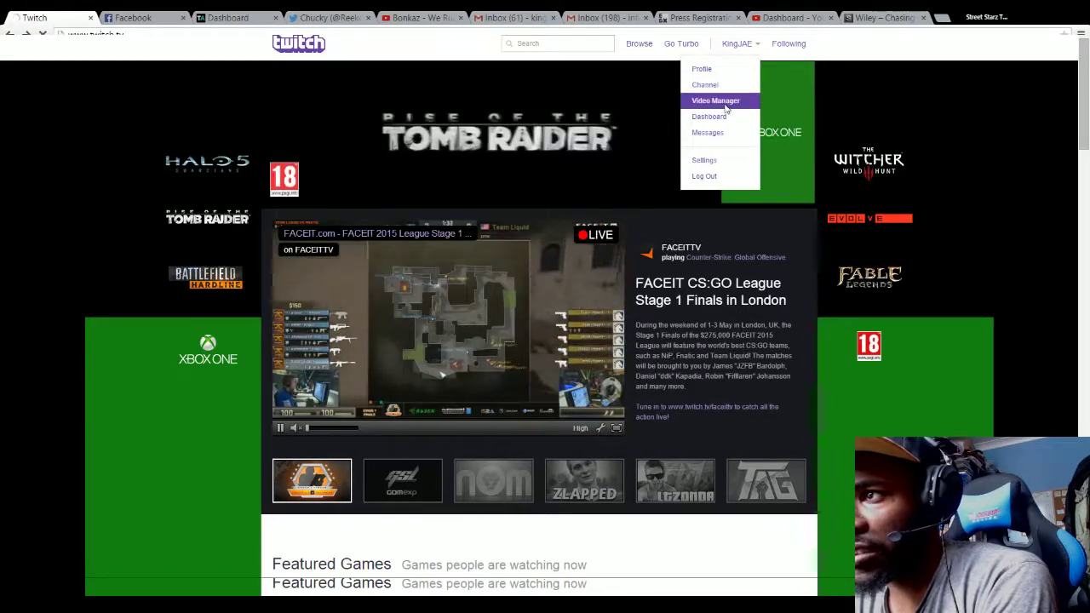
{"action": "left_click", "coordinate": [715, 101]}
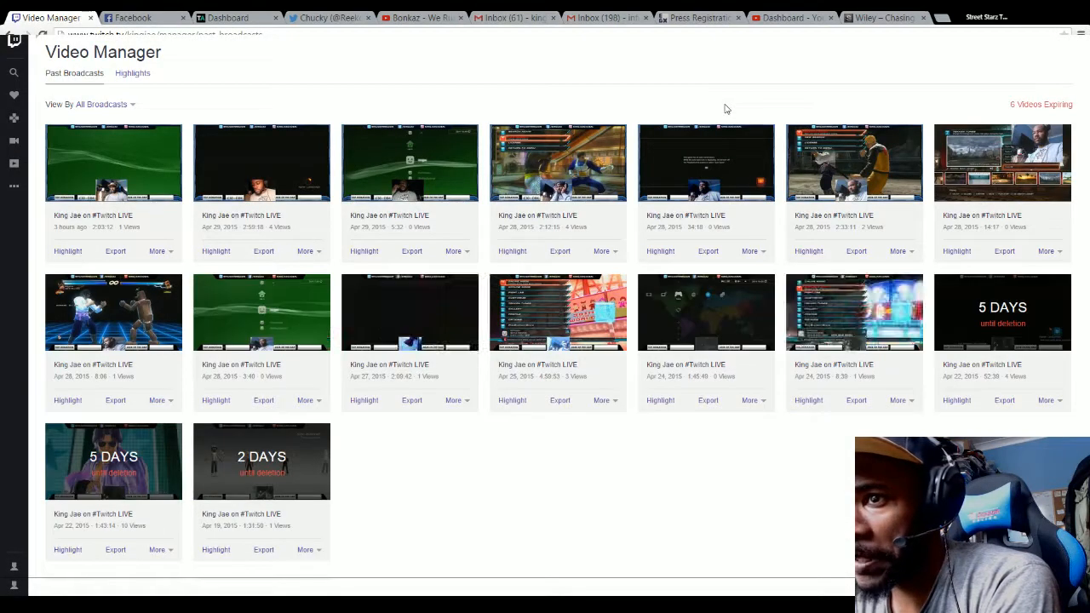
{"action": "mouse_move", "coordinate": [474, 571]}
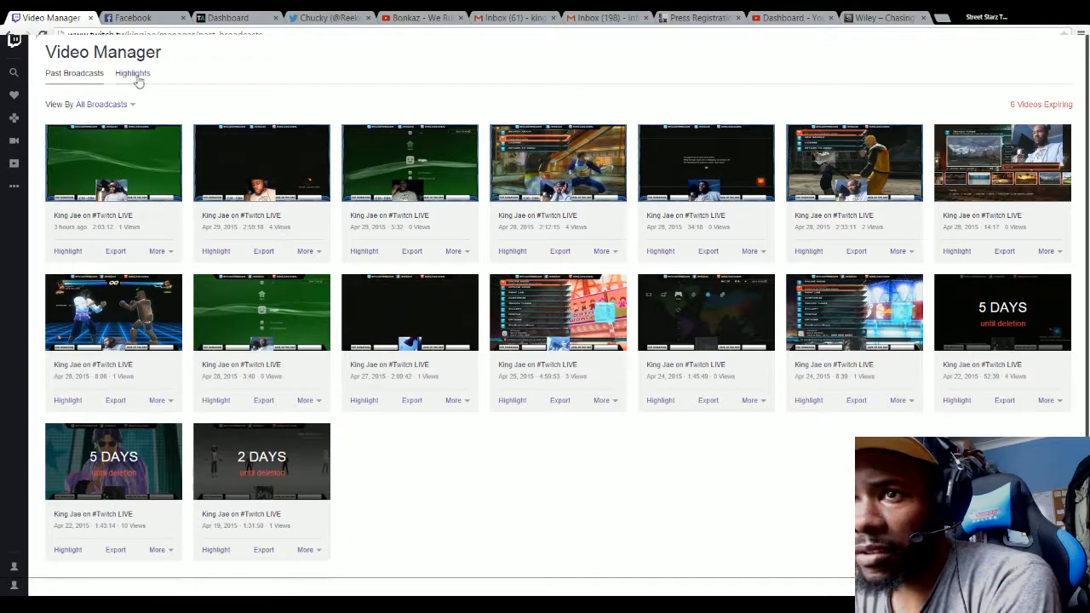
{"action": "left_click", "coordinate": [133, 72]}
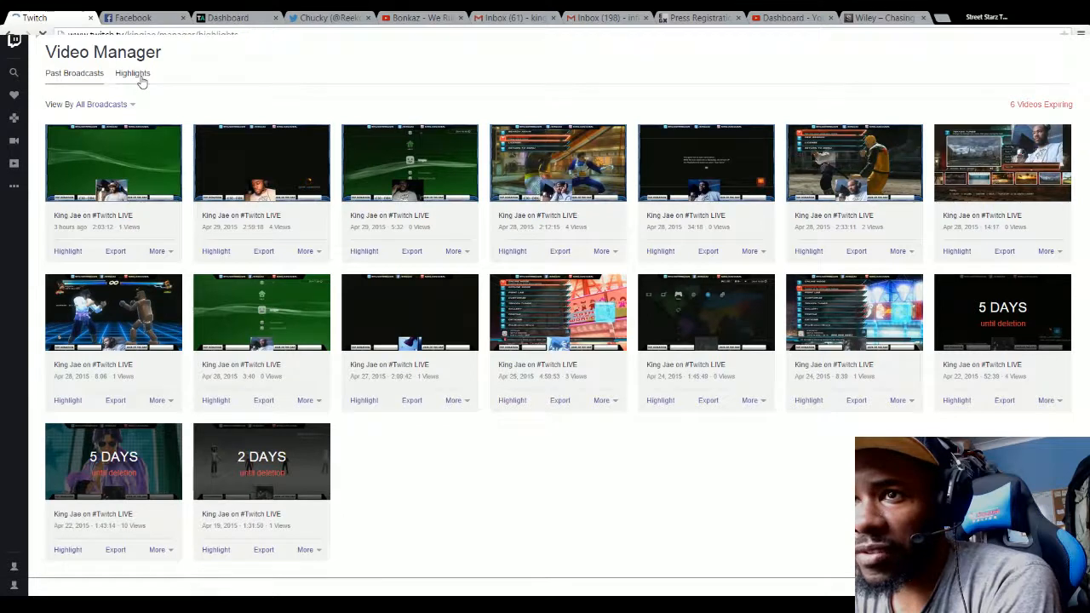
{"action": "left_click", "coordinate": [132, 73]}
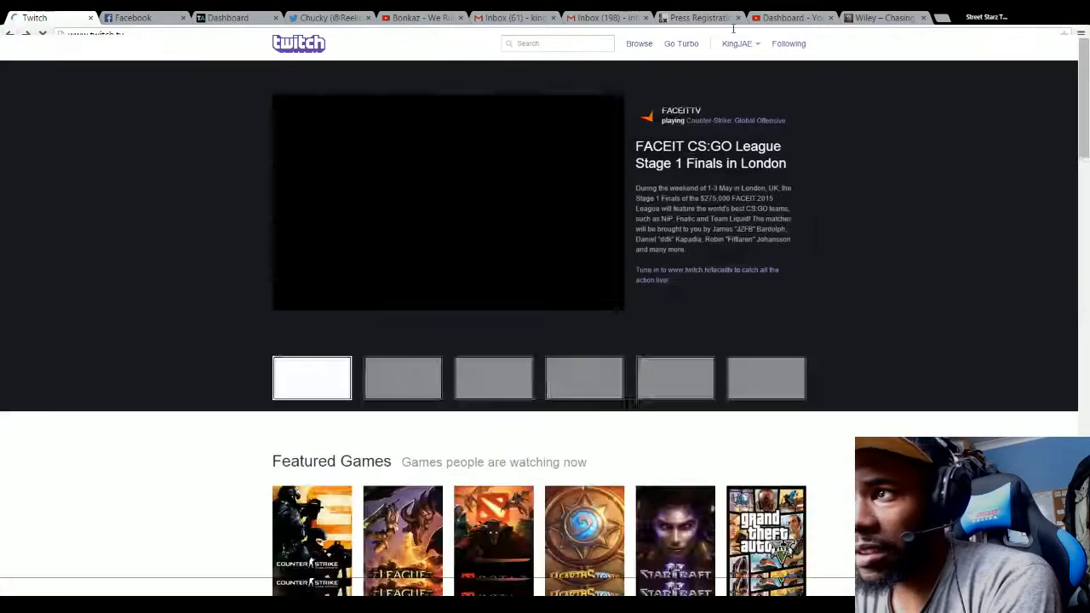
Step: Open KingJAE's Dashboard, viewing Bookmarks, then the Editing tab's editors list
{"action": "left_click", "coordinate": [737, 43]}
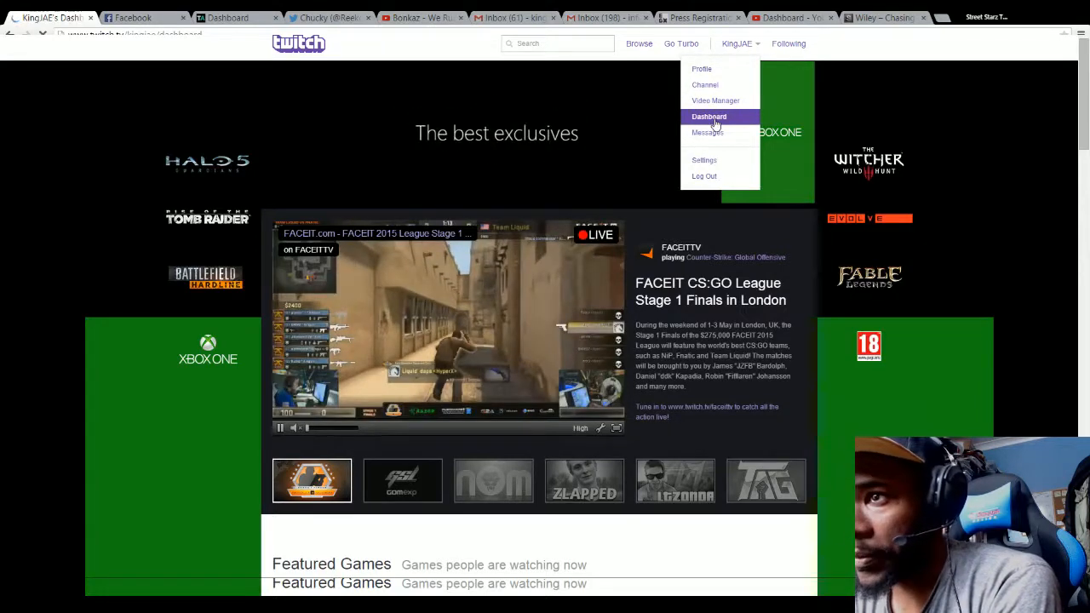
{"action": "left_click", "coordinate": [709, 117]}
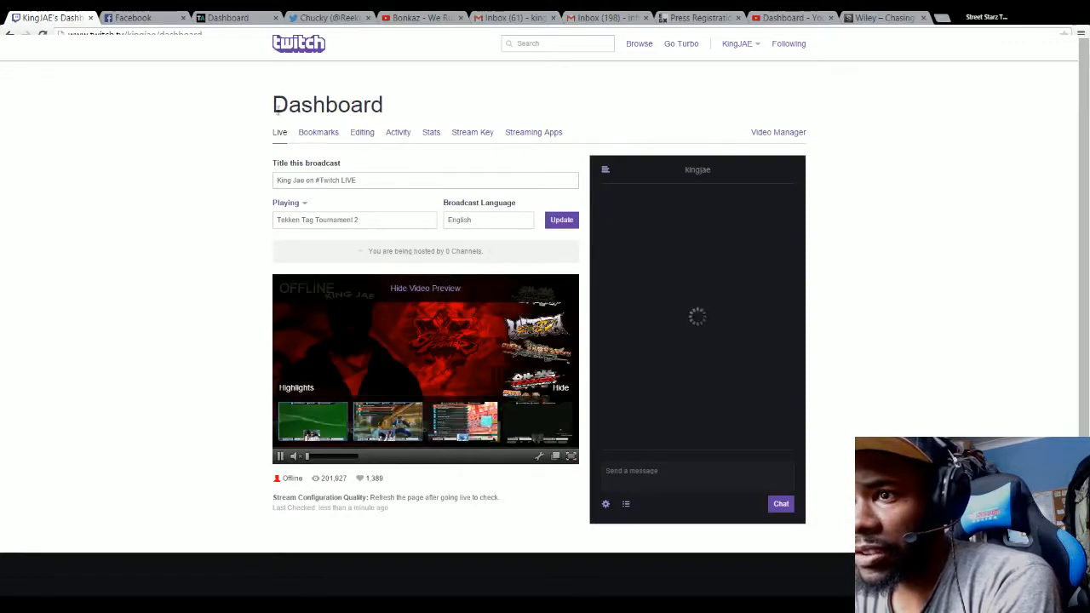
{"action": "left_click", "coordinate": [318, 132]}
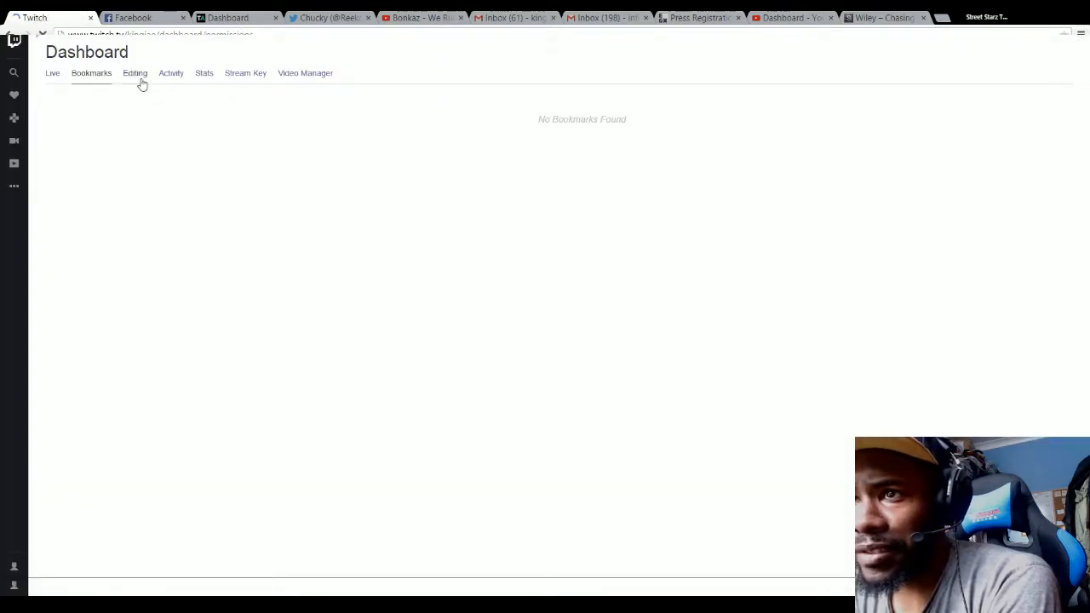
{"action": "left_click", "coordinate": [135, 73]}
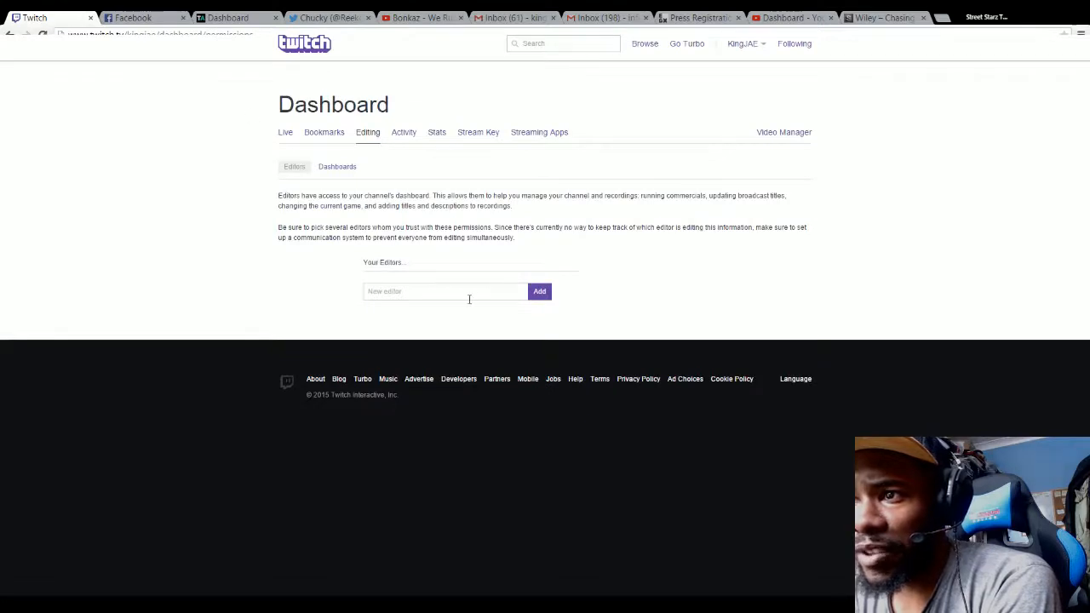
{"action": "mouse_move", "coordinate": [345, 219]}
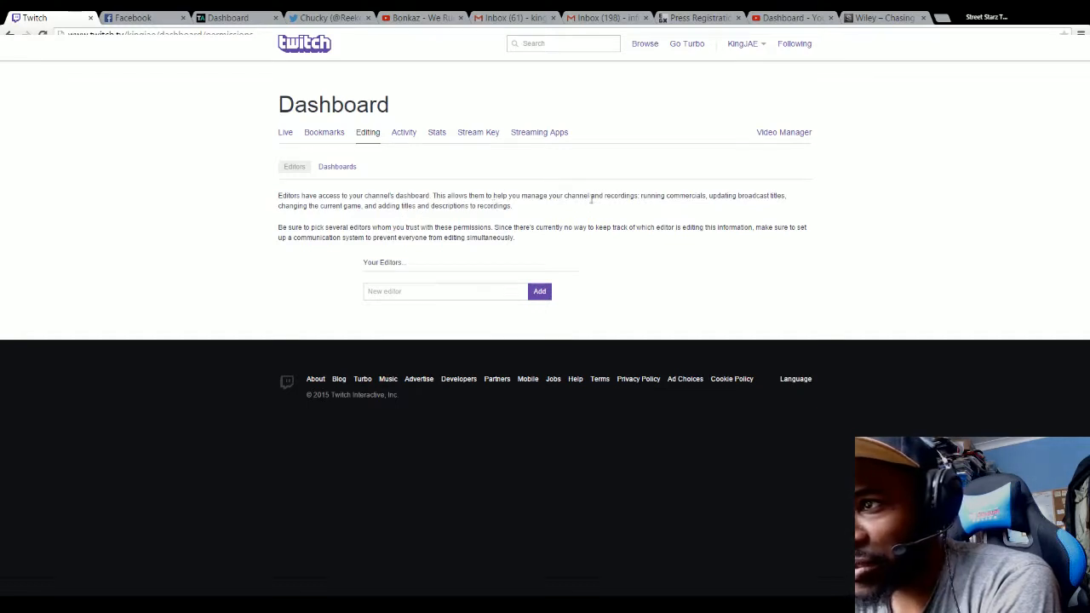
{"action": "mouse_move", "coordinate": [771, 210]}
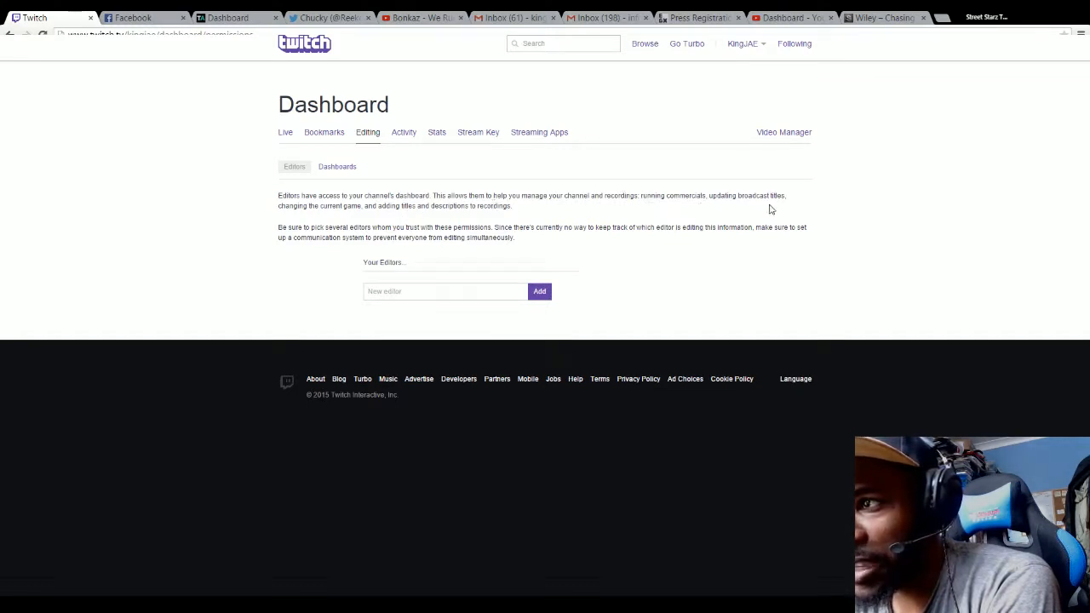
{"action": "mouse_move", "coordinate": [775, 206]}
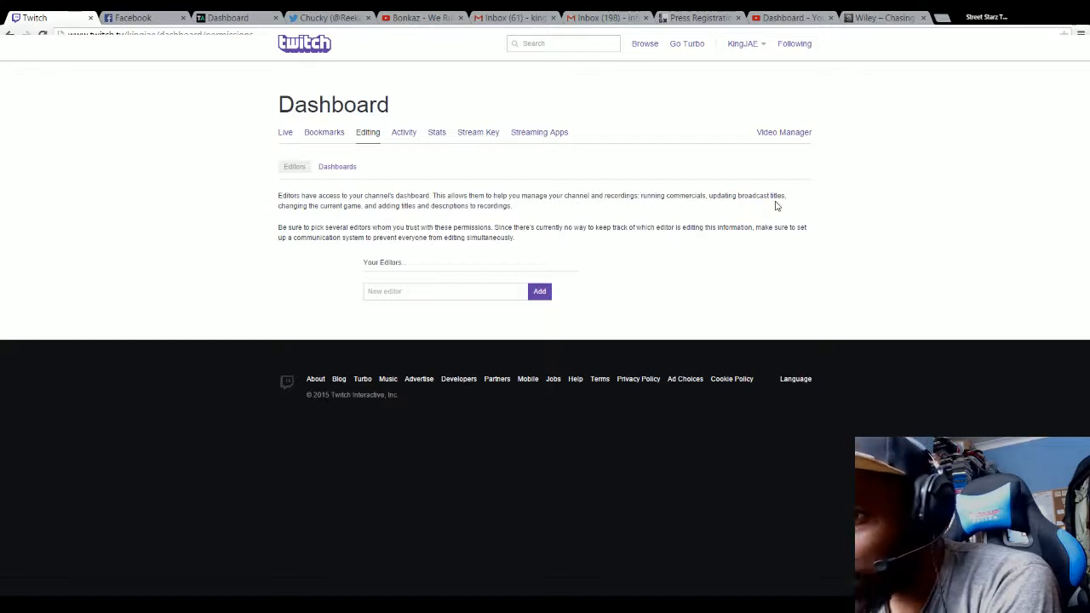
{"action": "mouse_move", "coordinate": [396, 219]}
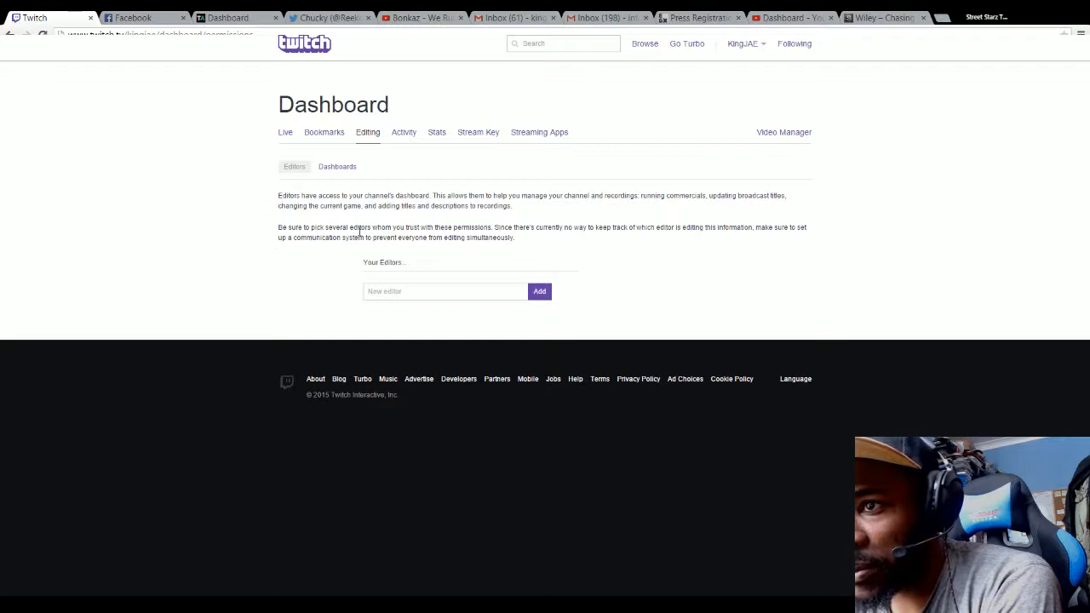
{"action": "mouse_move", "coordinate": [447, 238]}
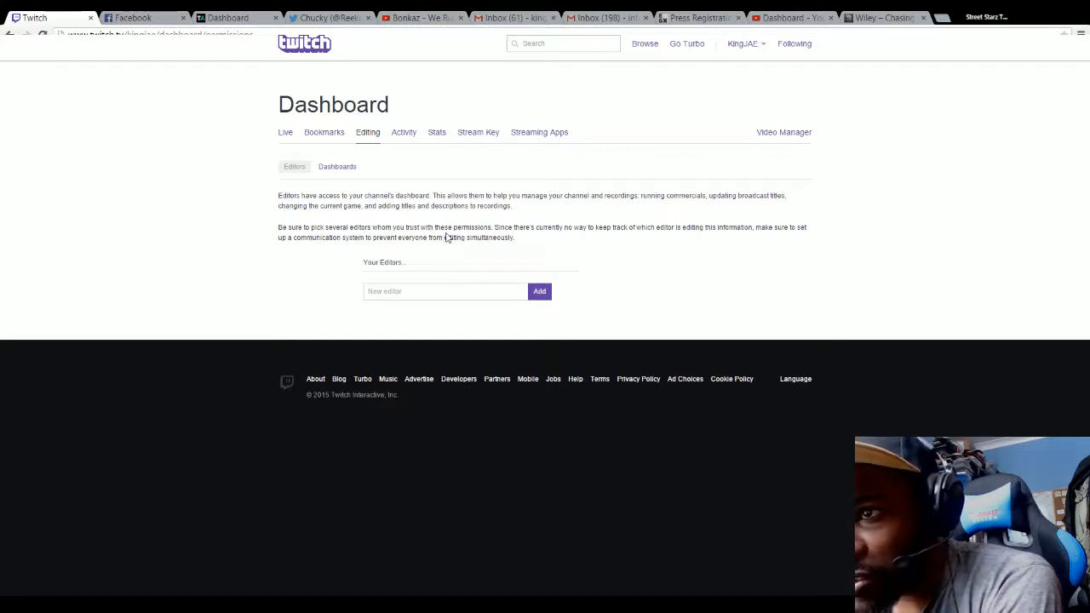
{"action": "mouse_move", "coordinate": [573, 228]}
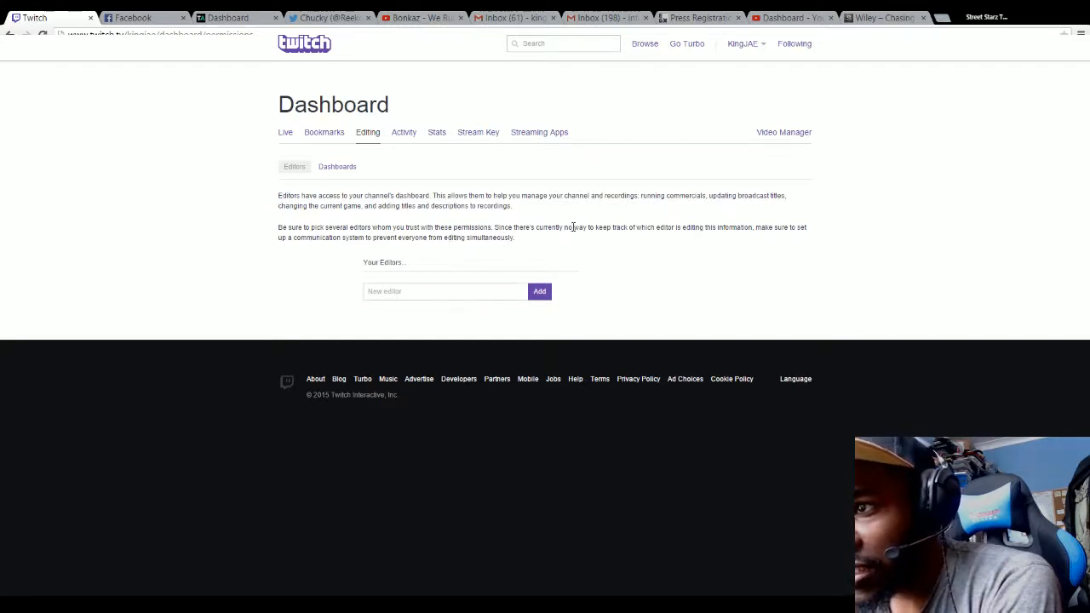
{"action": "mouse_move", "coordinate": [764, 237]}
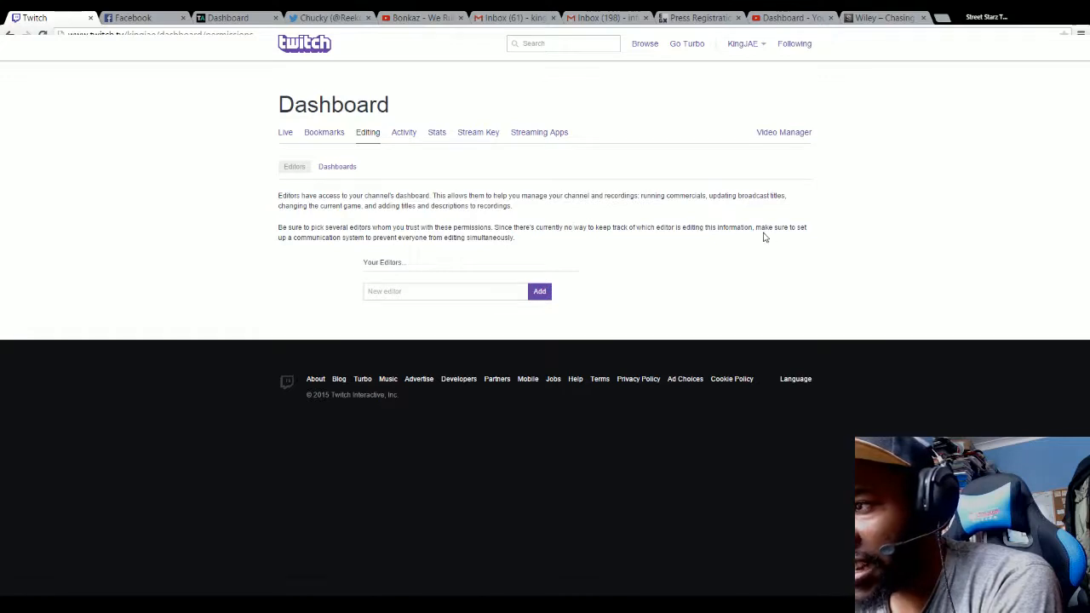
{"action": "mouse_move", "coordinate": [322, 256]}
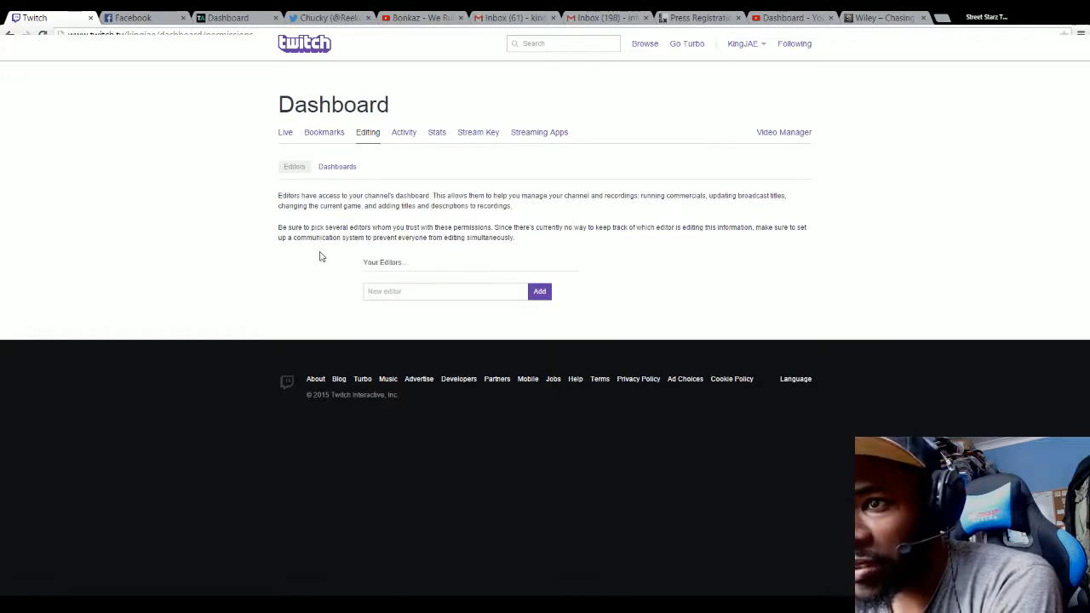
{"action": "mouse_move", "coordinate": [453, 239]}
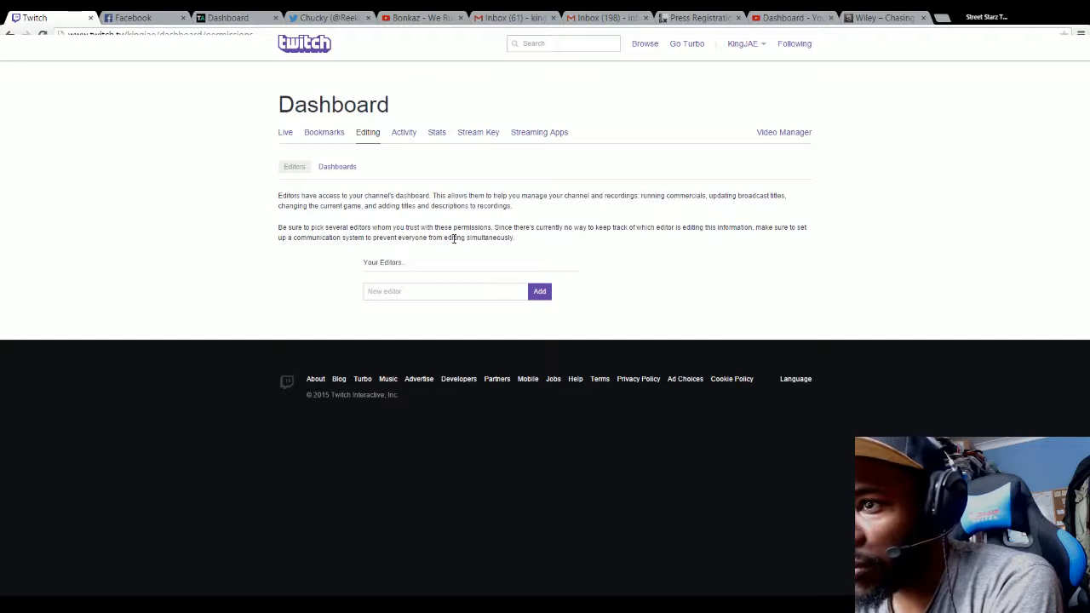
{"action": "left_click", "coordinate": [444, 291]}
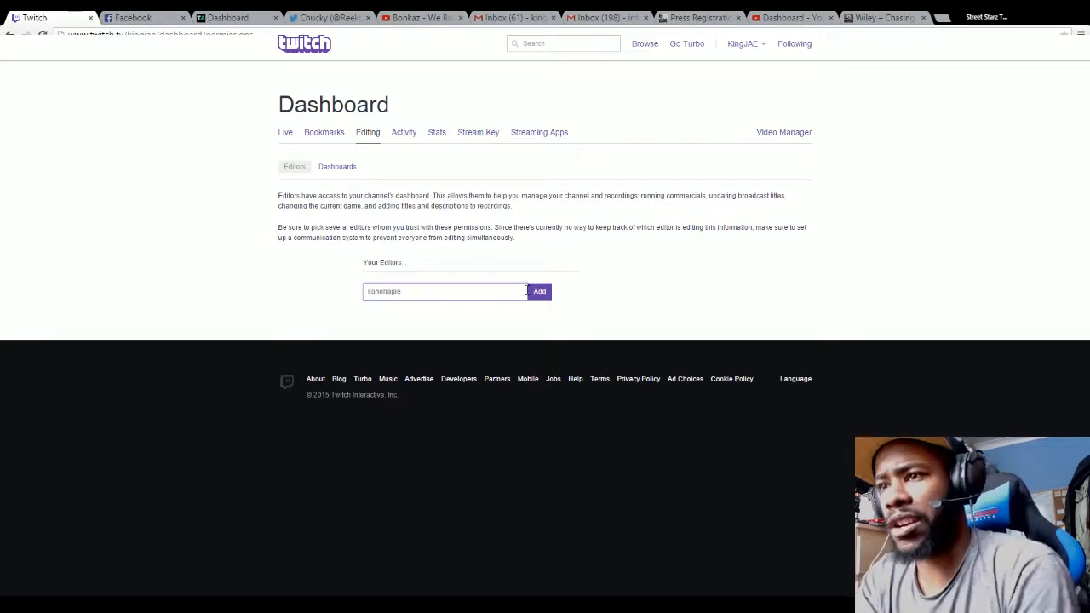
{"action": "left_click", "coordinate": [539, 291]}
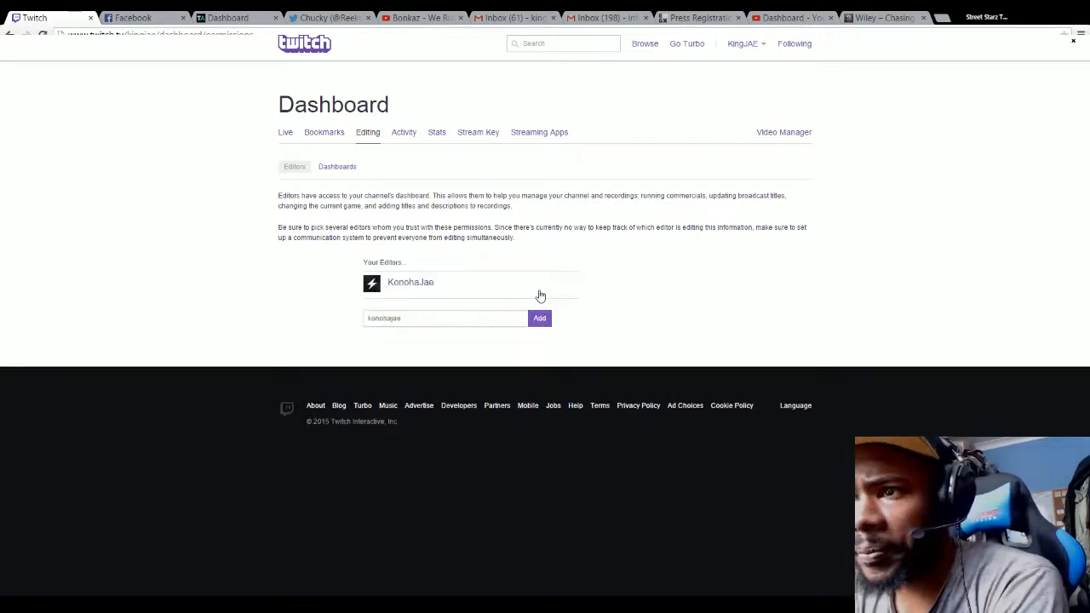
{"action": "left_click", "coordinate": [539, 318]}
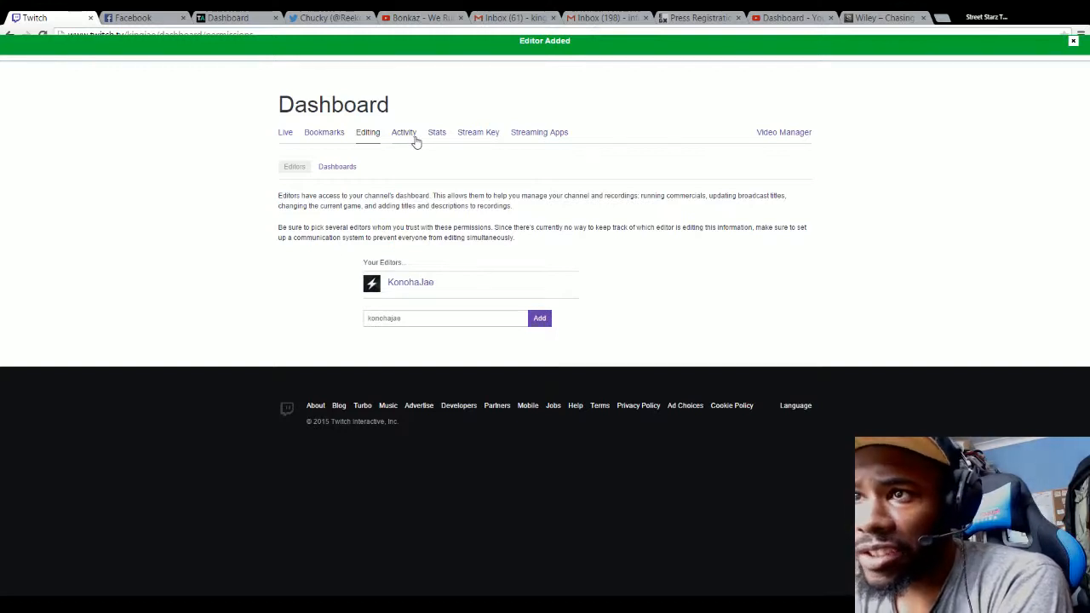
{"action": "left_click", "coordinate": [1072, 40]}
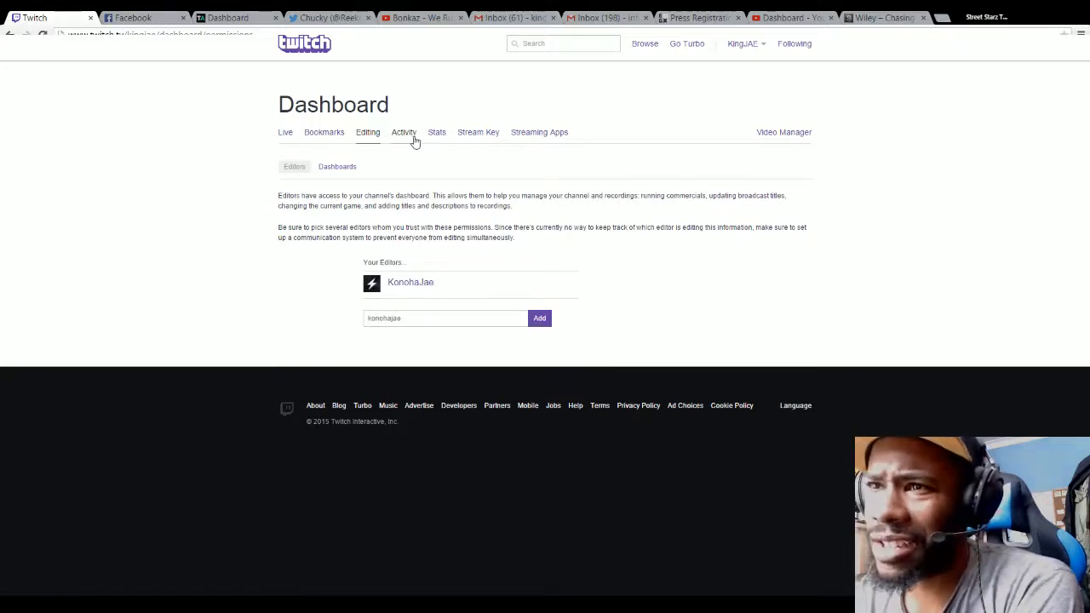
Step: Show the Dashboards list of channels this account can edit, including KingJAE
{"action": "left_click", "coordinate": [294, 166]}
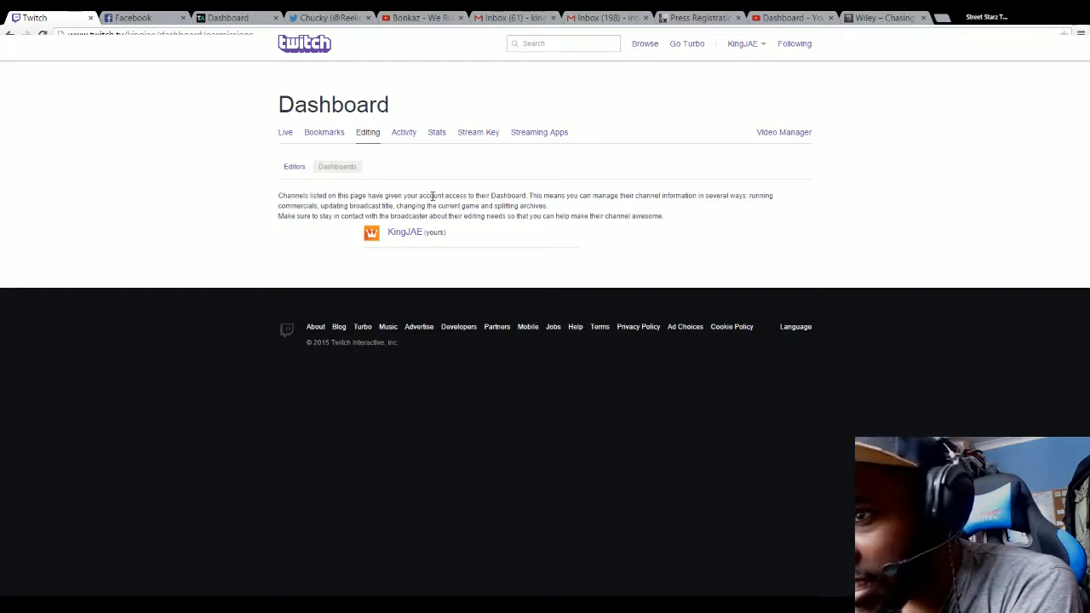
{"action": "mouse_move", "coordinate": [602, 193]}
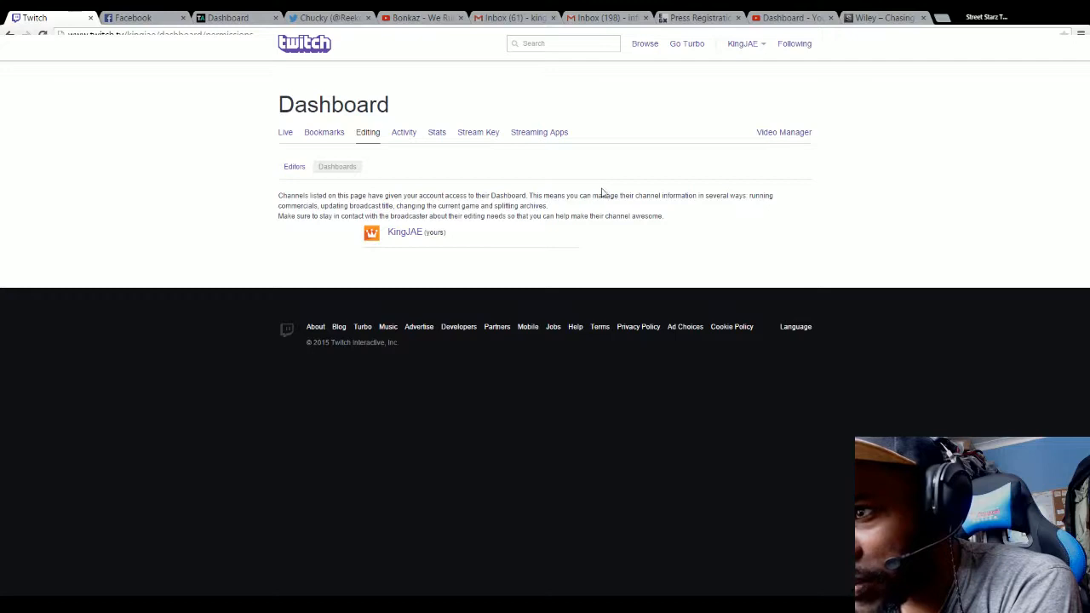
{"action": "mouse_move", "coordinate": [724, 196]}
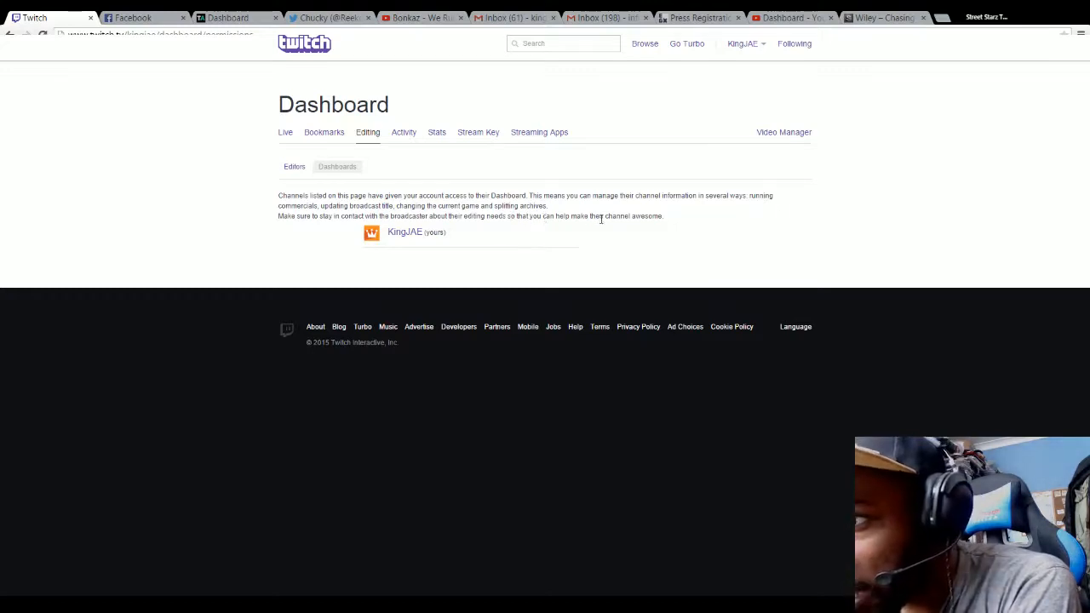
{"action": "mouse_move", "coordinate": [403, 136]}
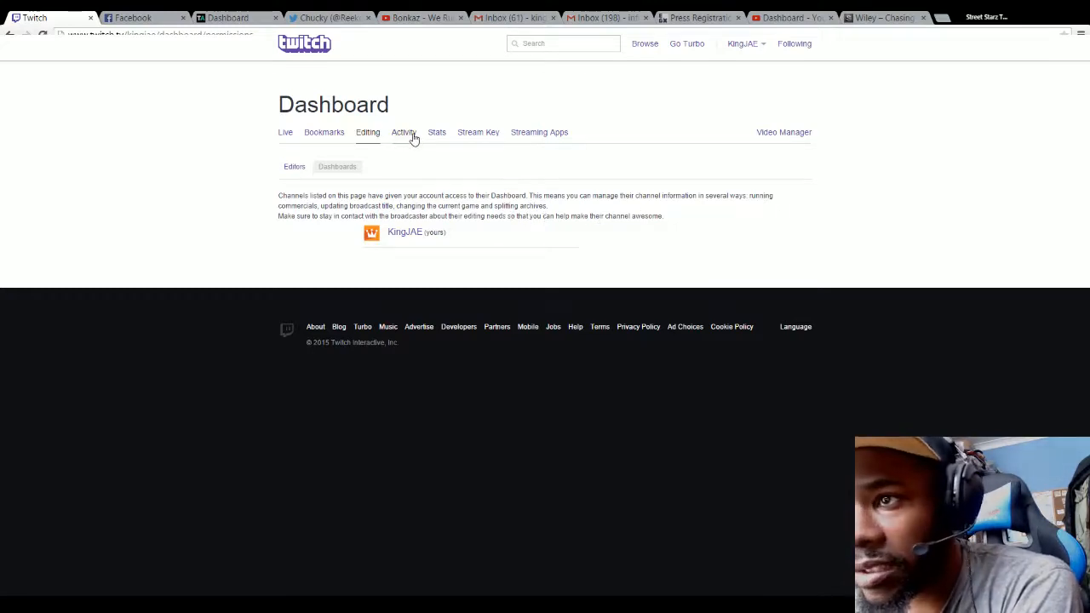
Step: View the dashboard Activity log and Stats, finishing on the hidden Stream Key page
{"action": "left_click", "coordinate": [398, 132]}
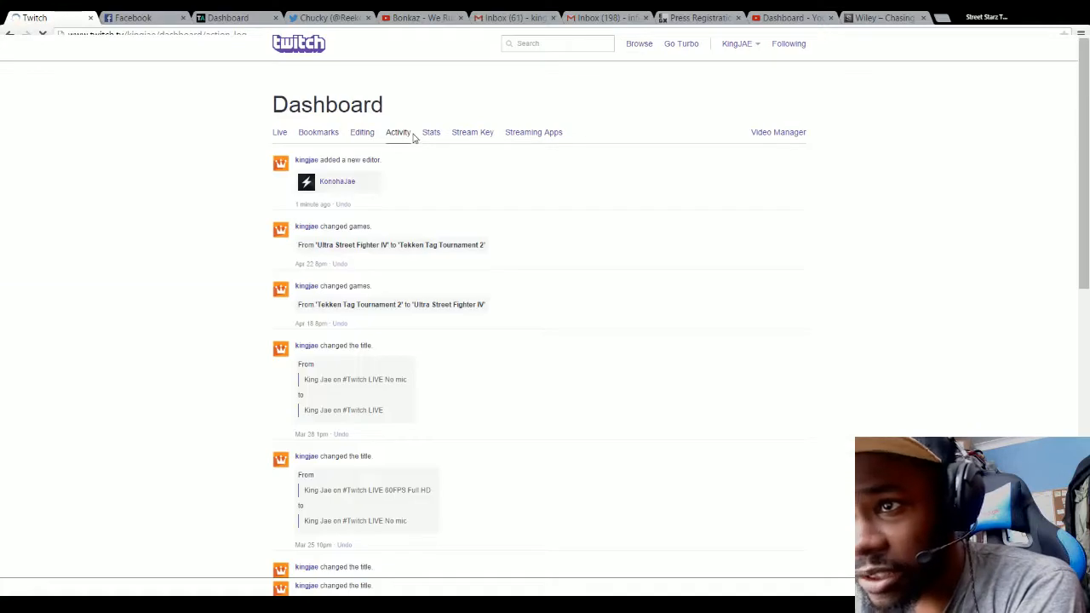
{"action": "mouse_move", "coordinate": [354, 333]}
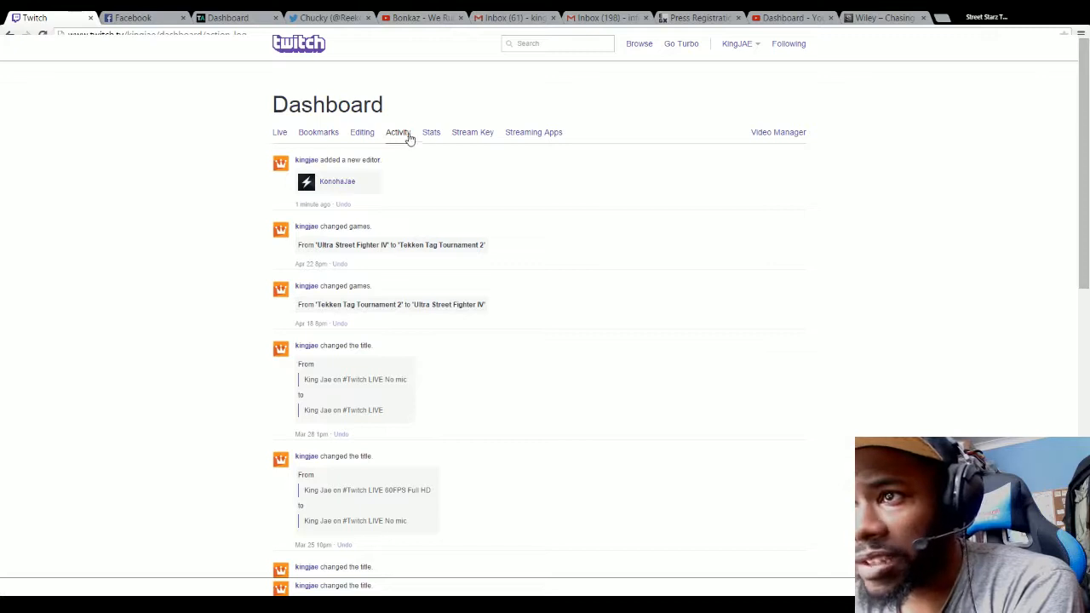
{"action": "left_click", "coordinate": [436, 132]}
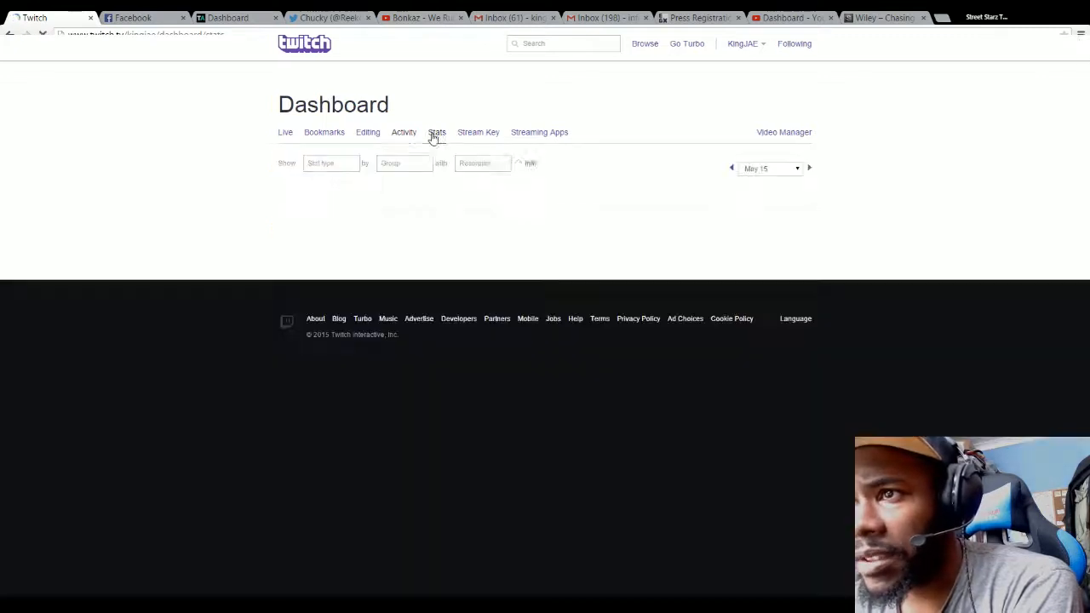
{"action": "left_click", "coordinate": [432, 132]}
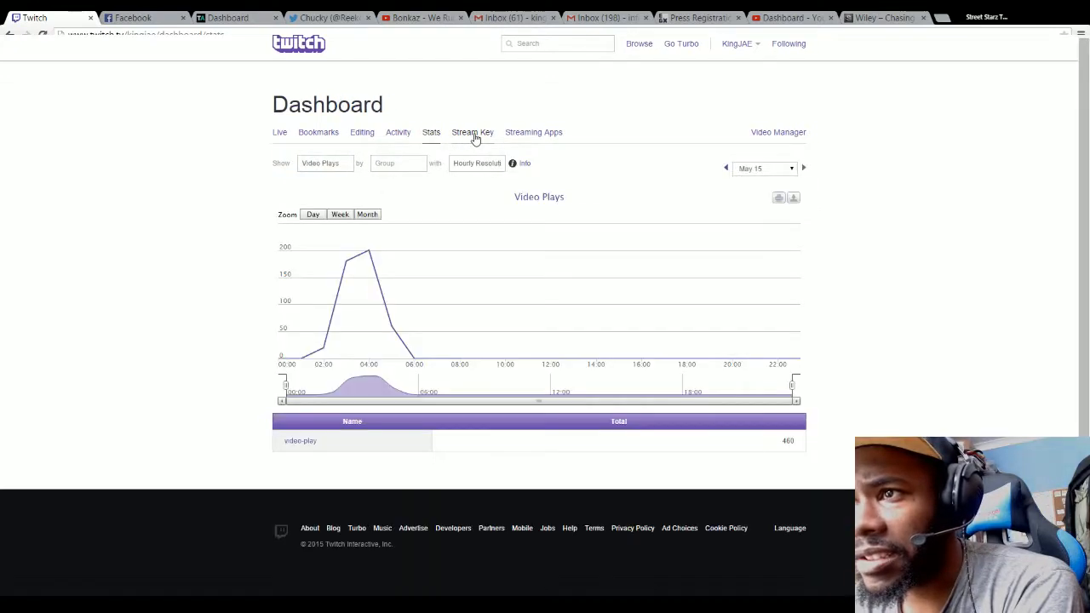
{"action": "left_click", "coordinate": [472, 132]}
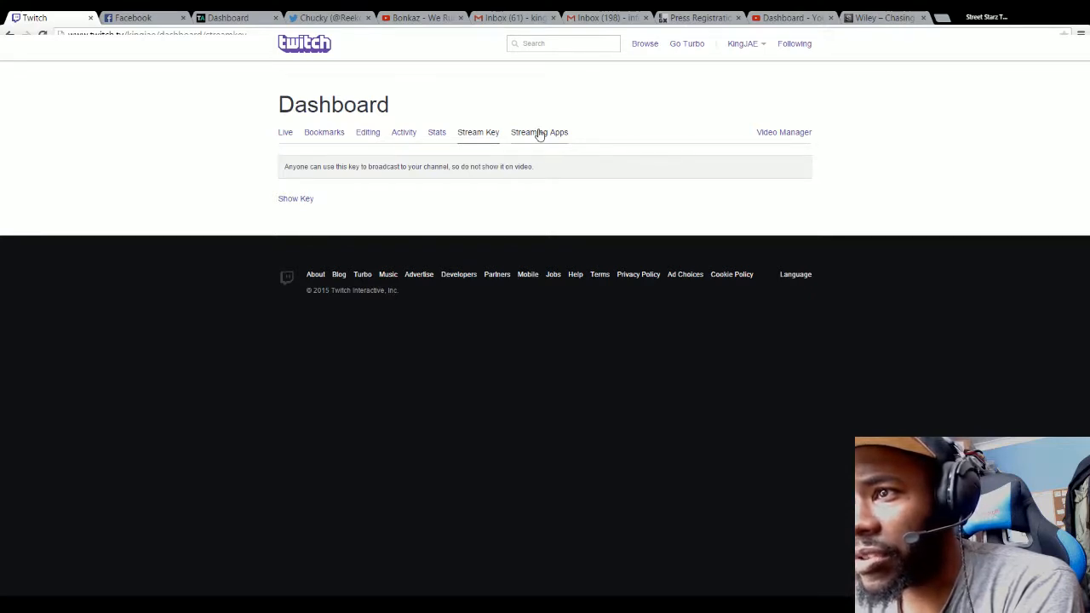
{"action": "left_click", "coordinate": [539, 132]}
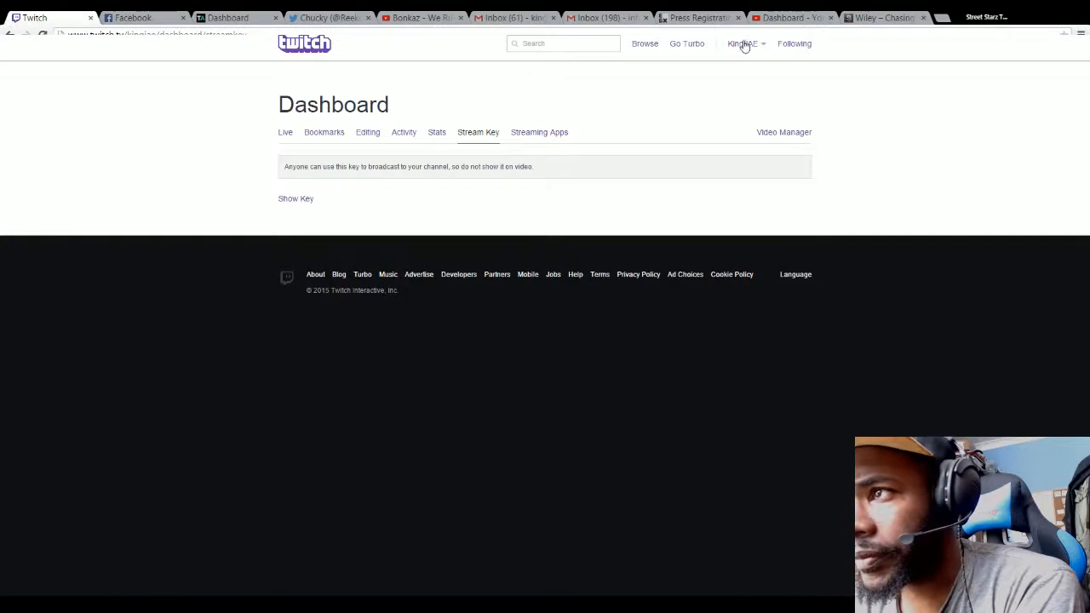
Step: Open Settings from the KingJAE account menu, landing on the Profile tab
{"action": "left_click", "coordinate": [743, 43]}
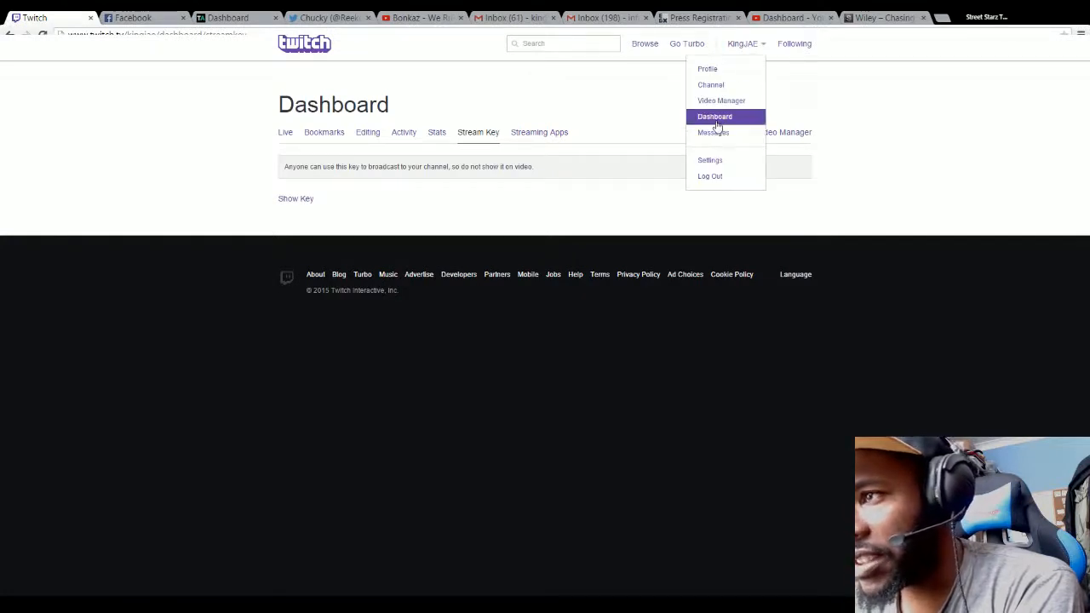
{"action": "mouse_move", "coordinate": [709, 160]}
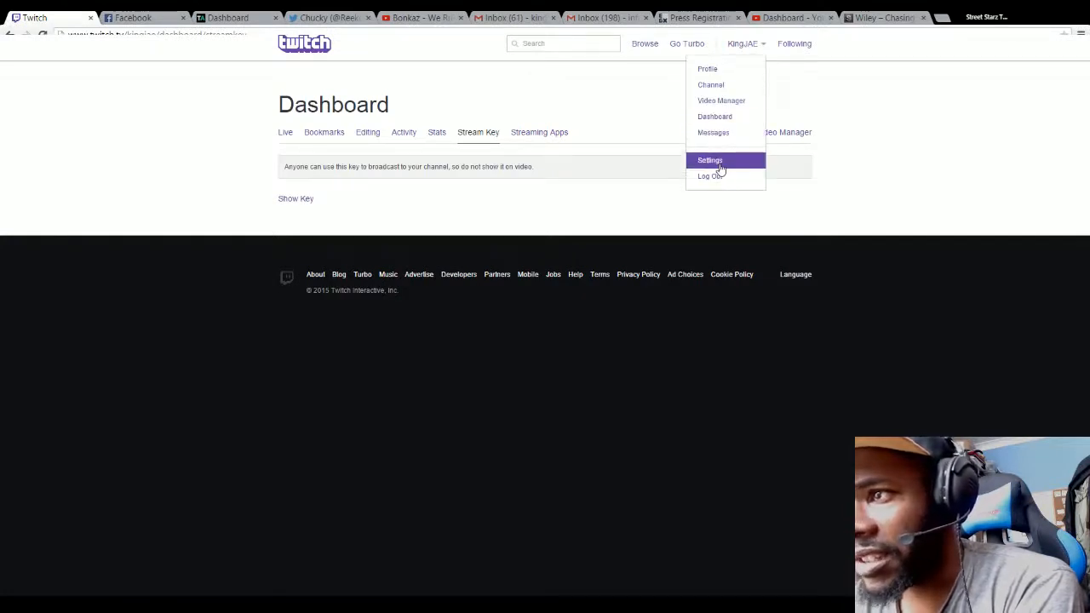
{"action": "left_click", "coordinate": [709, 160]}
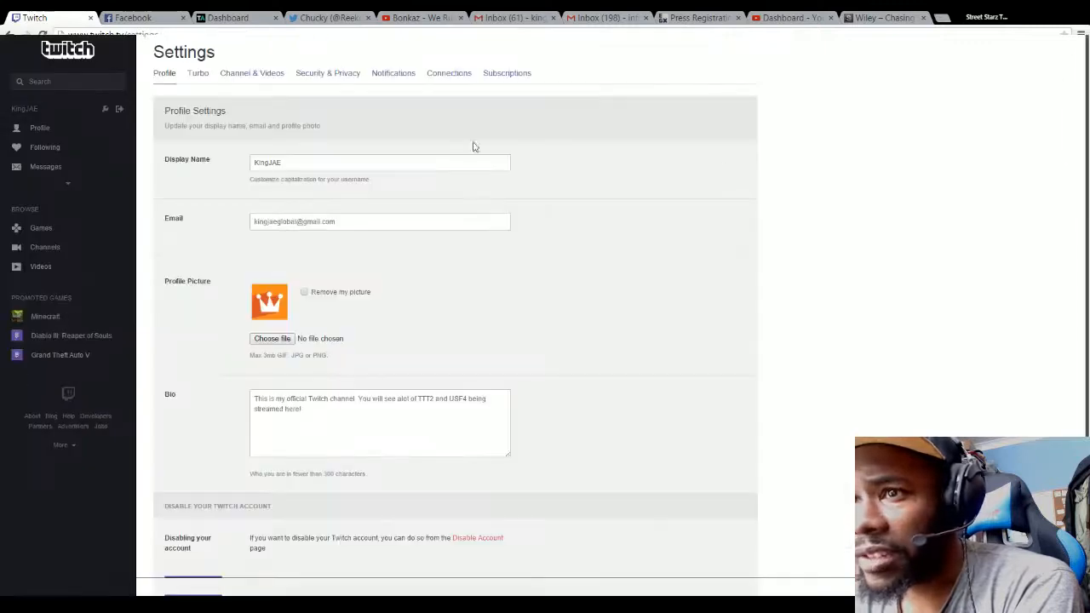
{"action": "mouse_move", "coordinate": [426, 183]}
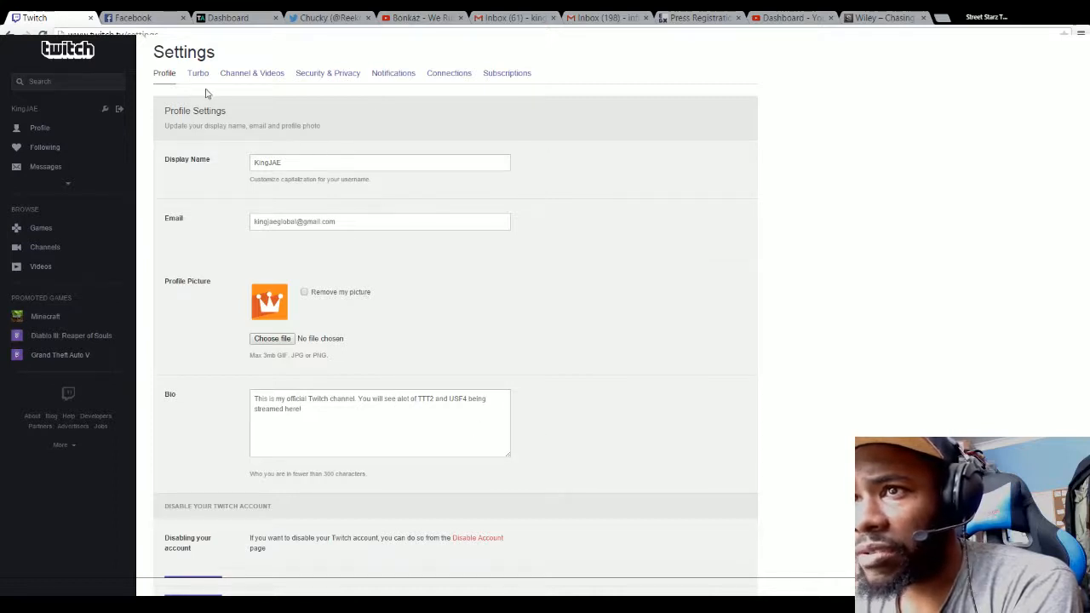
{"action": "mouse_move", "coordinate": [251, 75]}
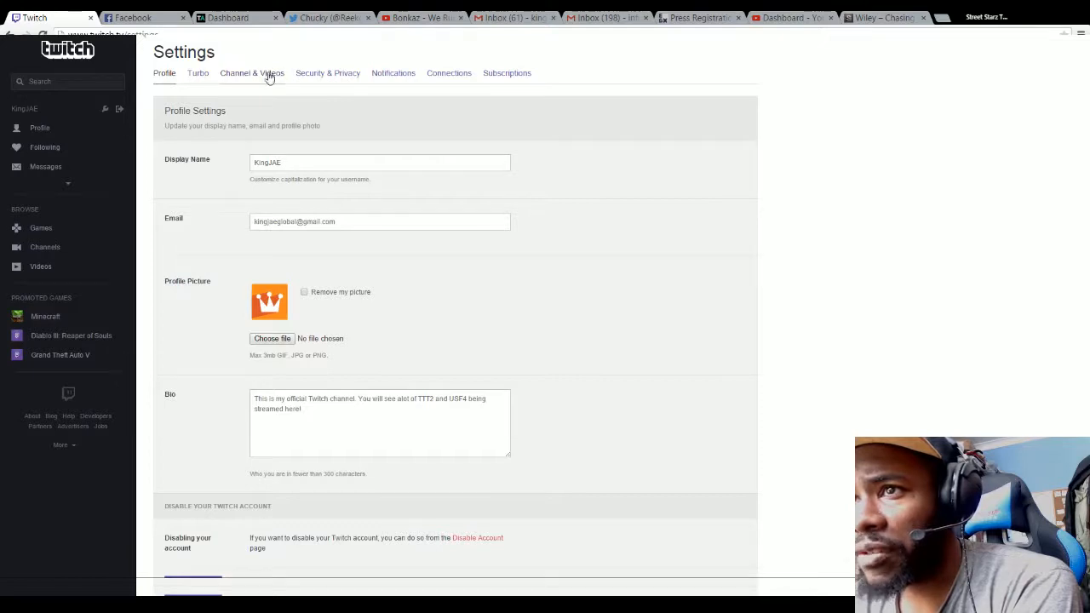
{"action": "mouse_move", "coordinate": [433, 95]}
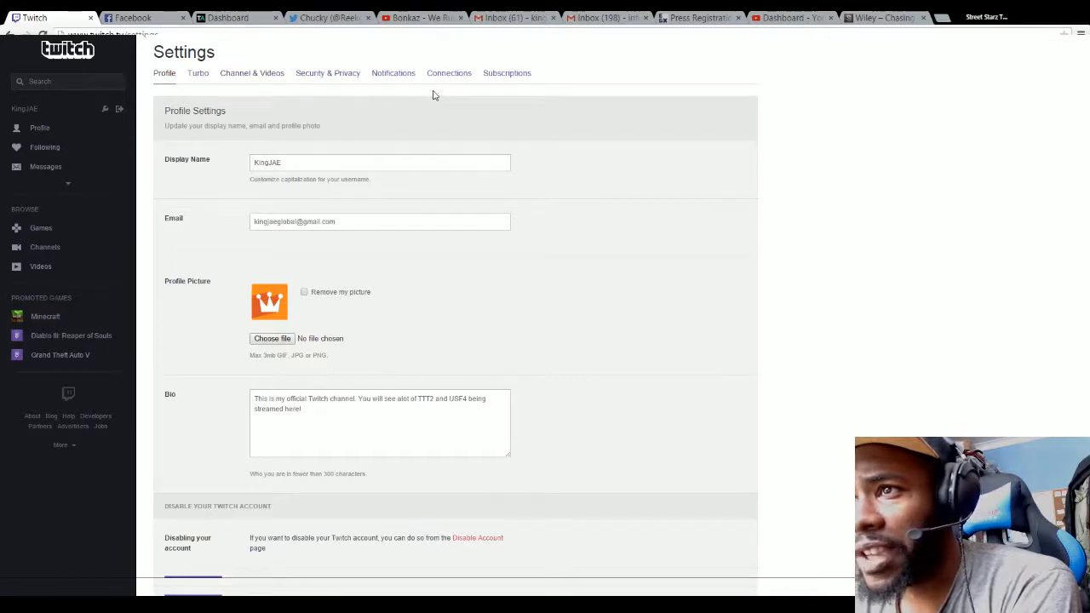
{"action": "mouse_move", "coordinate": [118, 203]}
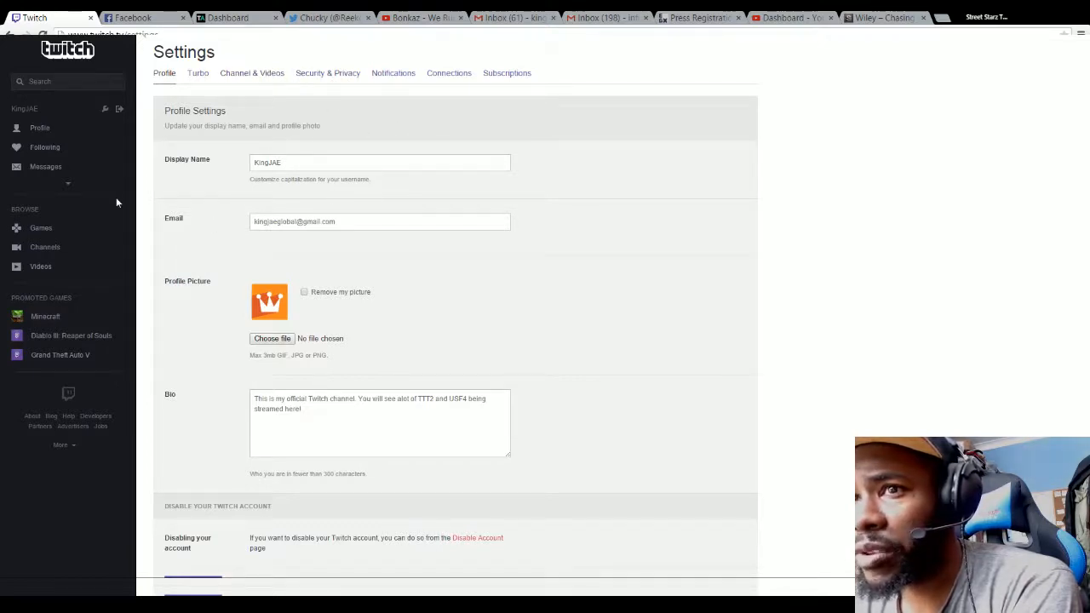
{"action": "mouse_move", "coordinate": [481, 83]}
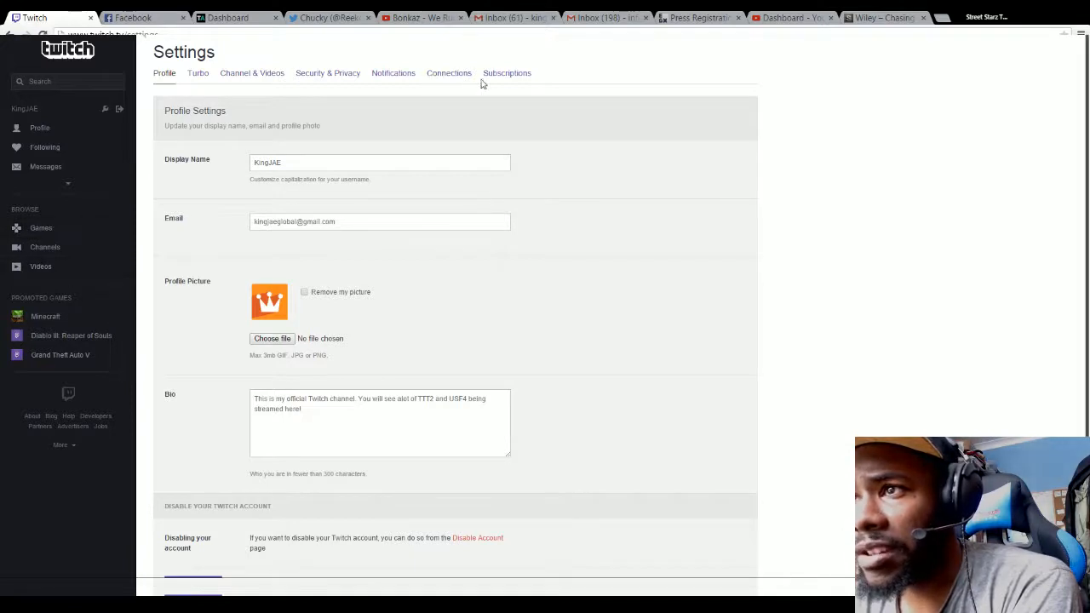
Step: View the RealMenace_UK subscription, then return to the Twitch front page
{"action": "left_click", "coordinate": [506, 73]}
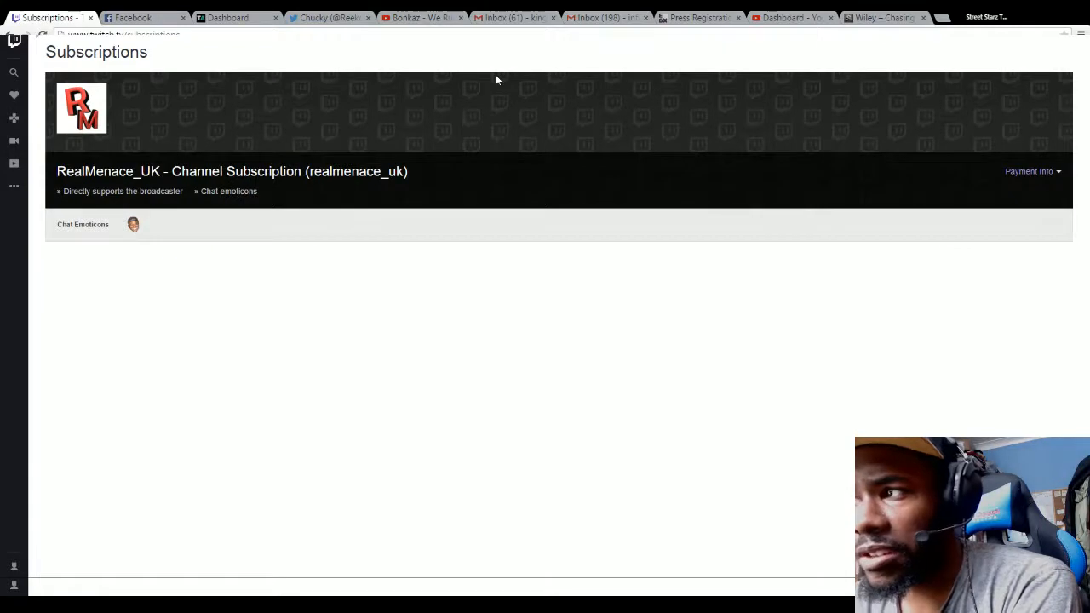
{"action": "mouse_move", "coordinate": [311, 95]}
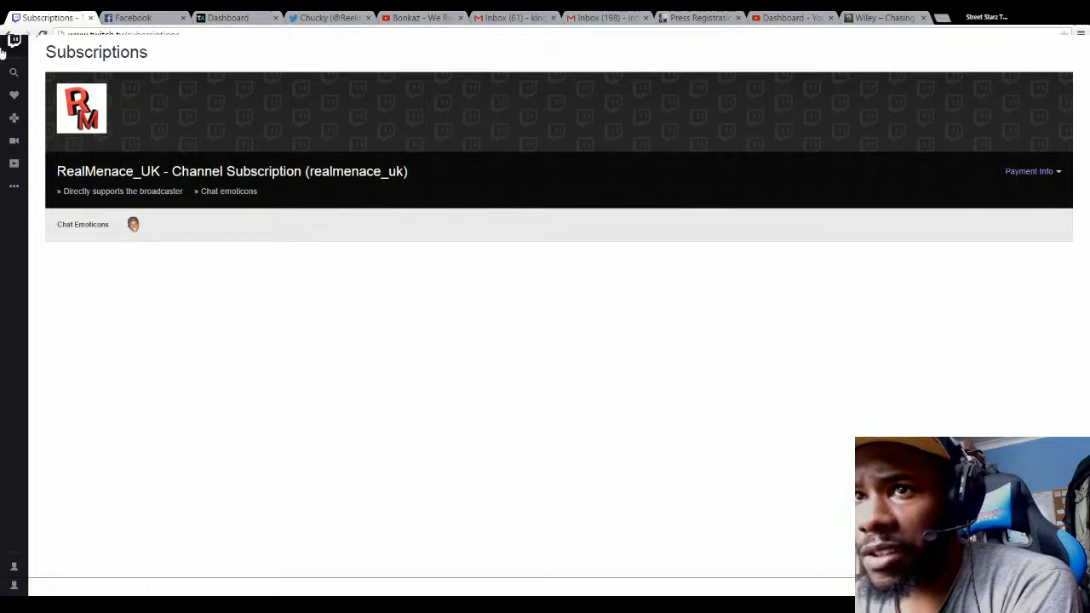
{"action": "left_click", "coordinate": [13, 34]}
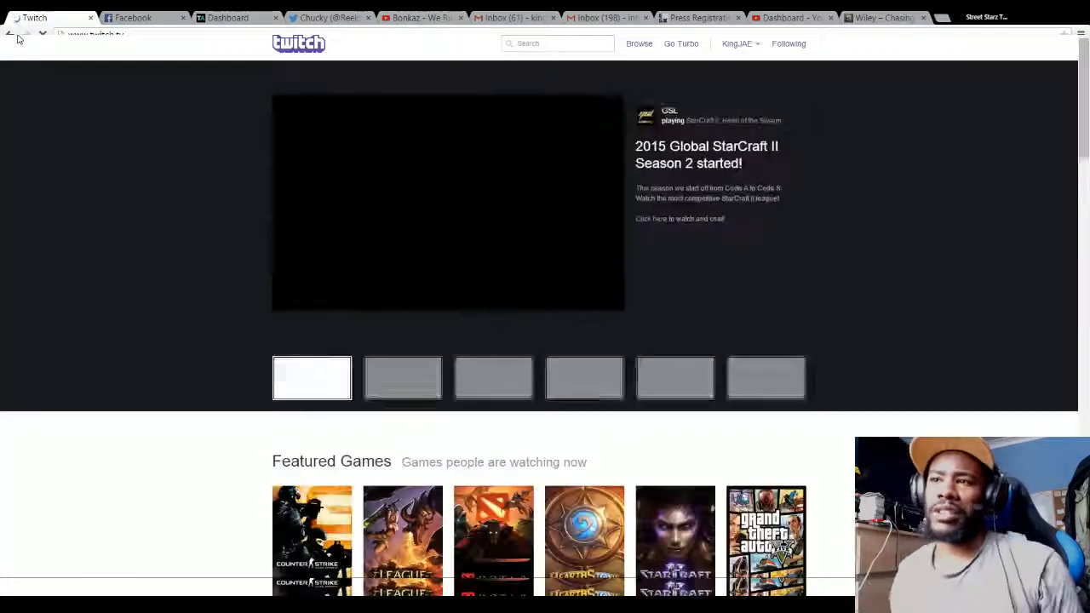